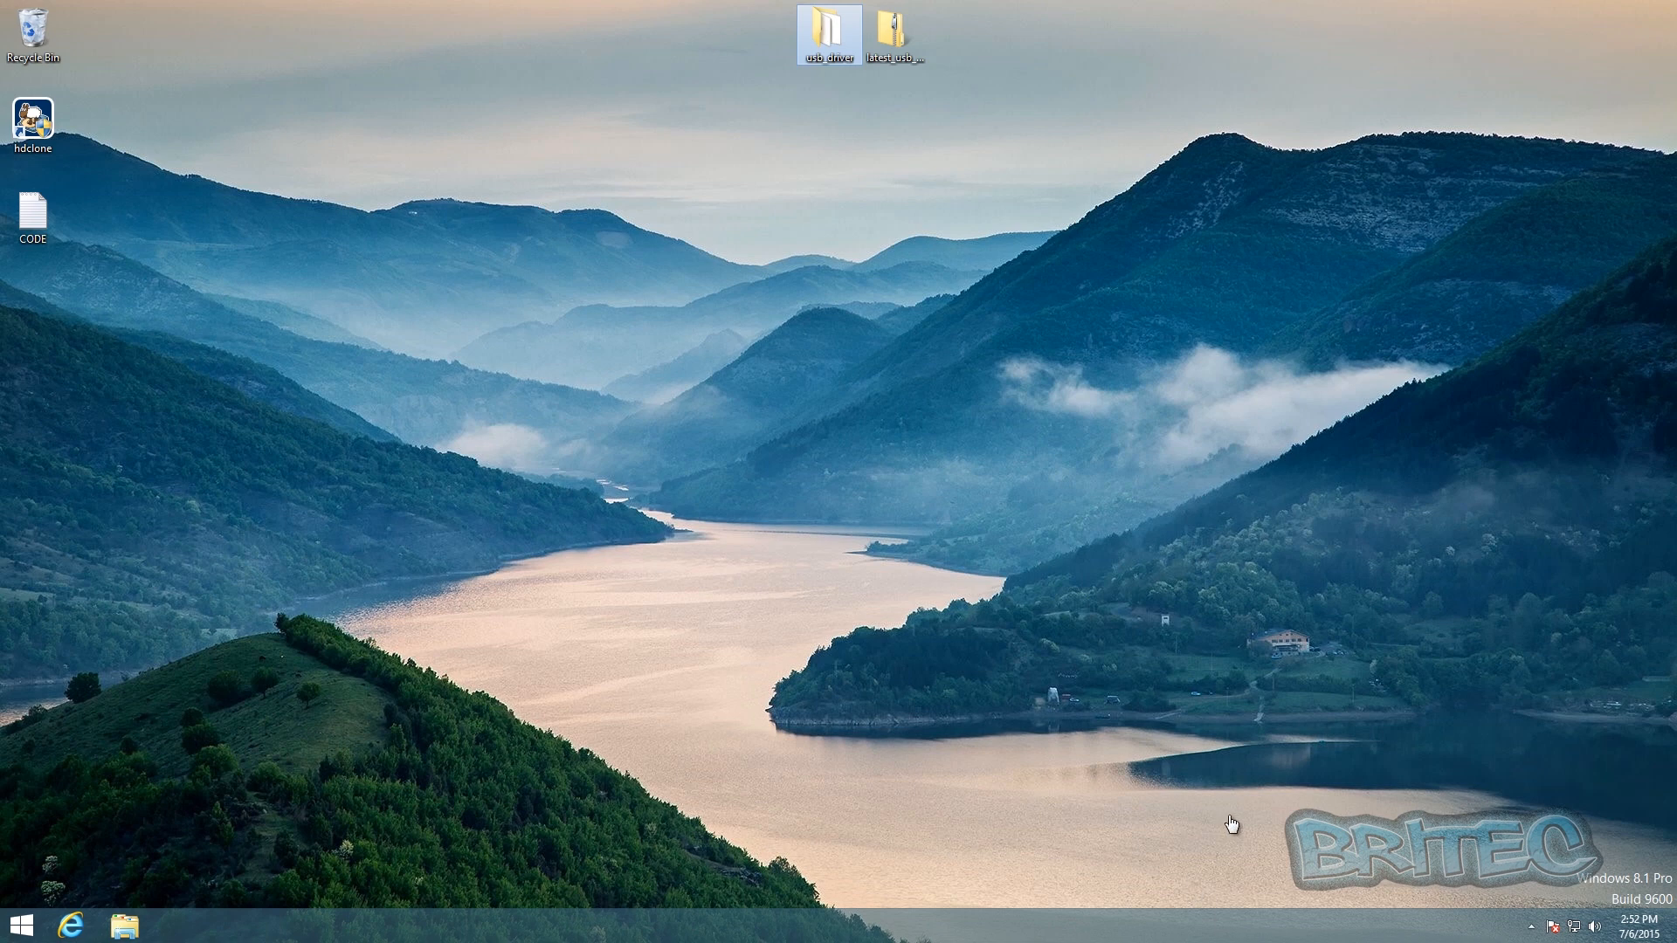
mouse_move(1347, 897)
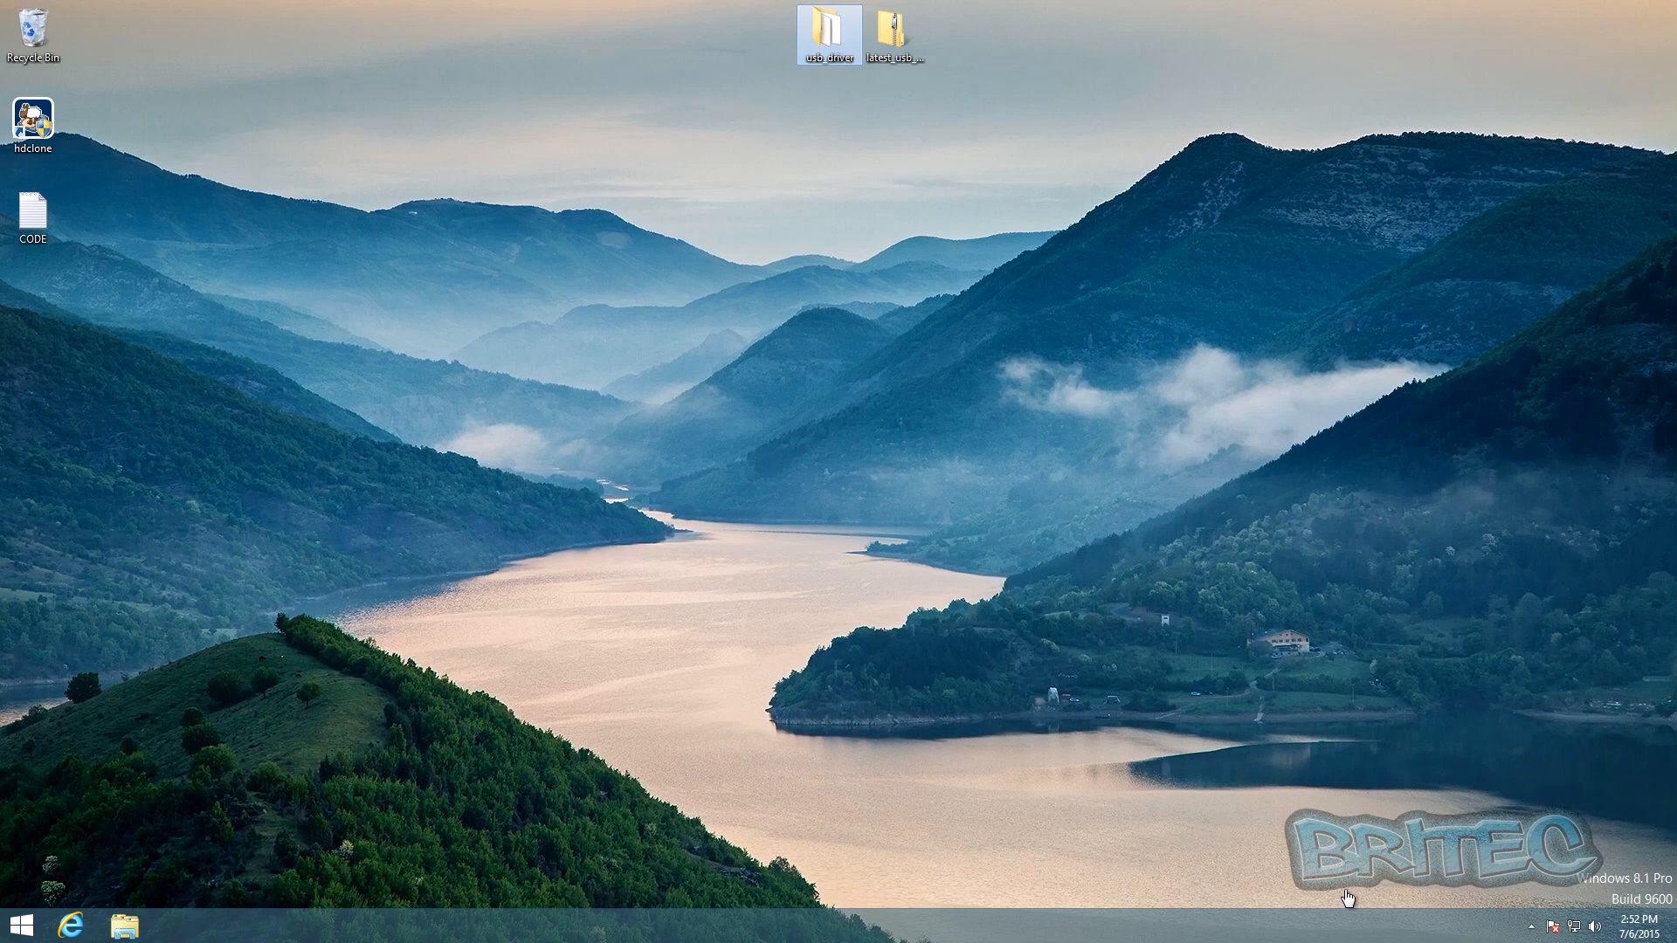
mouse_move(1206, 754)
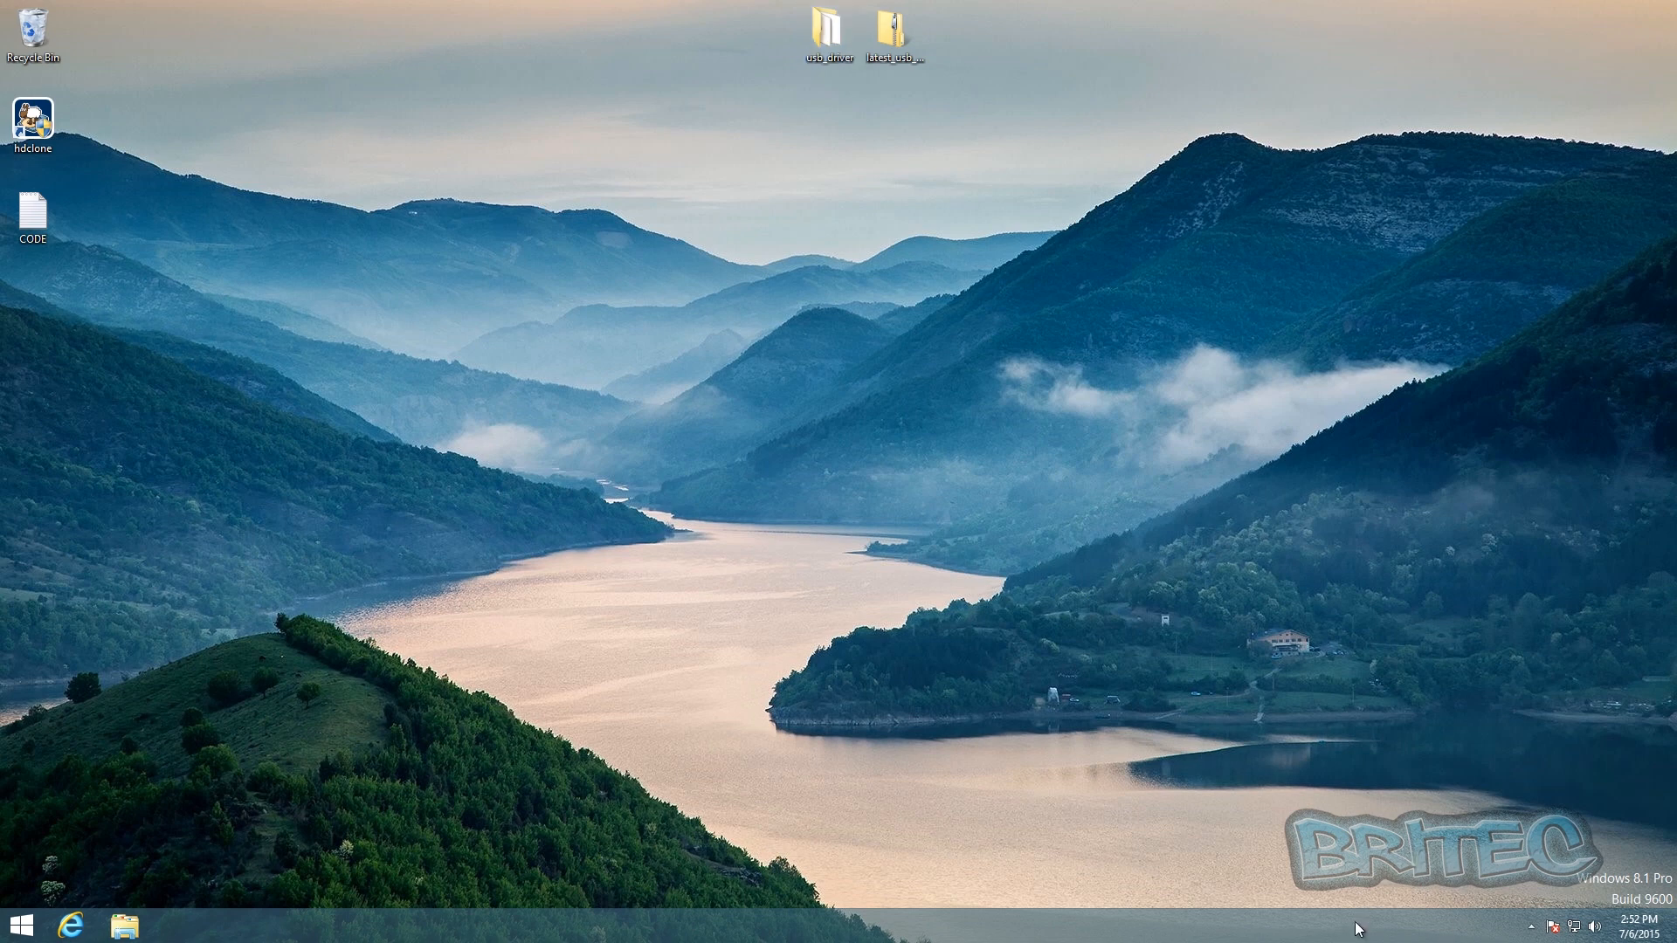
mouse_move(1389, 903)
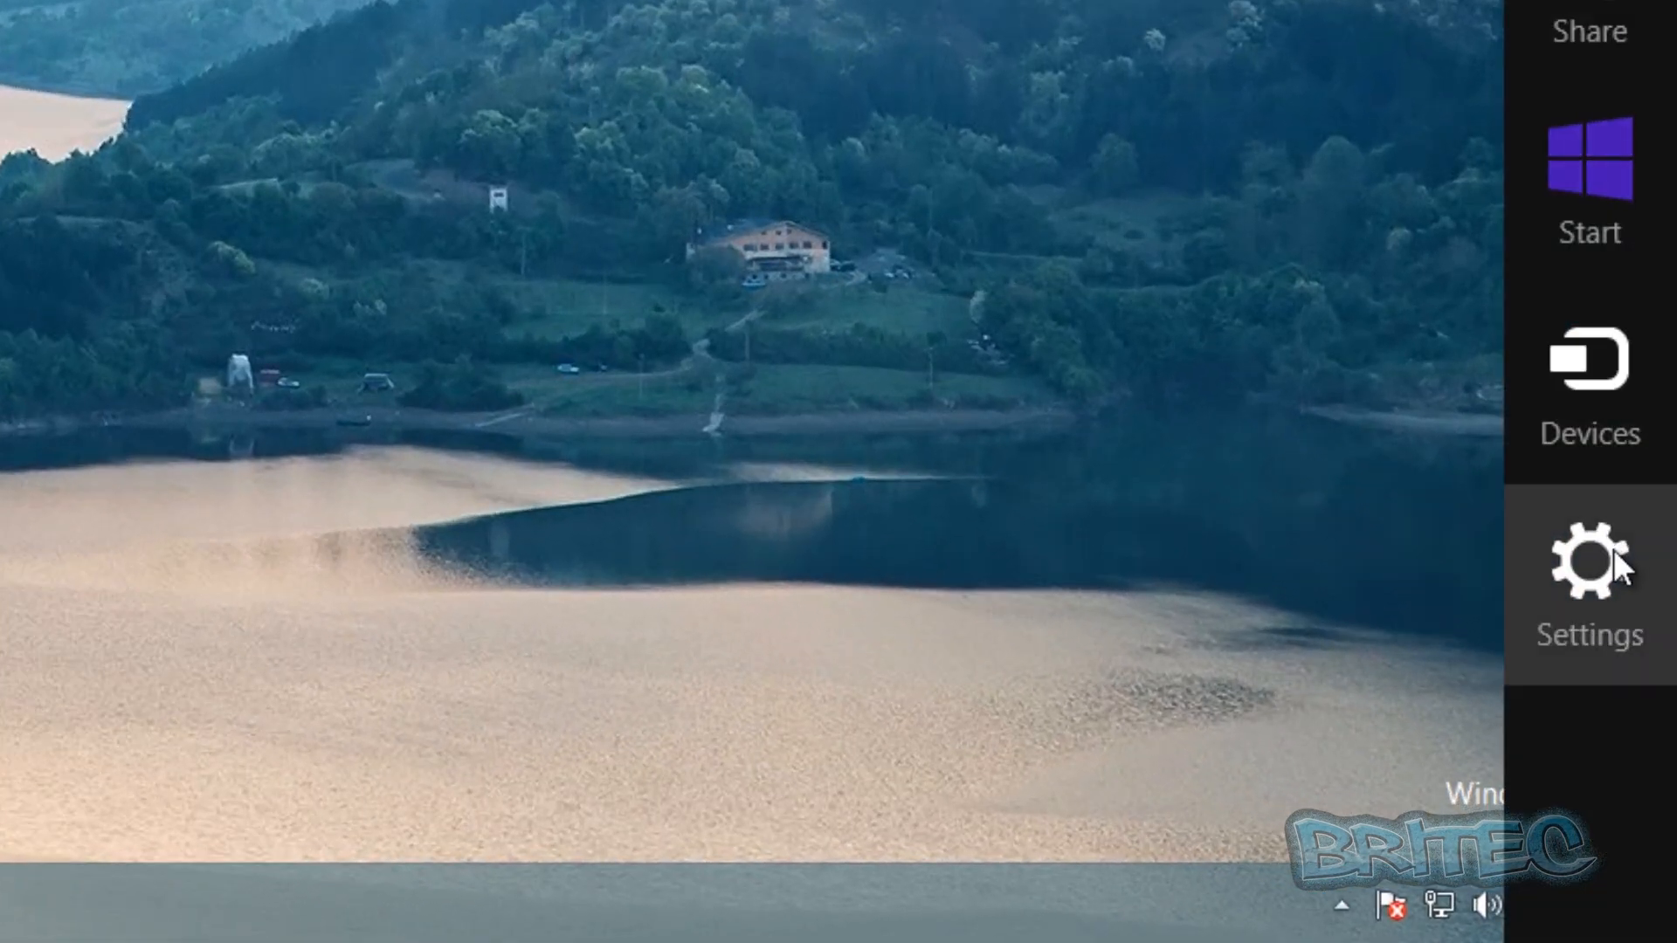
Step: Reach PC settings > Update and recovery > Recovery, showing refresh, reset and Advanced startup
left_click(1589, 561)
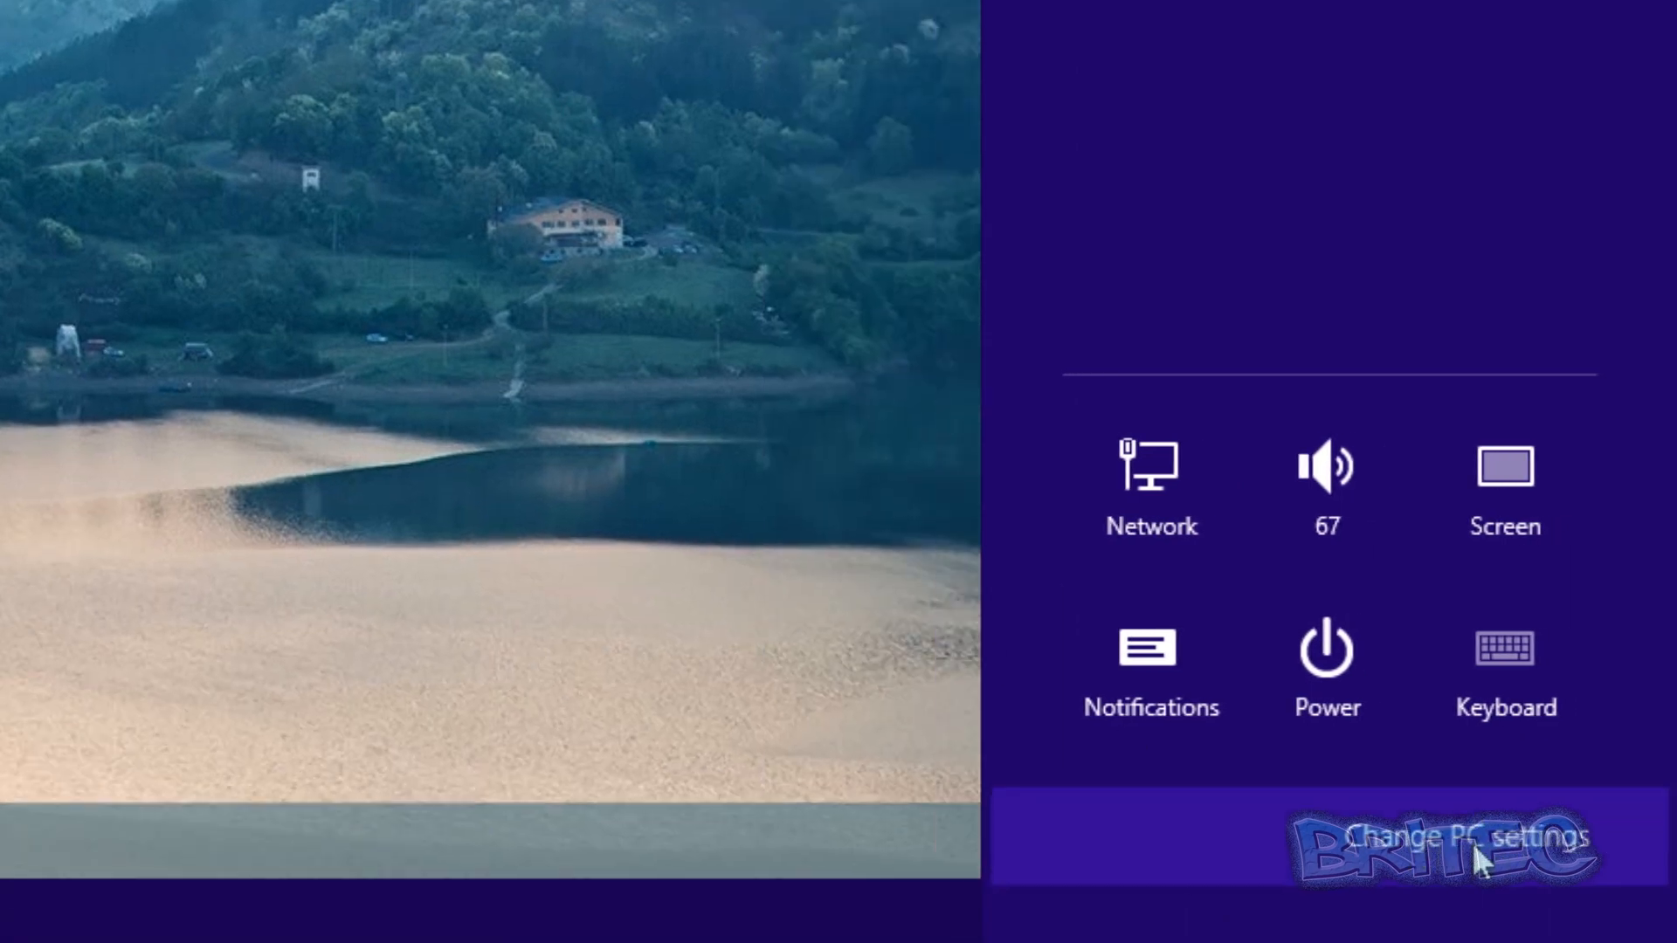
left_click(1466, 836)
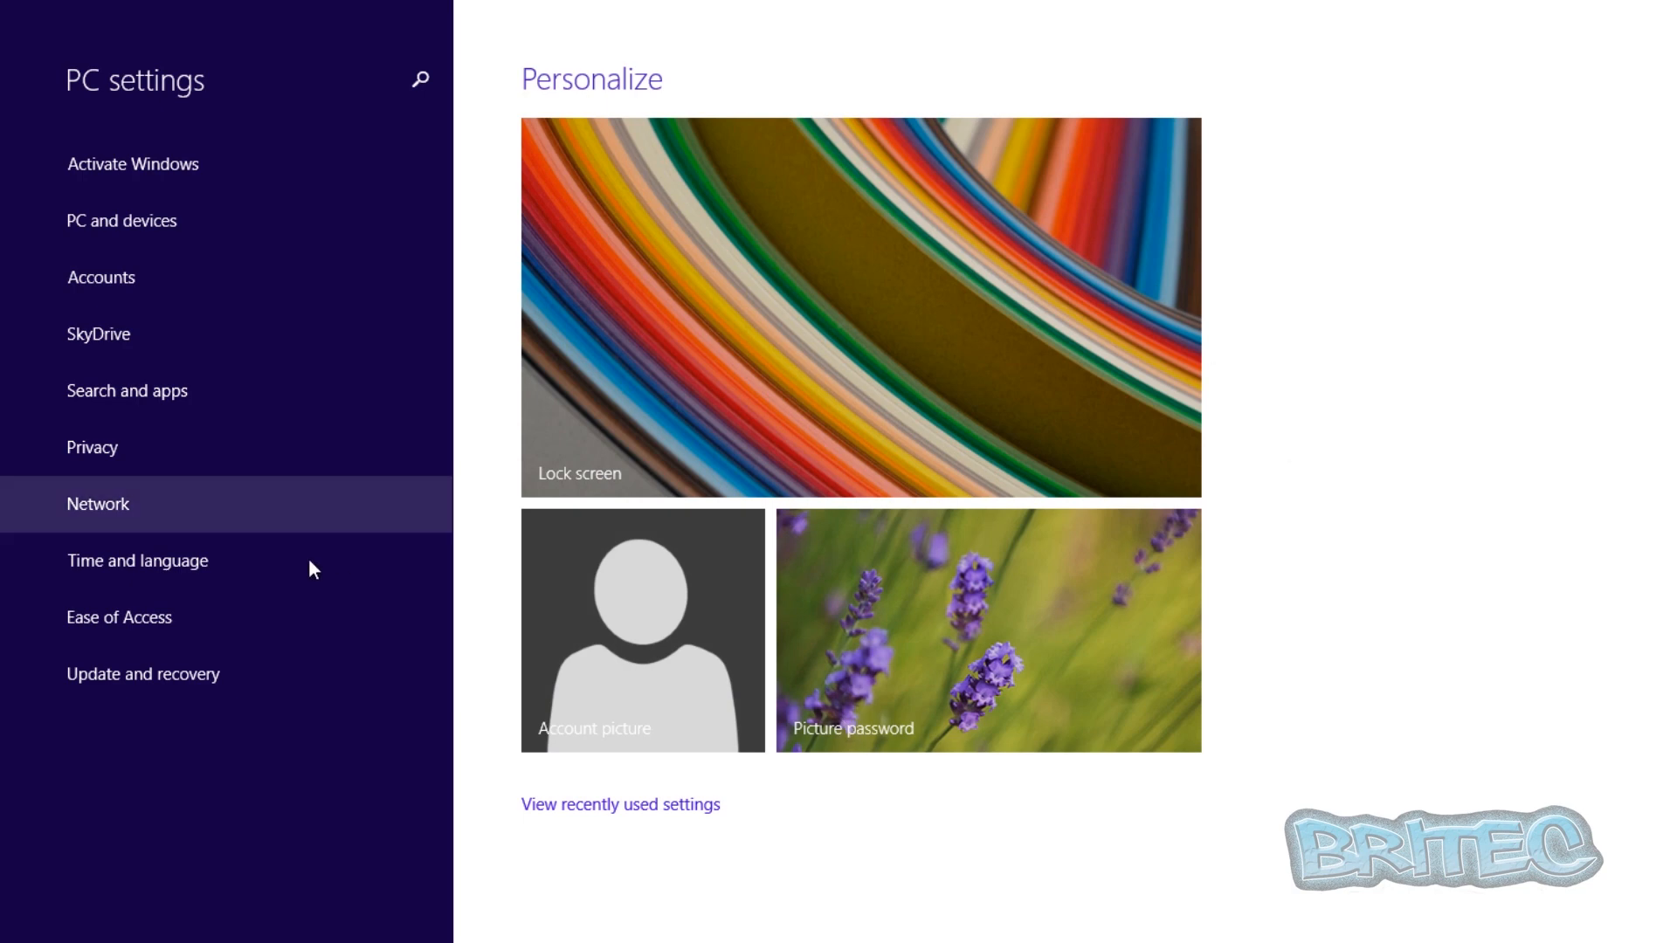
left_click(142, 674)
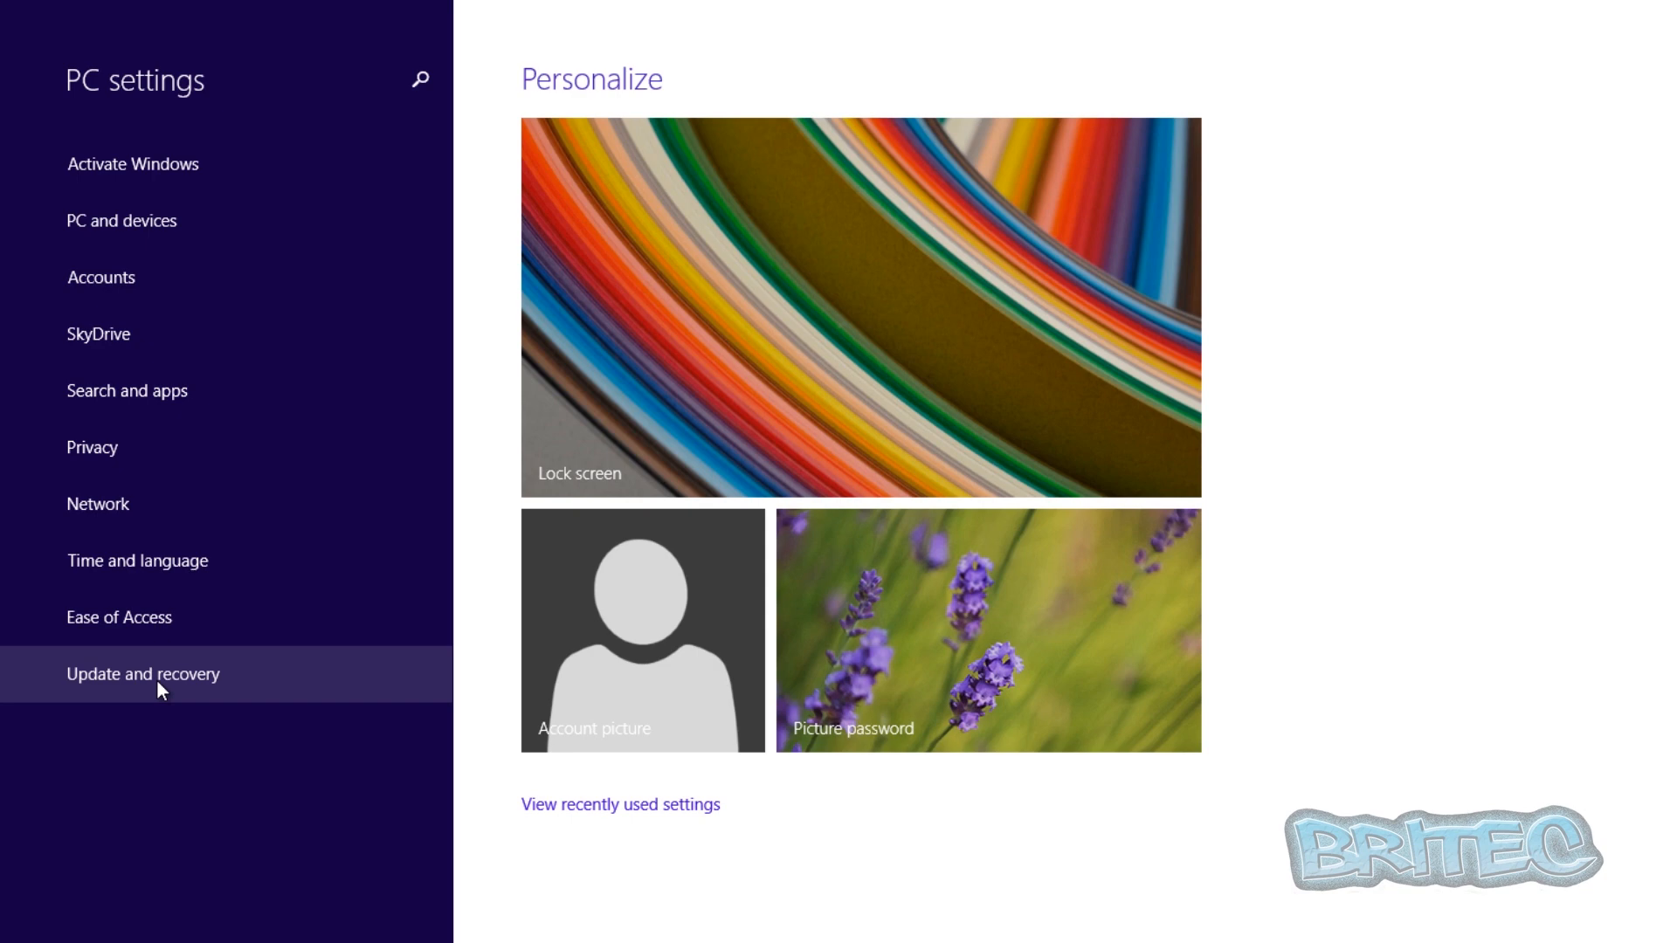
mouse_move(166, 686)
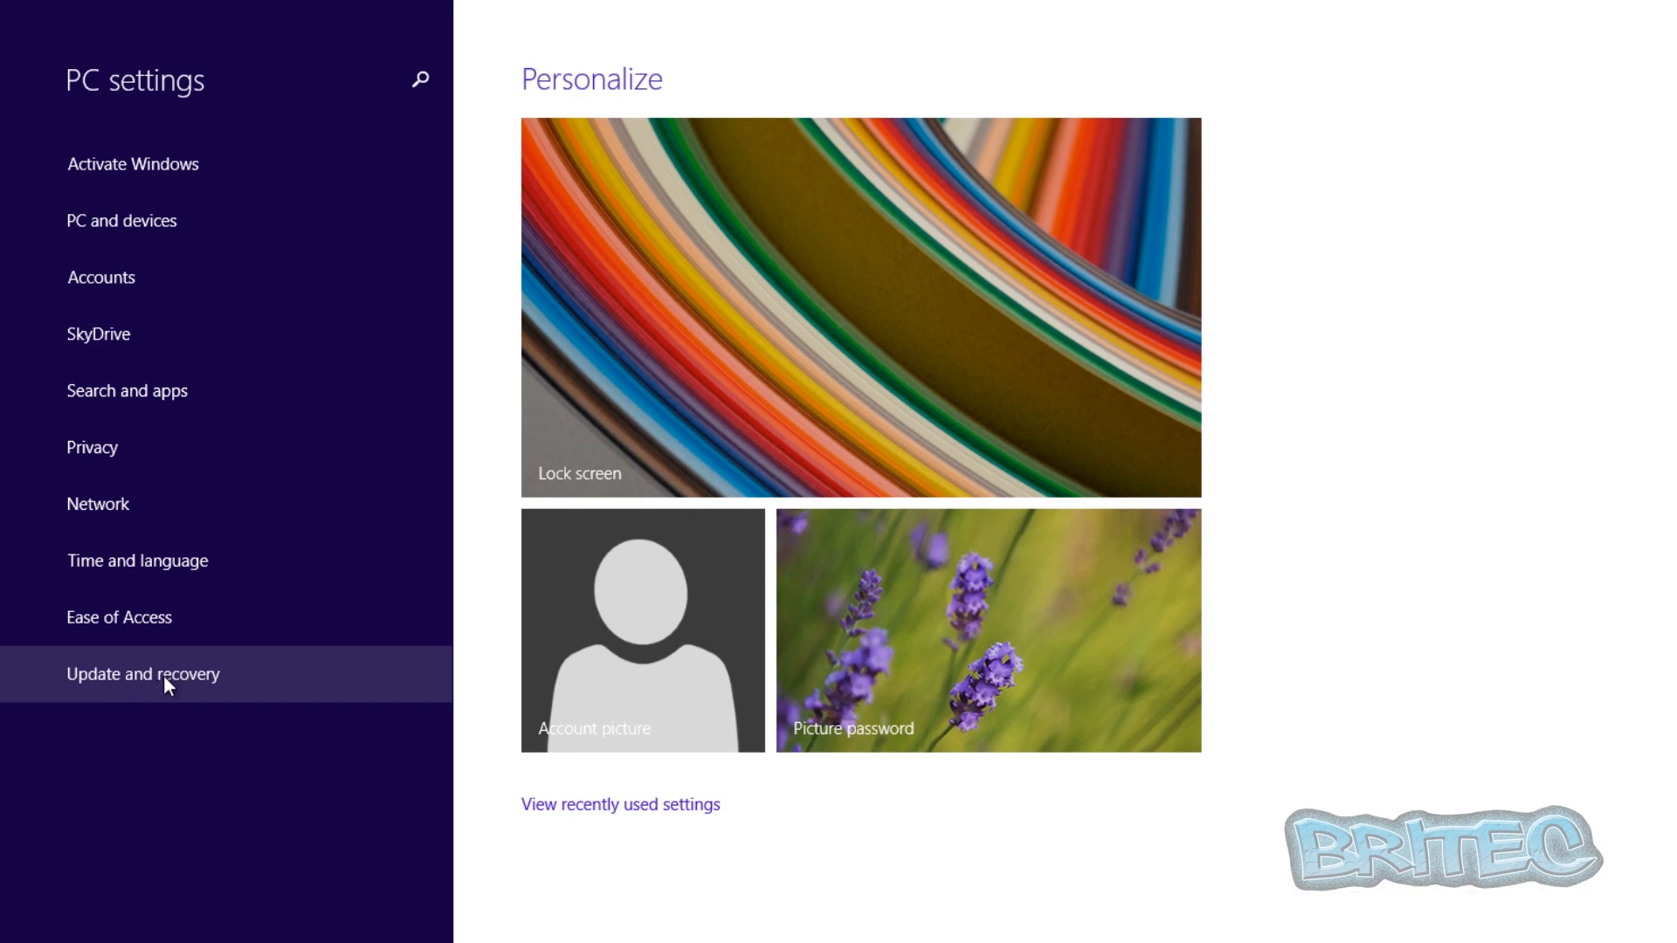
mouse_move(155, 669)
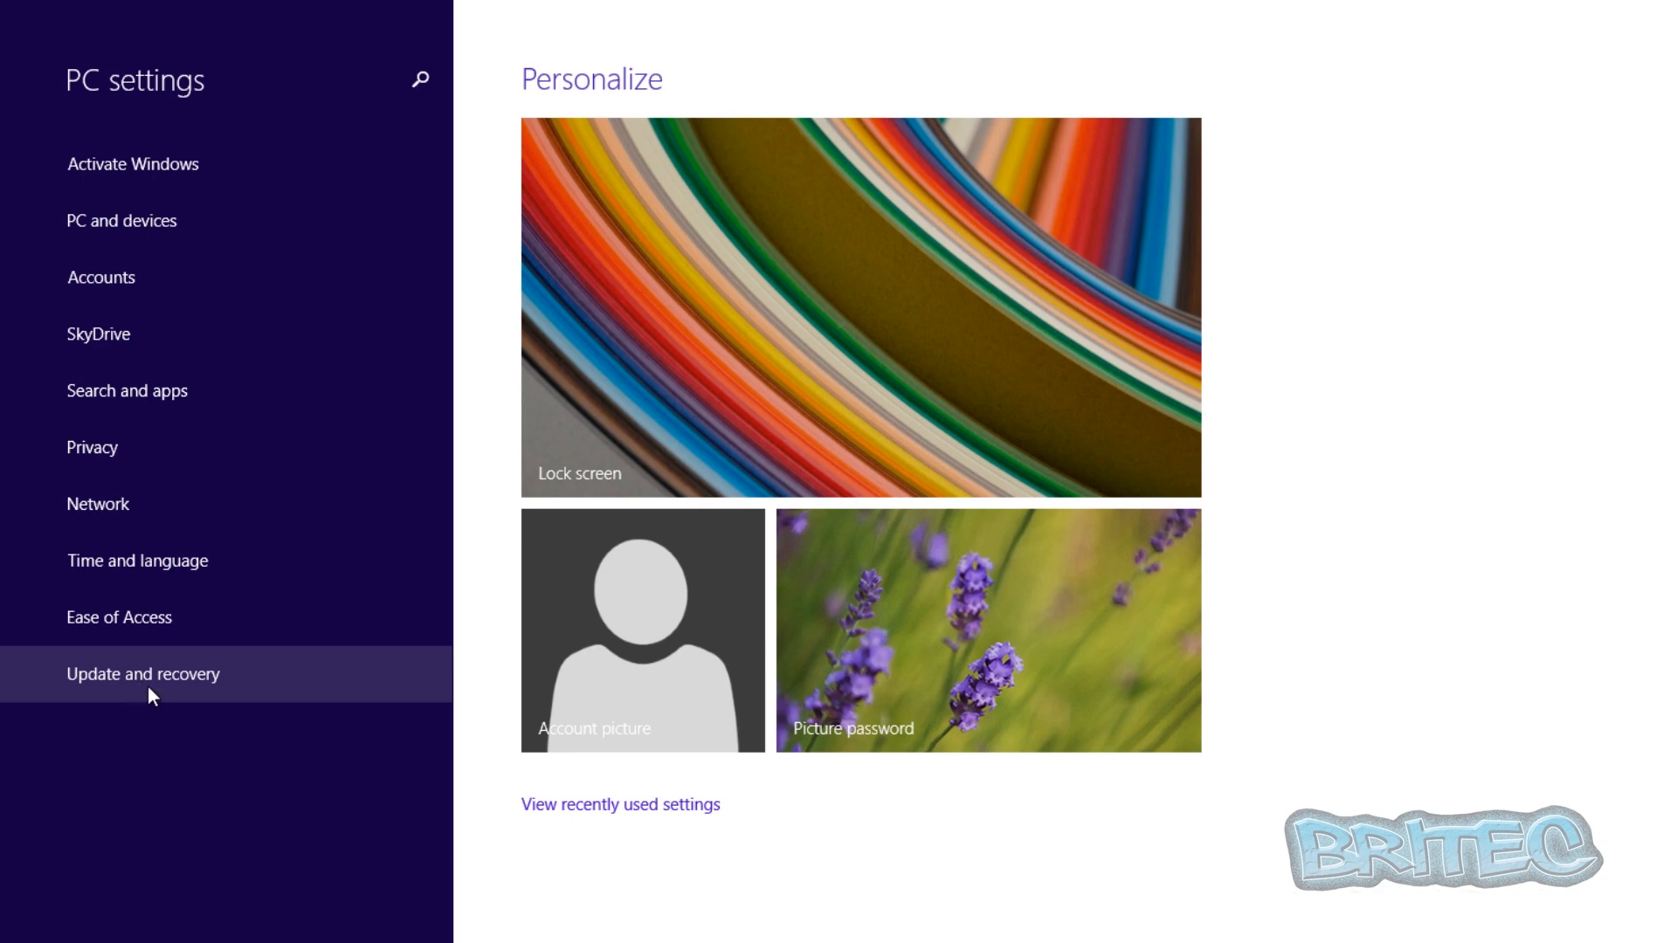
left_click(142, 674)
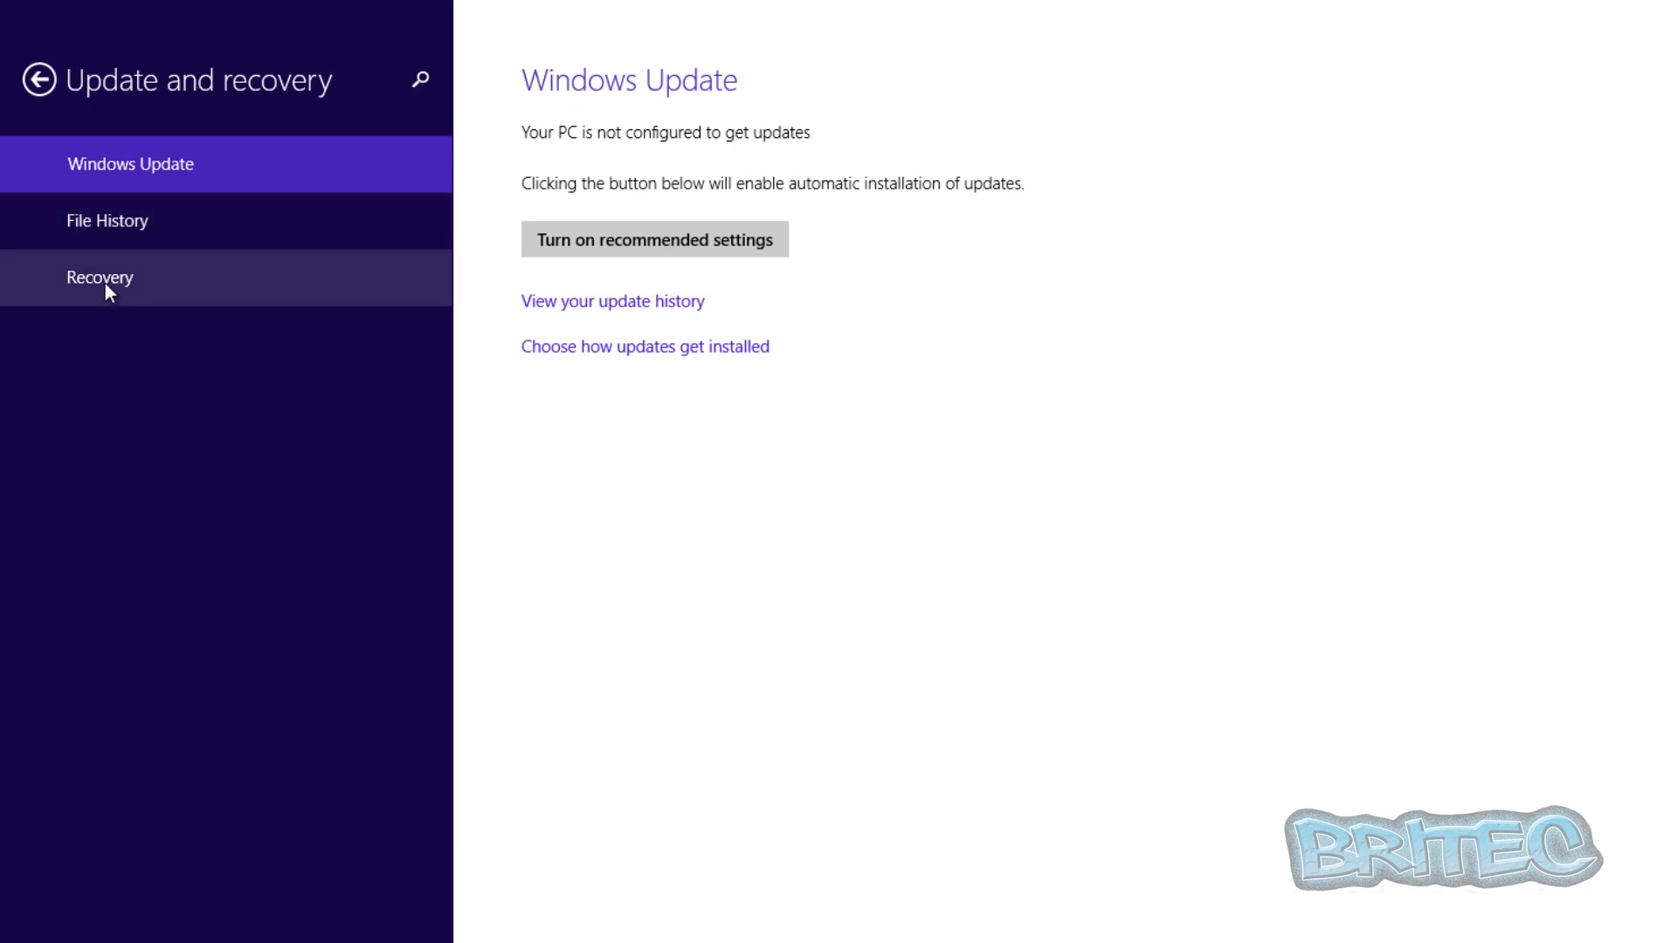
left_click(99, 278)
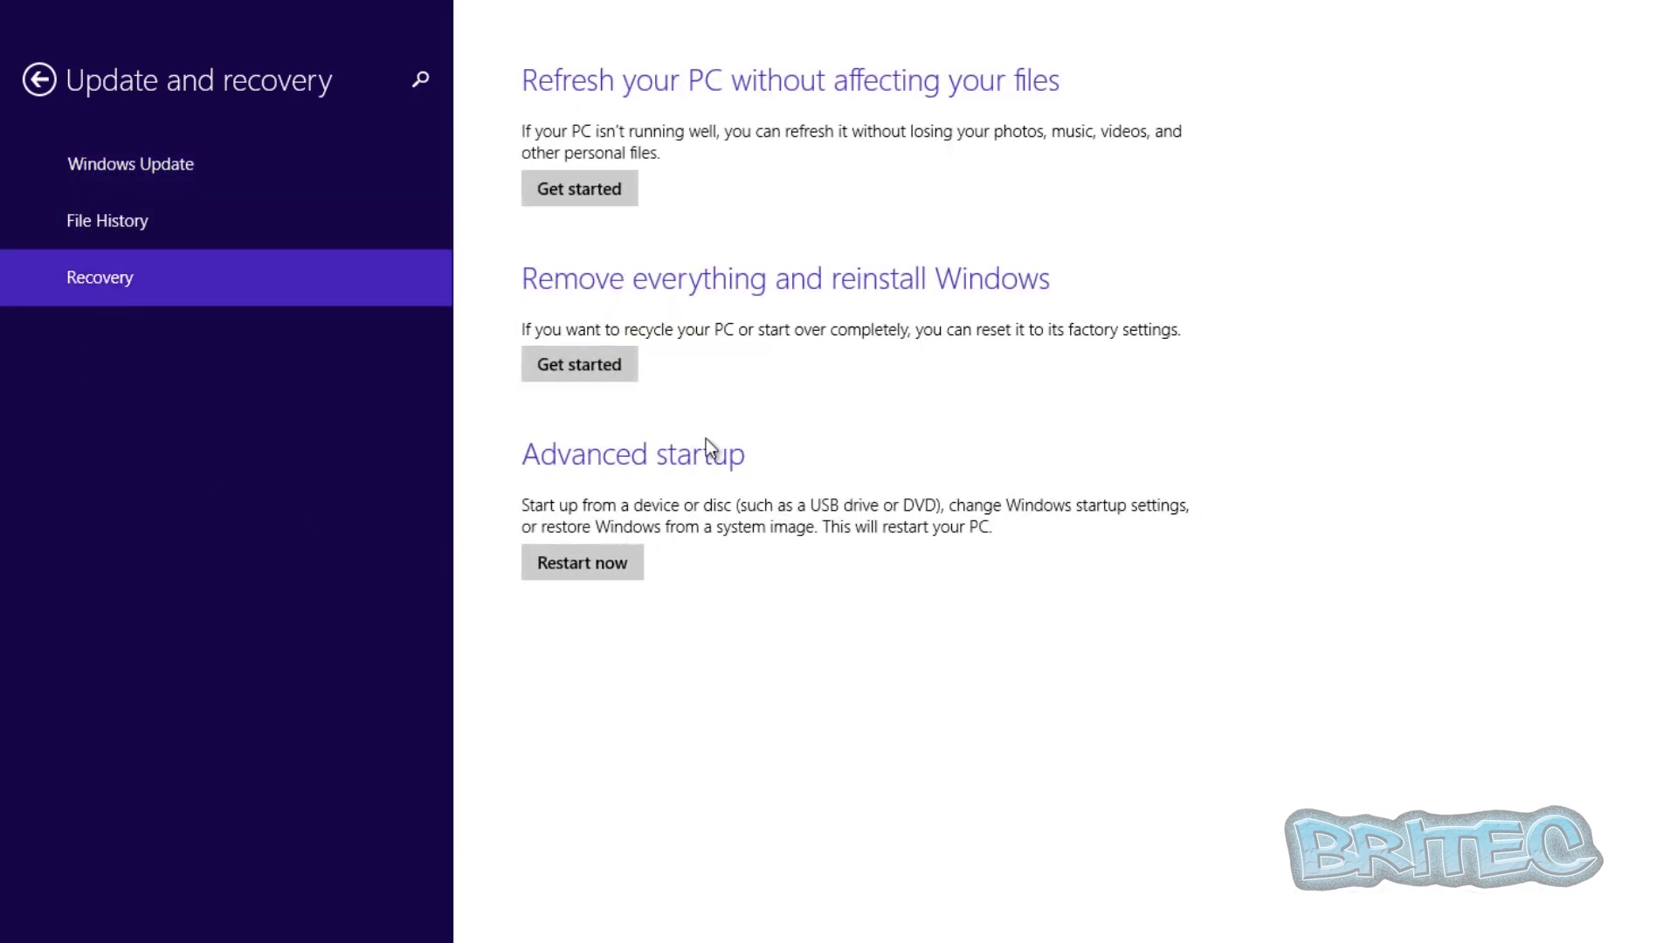
mouse_move(726, 479)
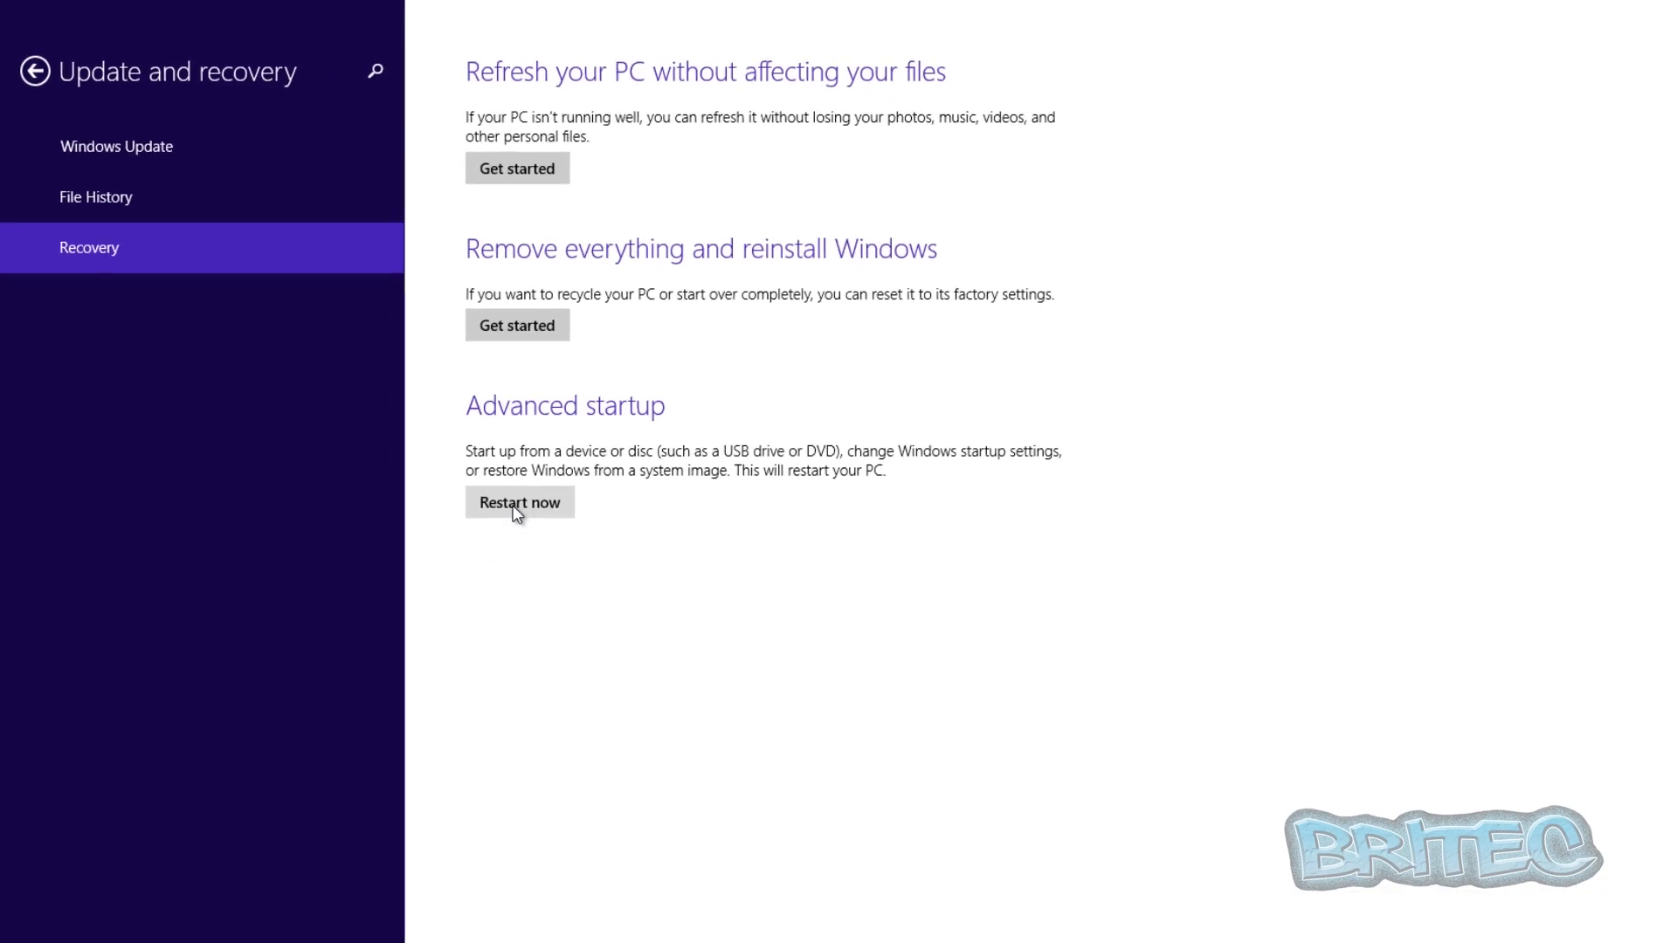
Step: Restart into Advanced startup and go Troubleshoot > Advanced options > Startup Settings > Restart
left_click(519, 503)
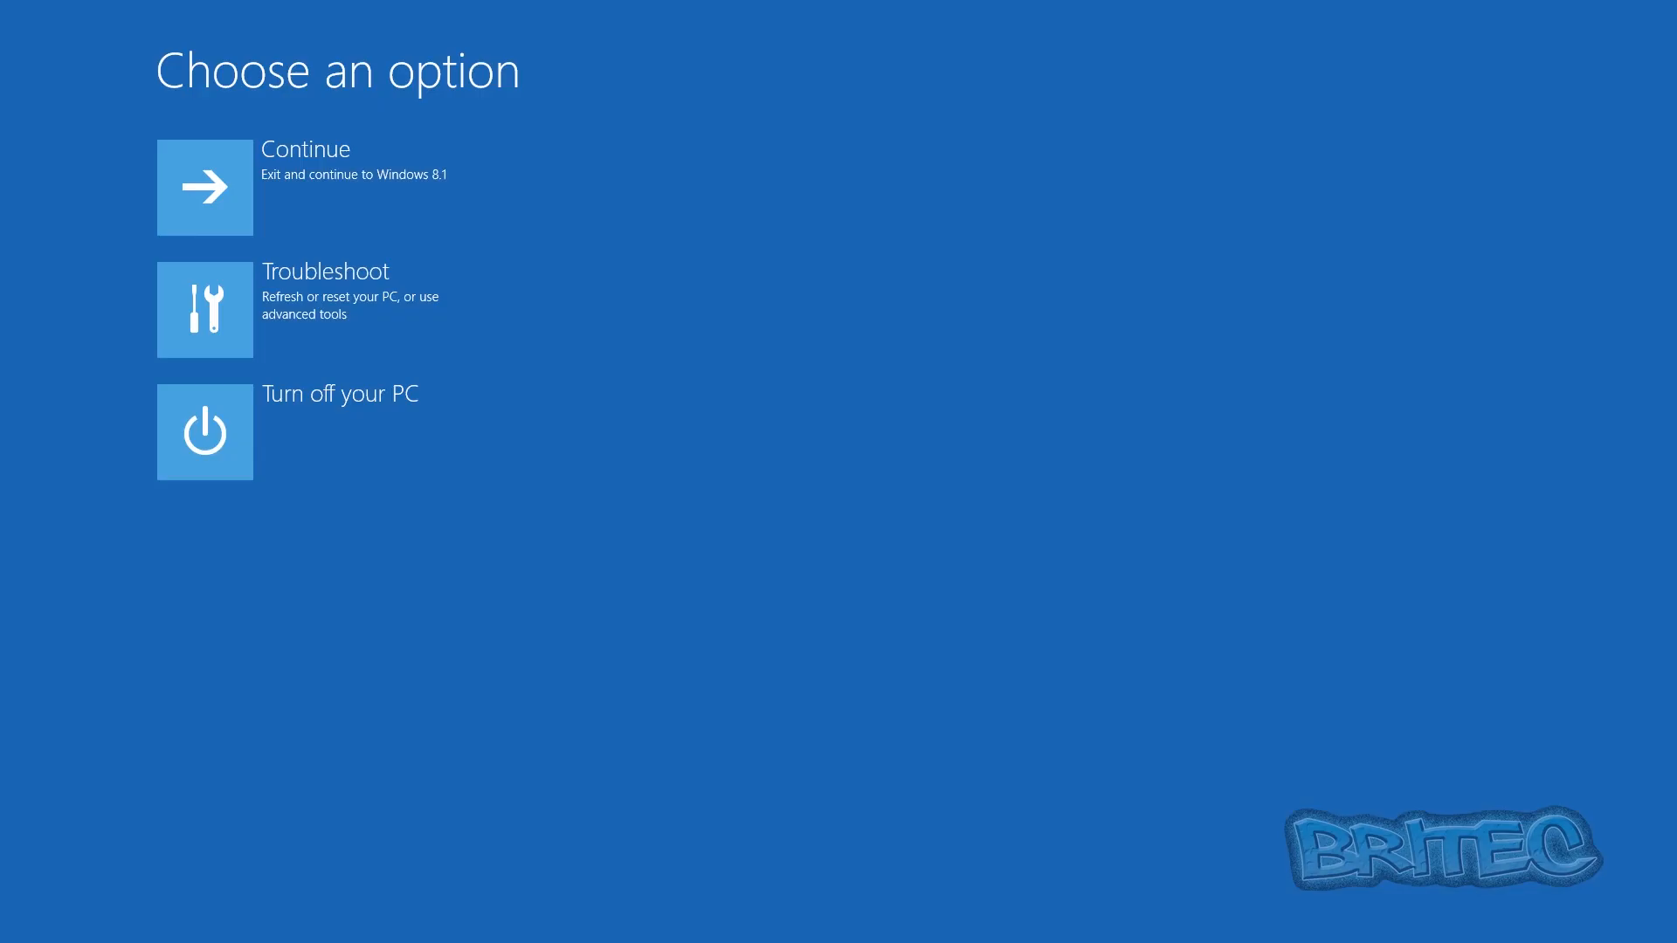
mouse_move(571, 489)
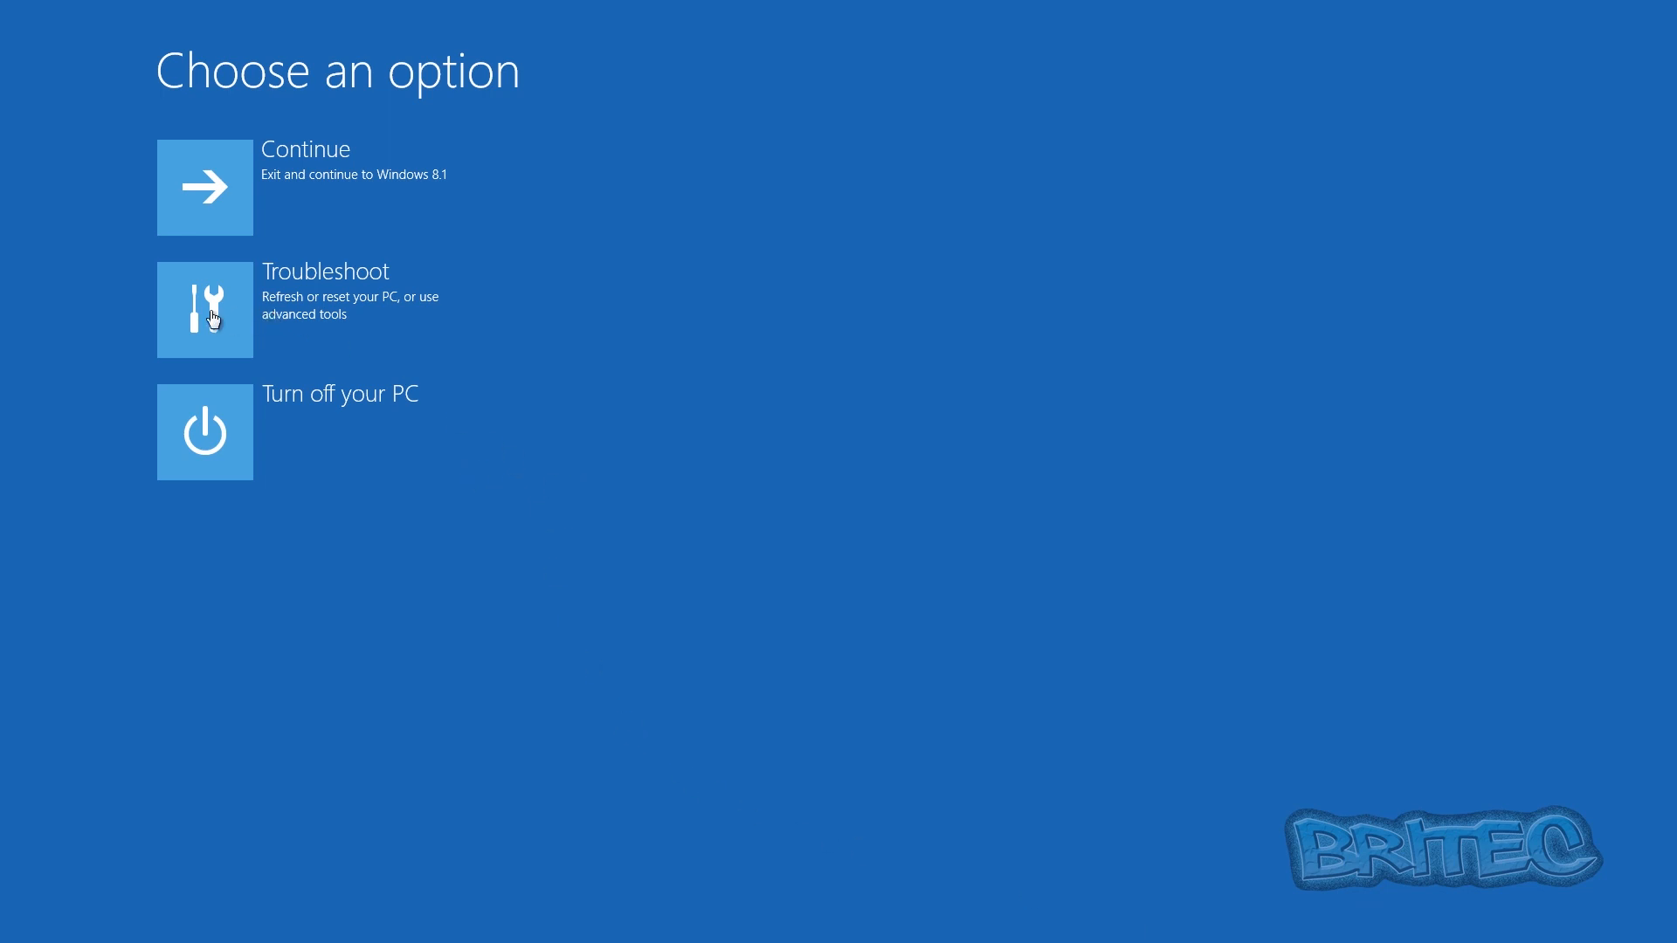
left_click(205, 309)
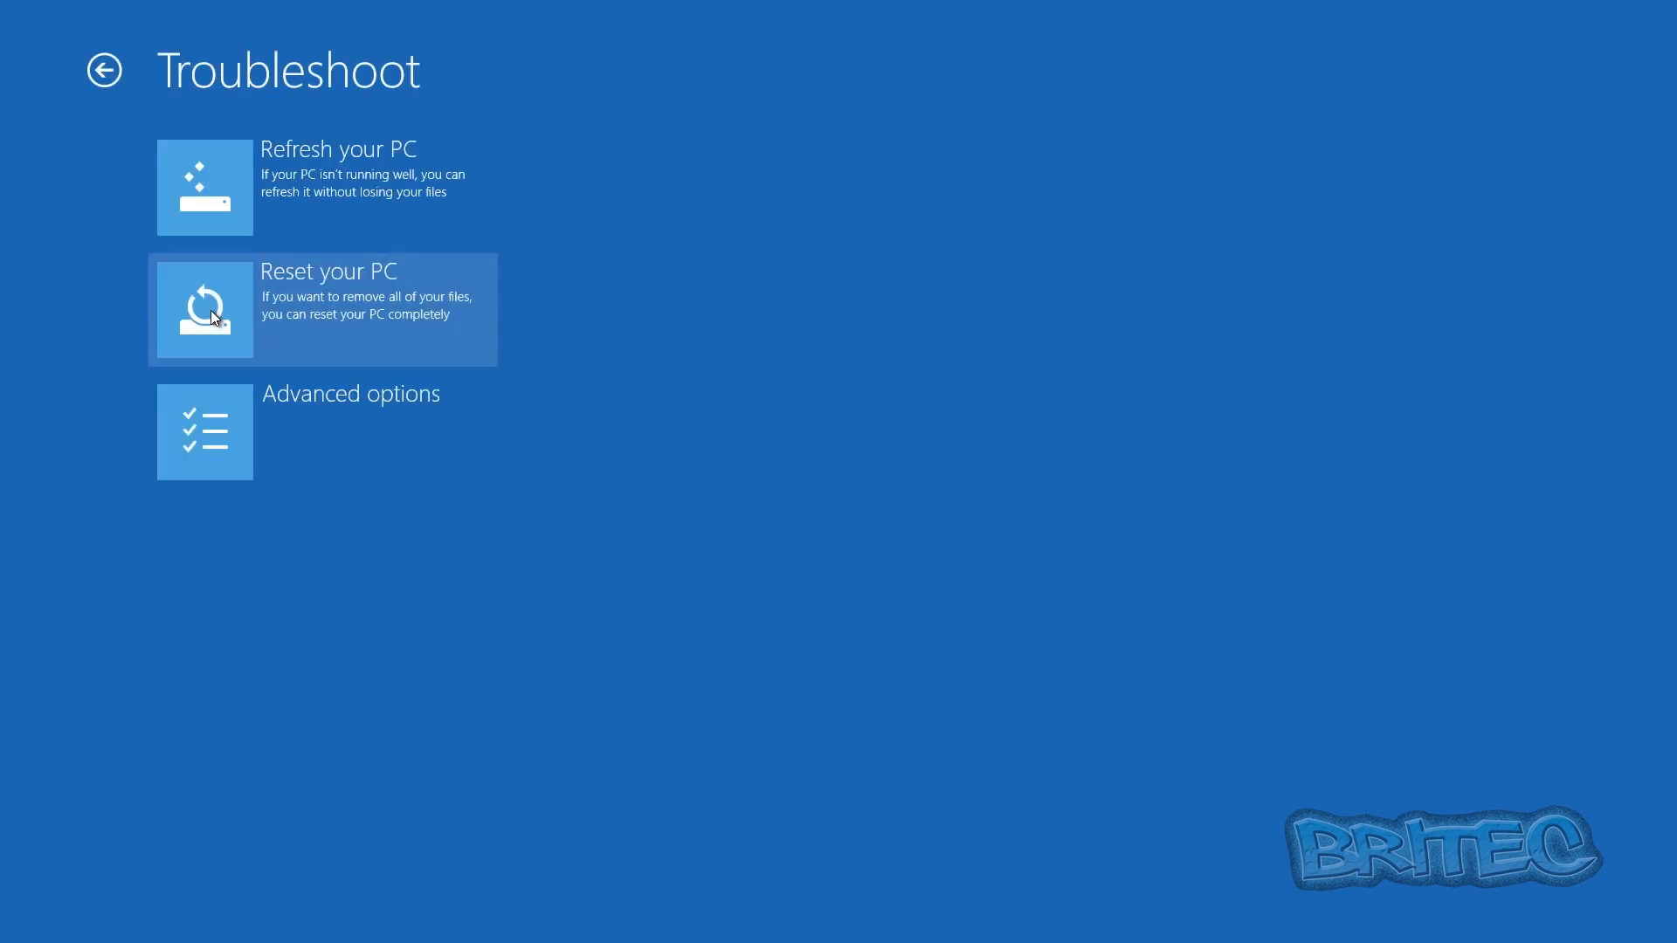
mouse_move(206, 445)
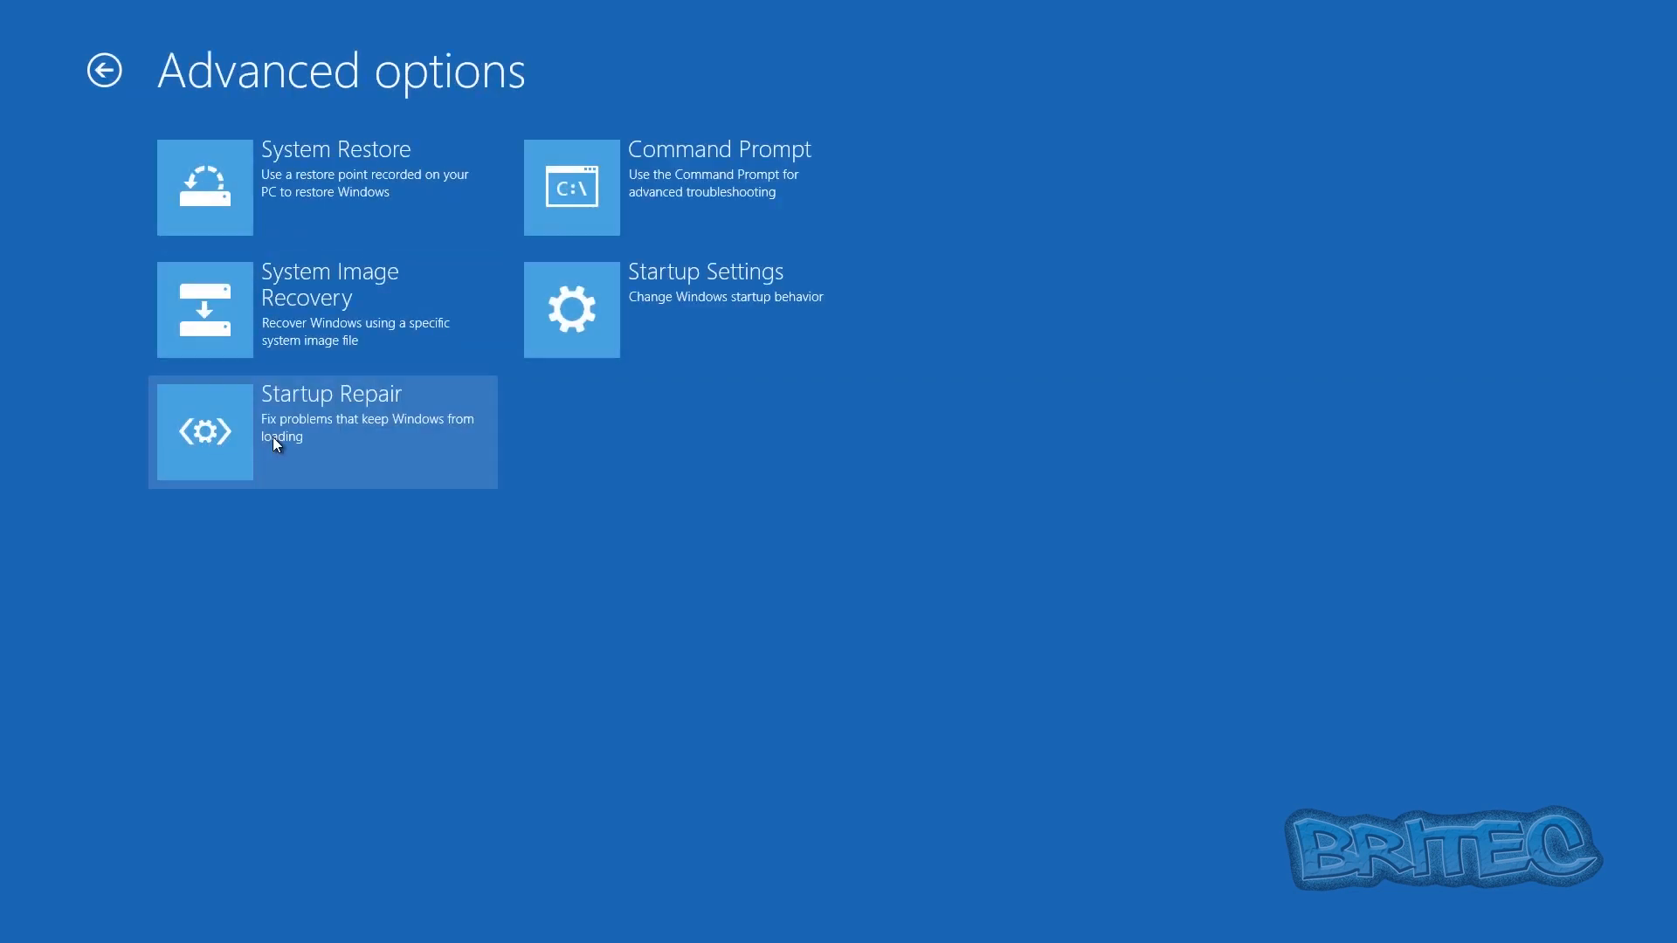
mouse_move(639, 311)
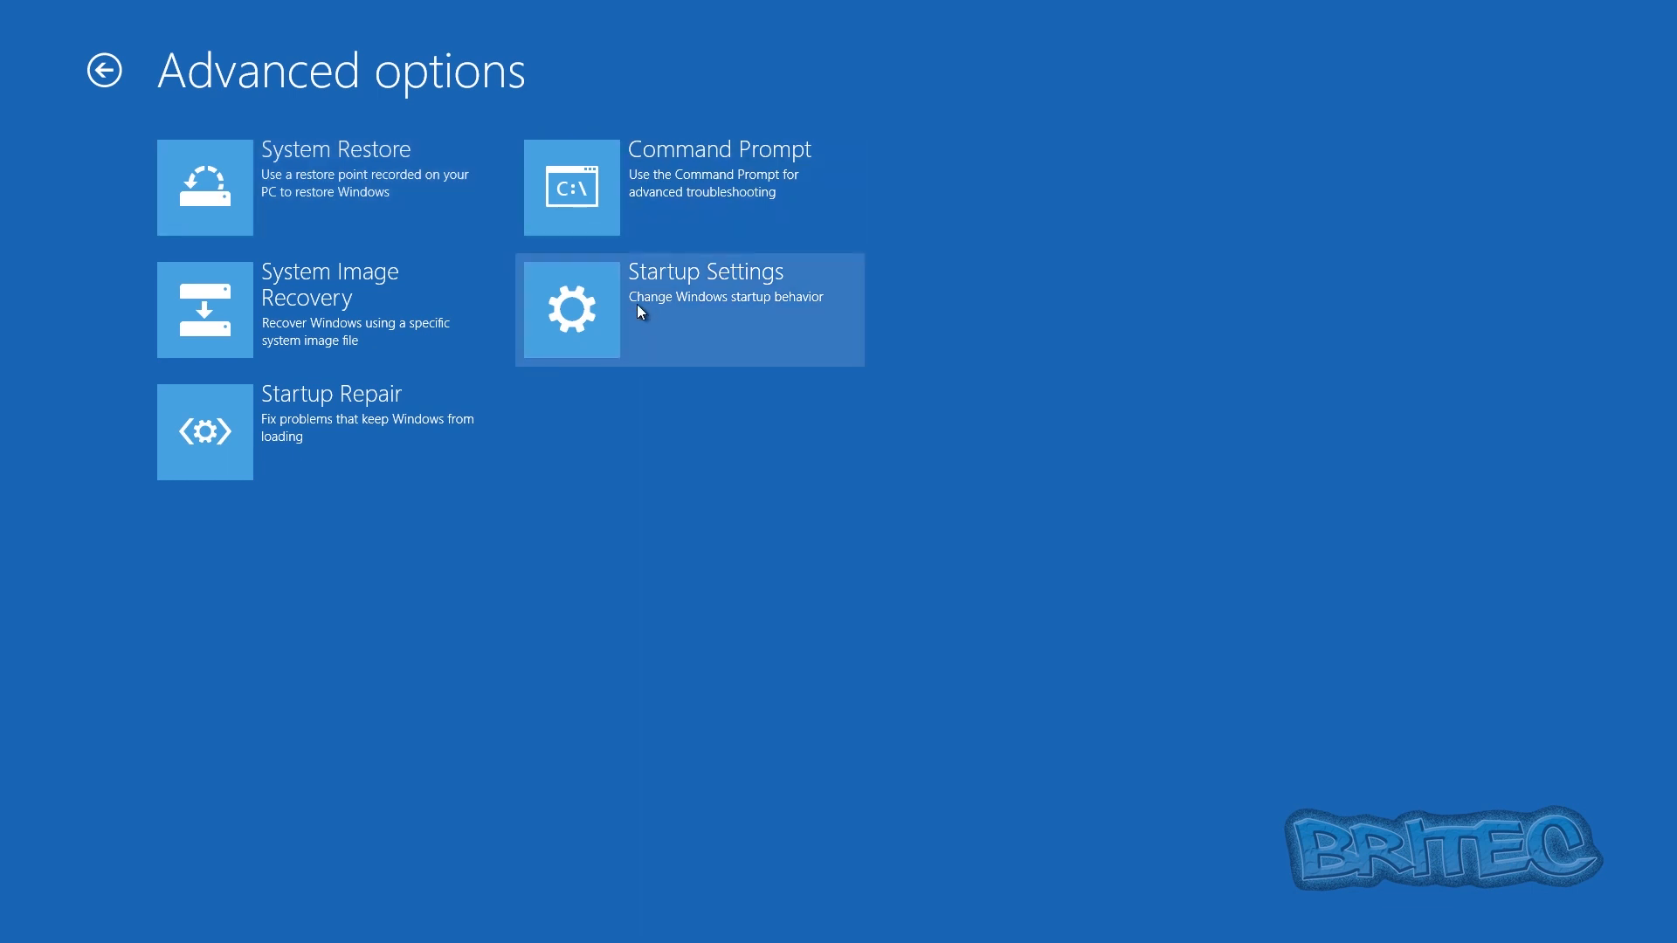
mouse_move(704, 311)
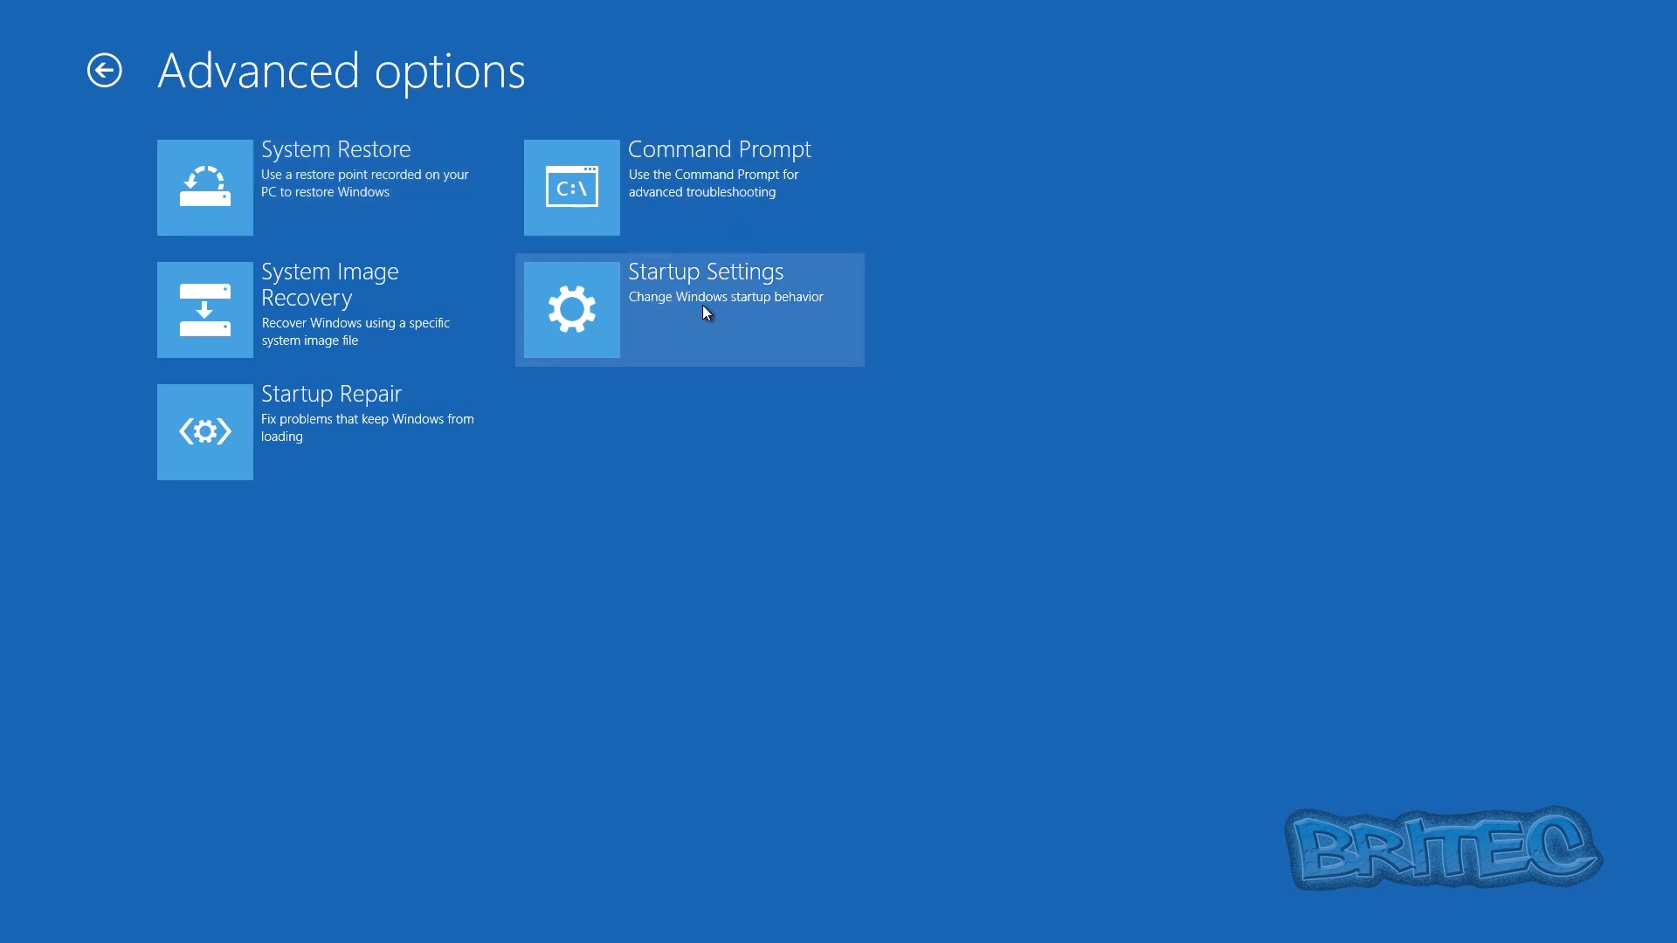
left_click(688, 309)
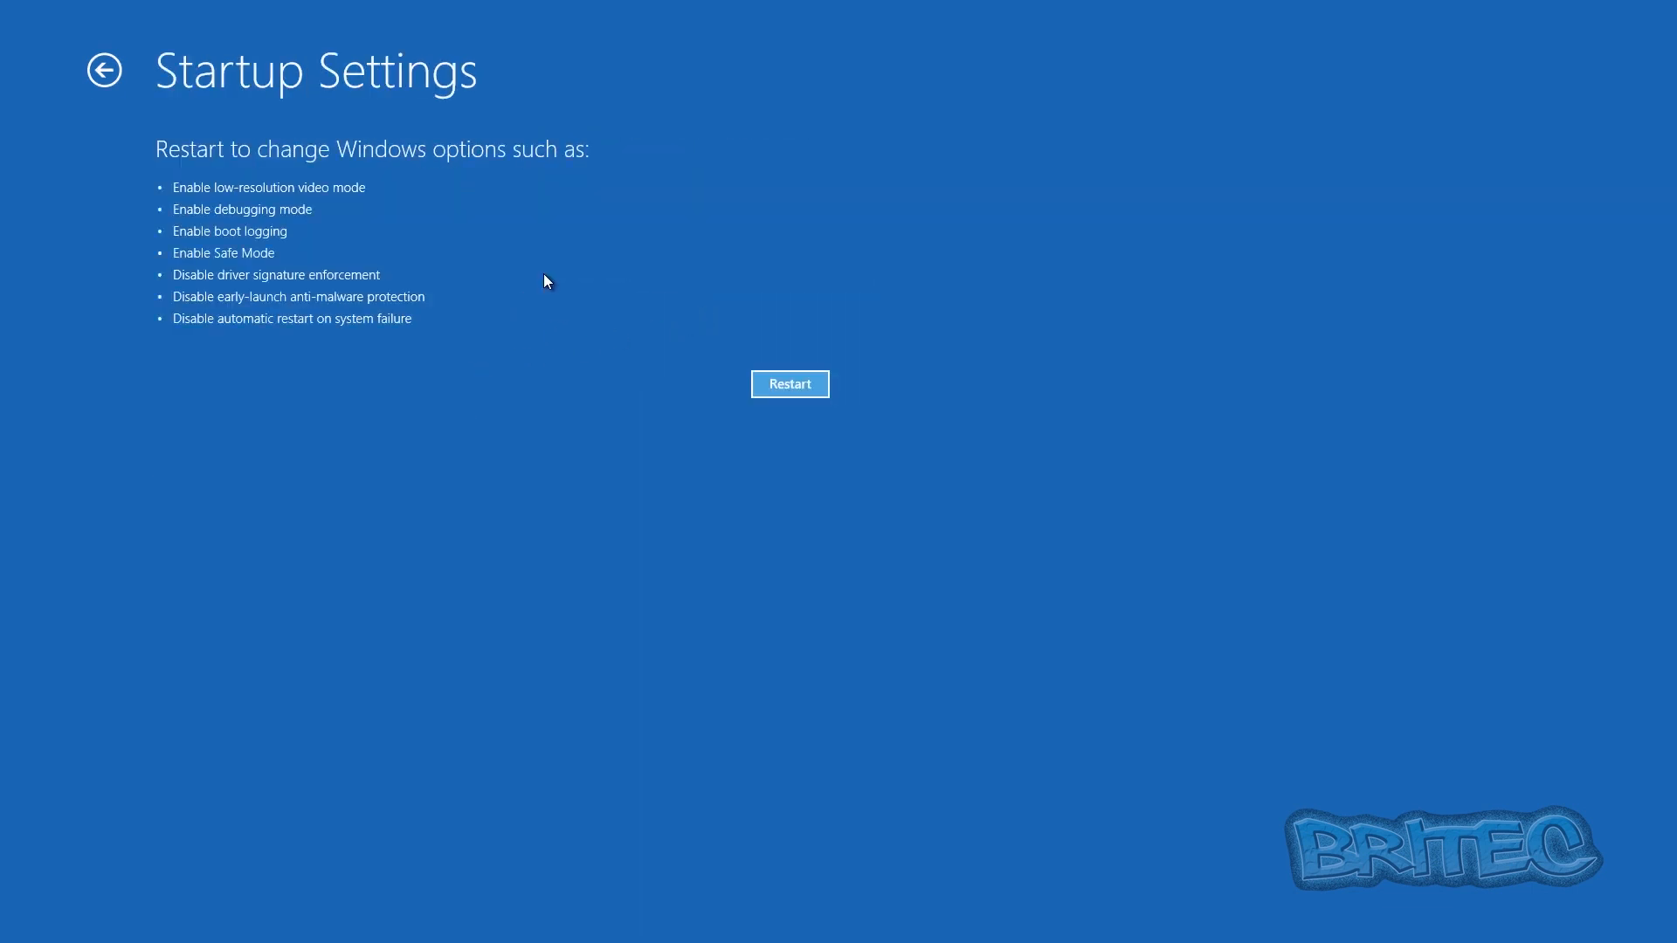
mouse_move(211, 165)
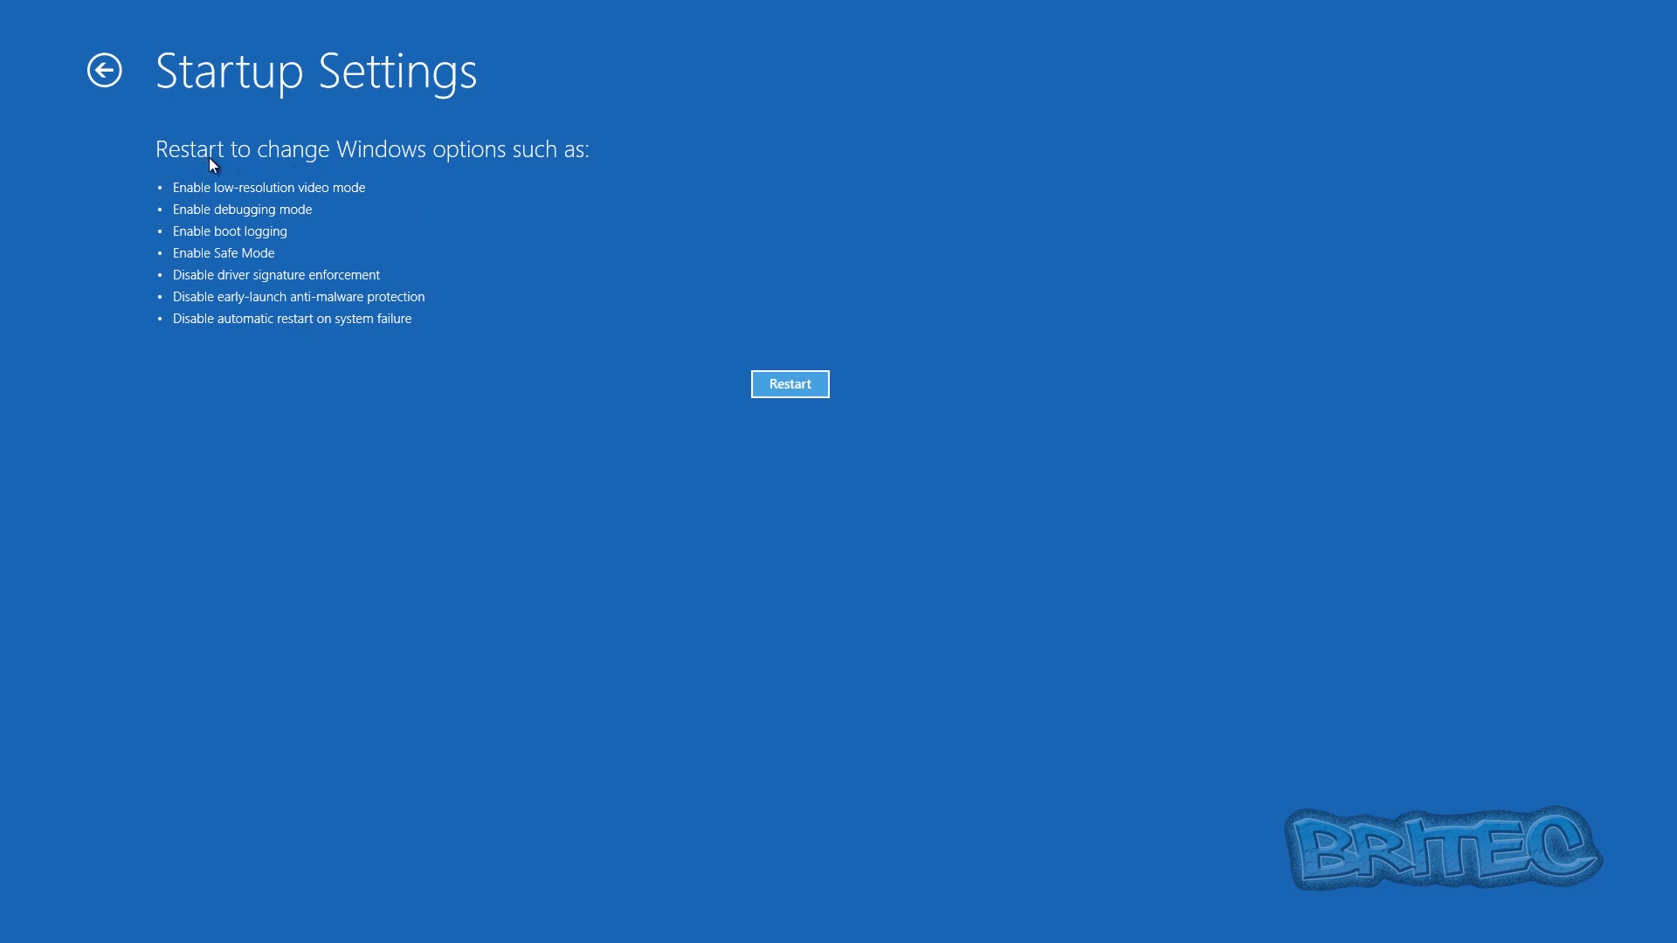
mouse_move(594, 160)
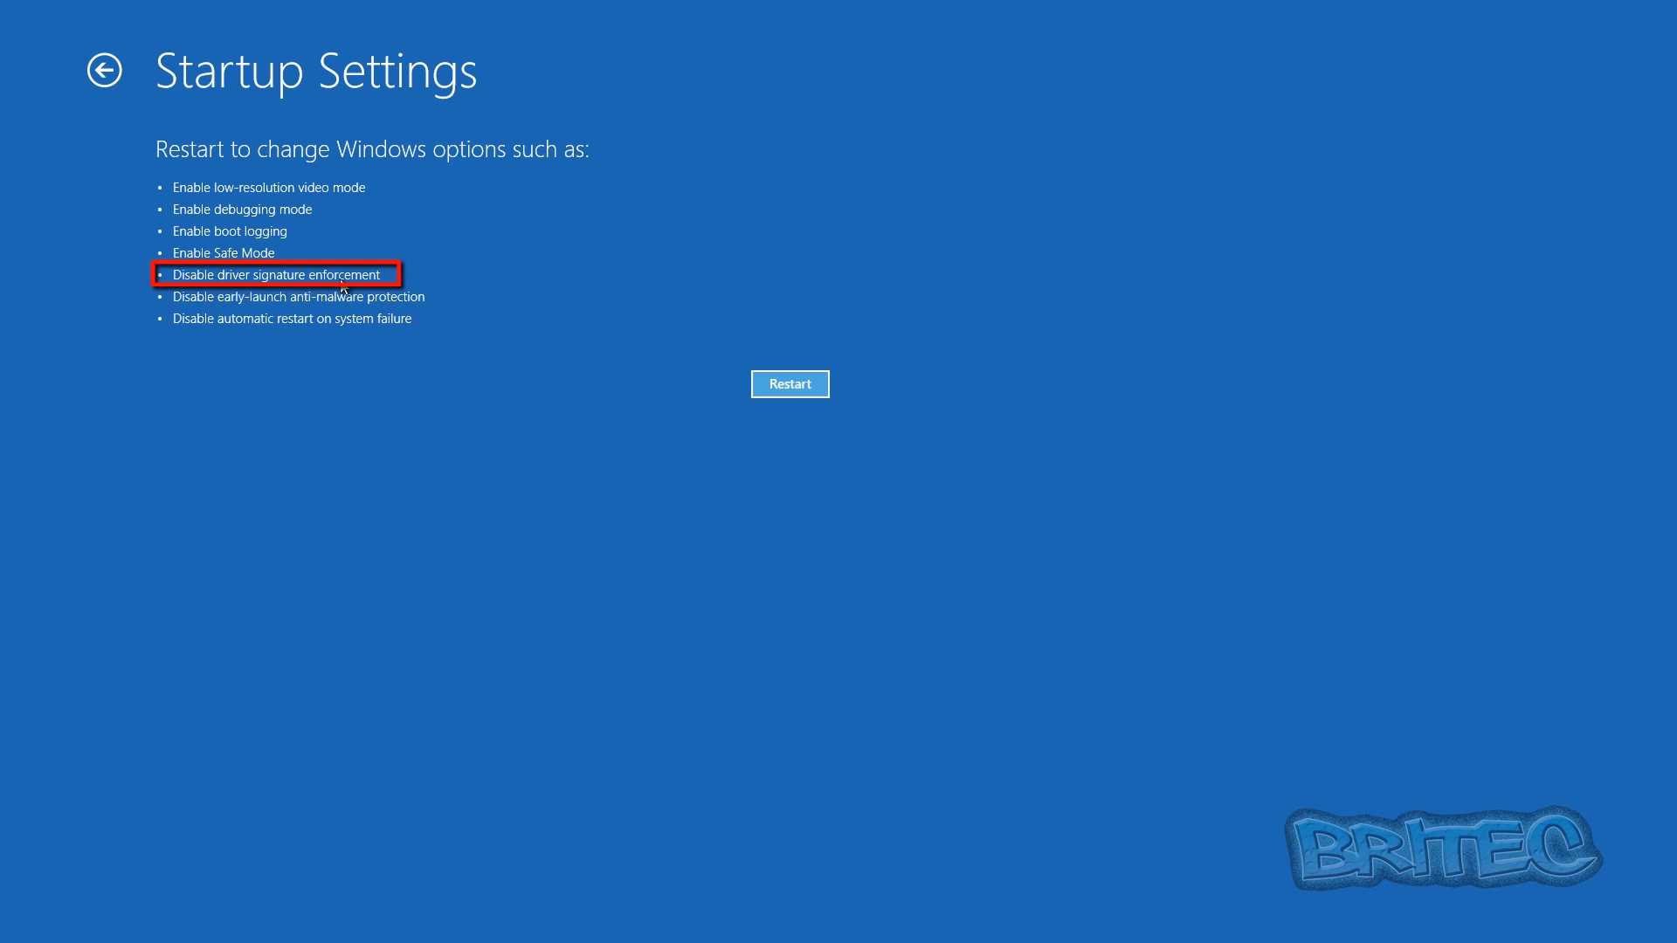
mouse_move(758, 370)
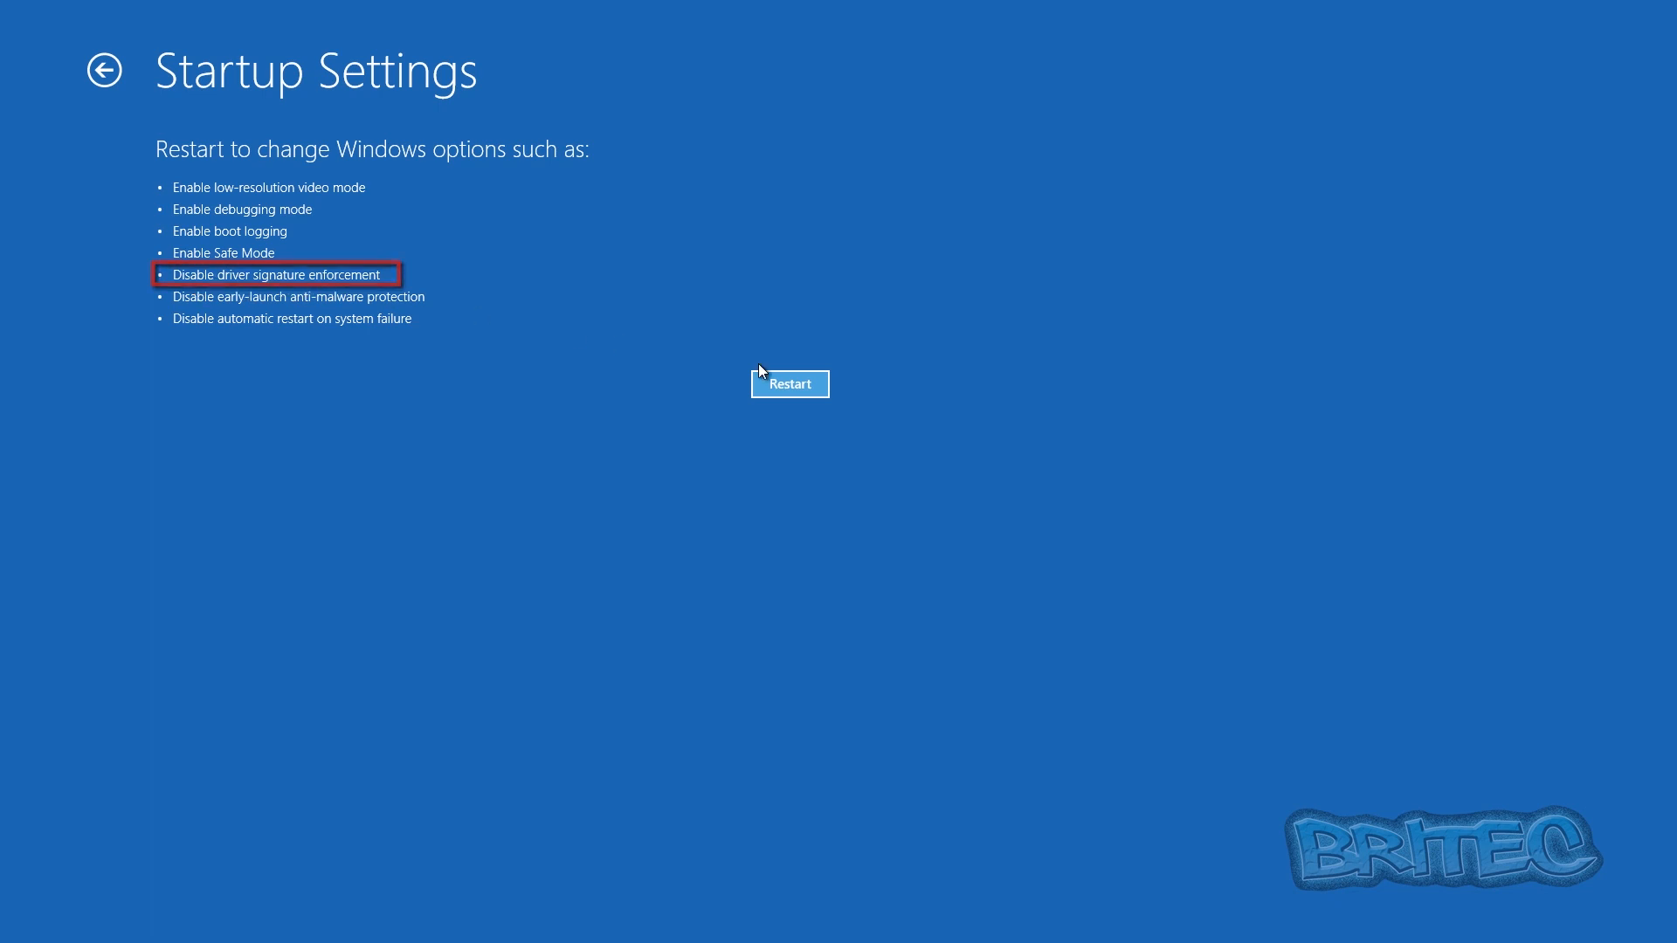
left_click(789, 382)
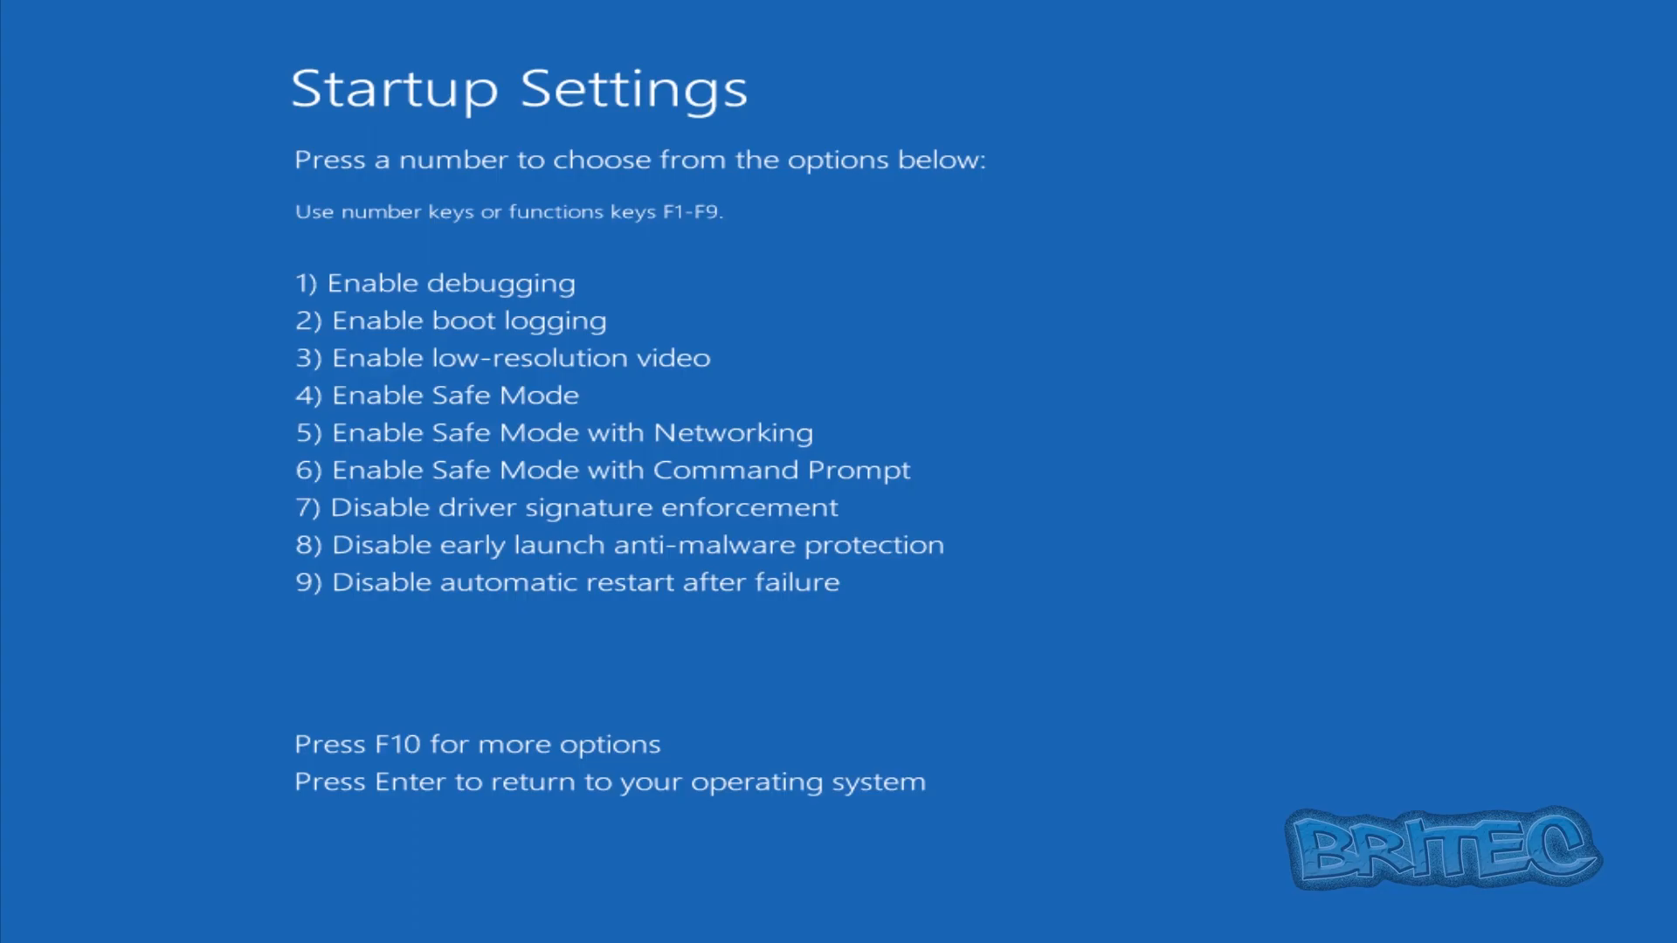
Step: Choose option 7, Disable driver signature enforcement, with F7 and boot back to the desktop
key("f7")
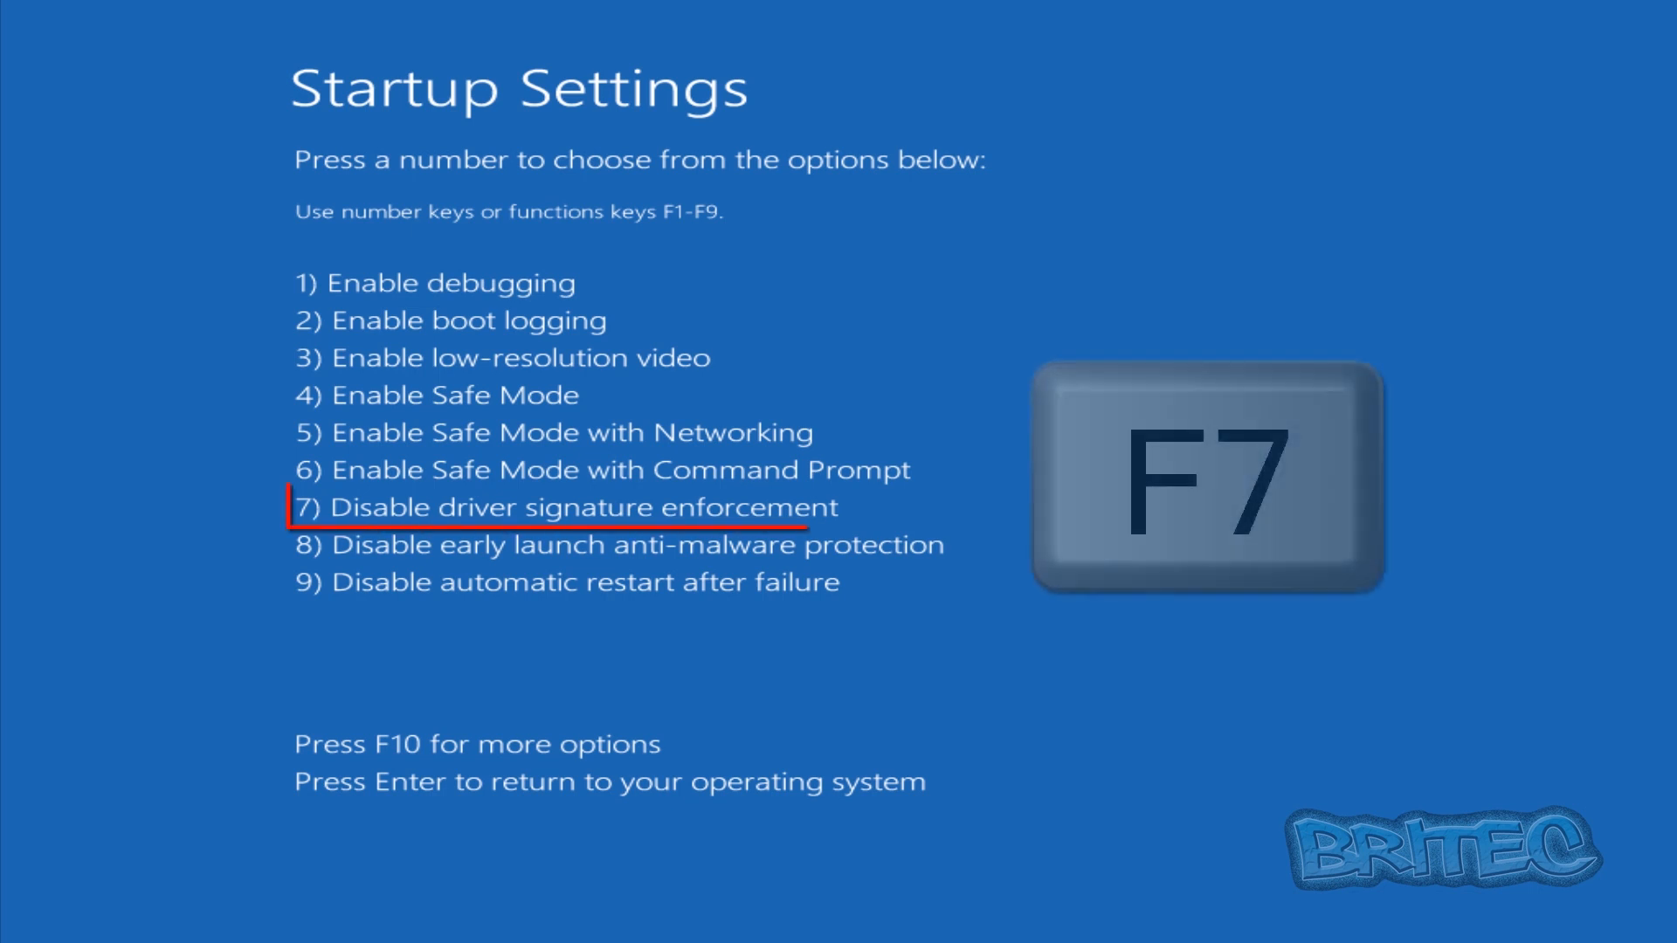
key("F7")
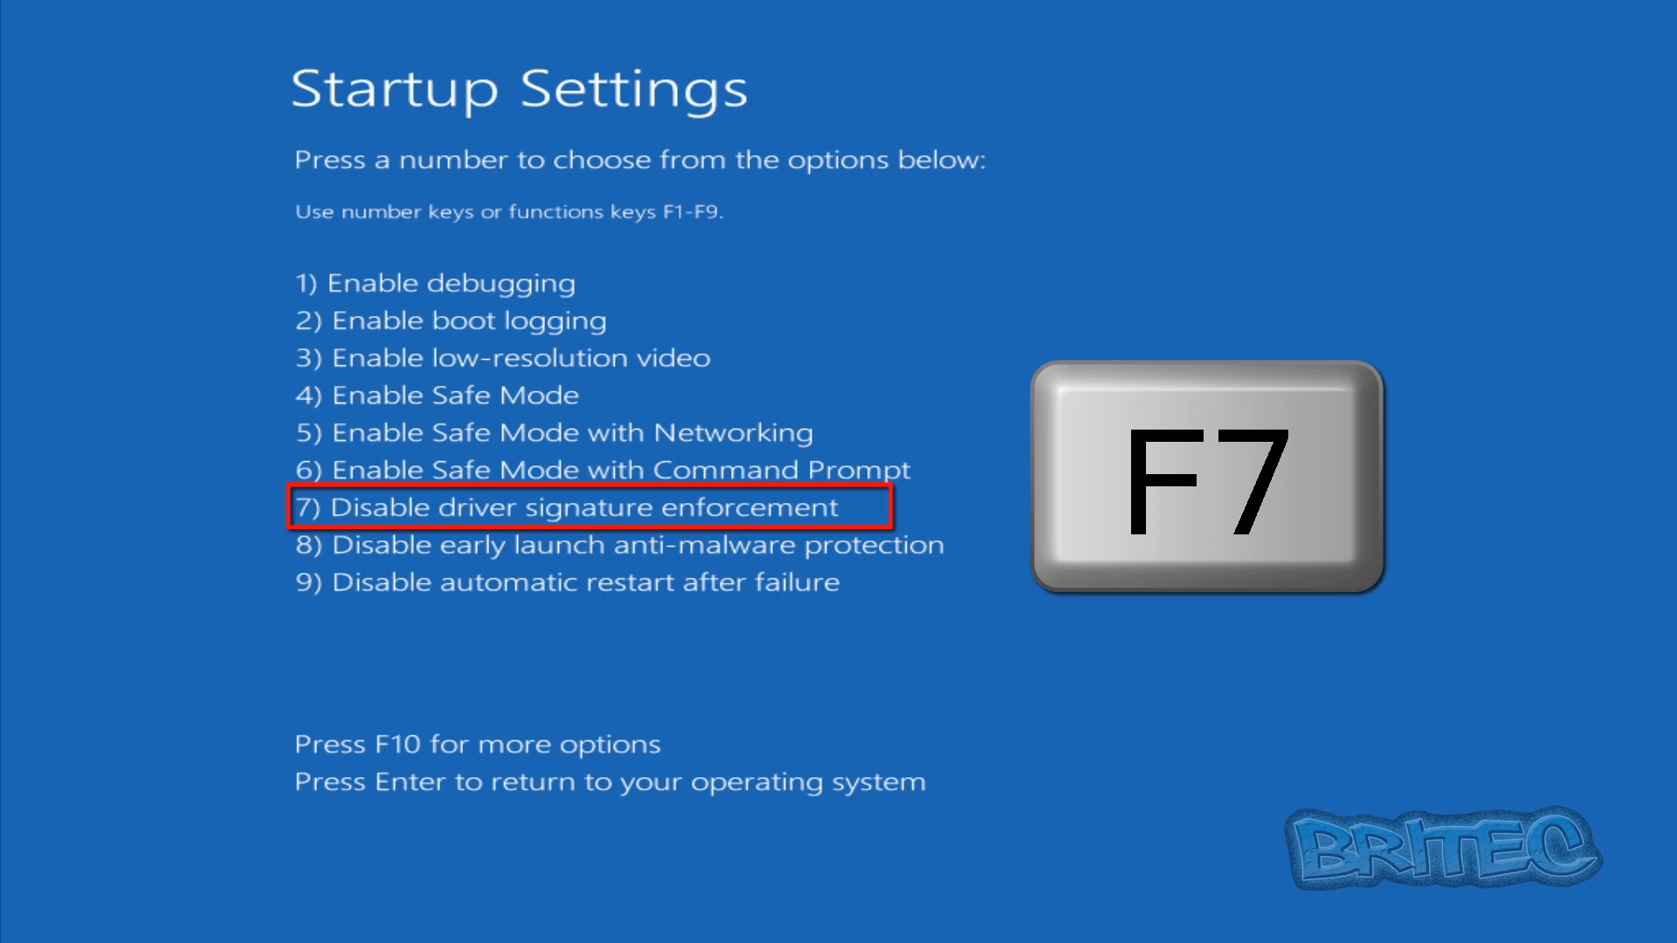
key("f7")
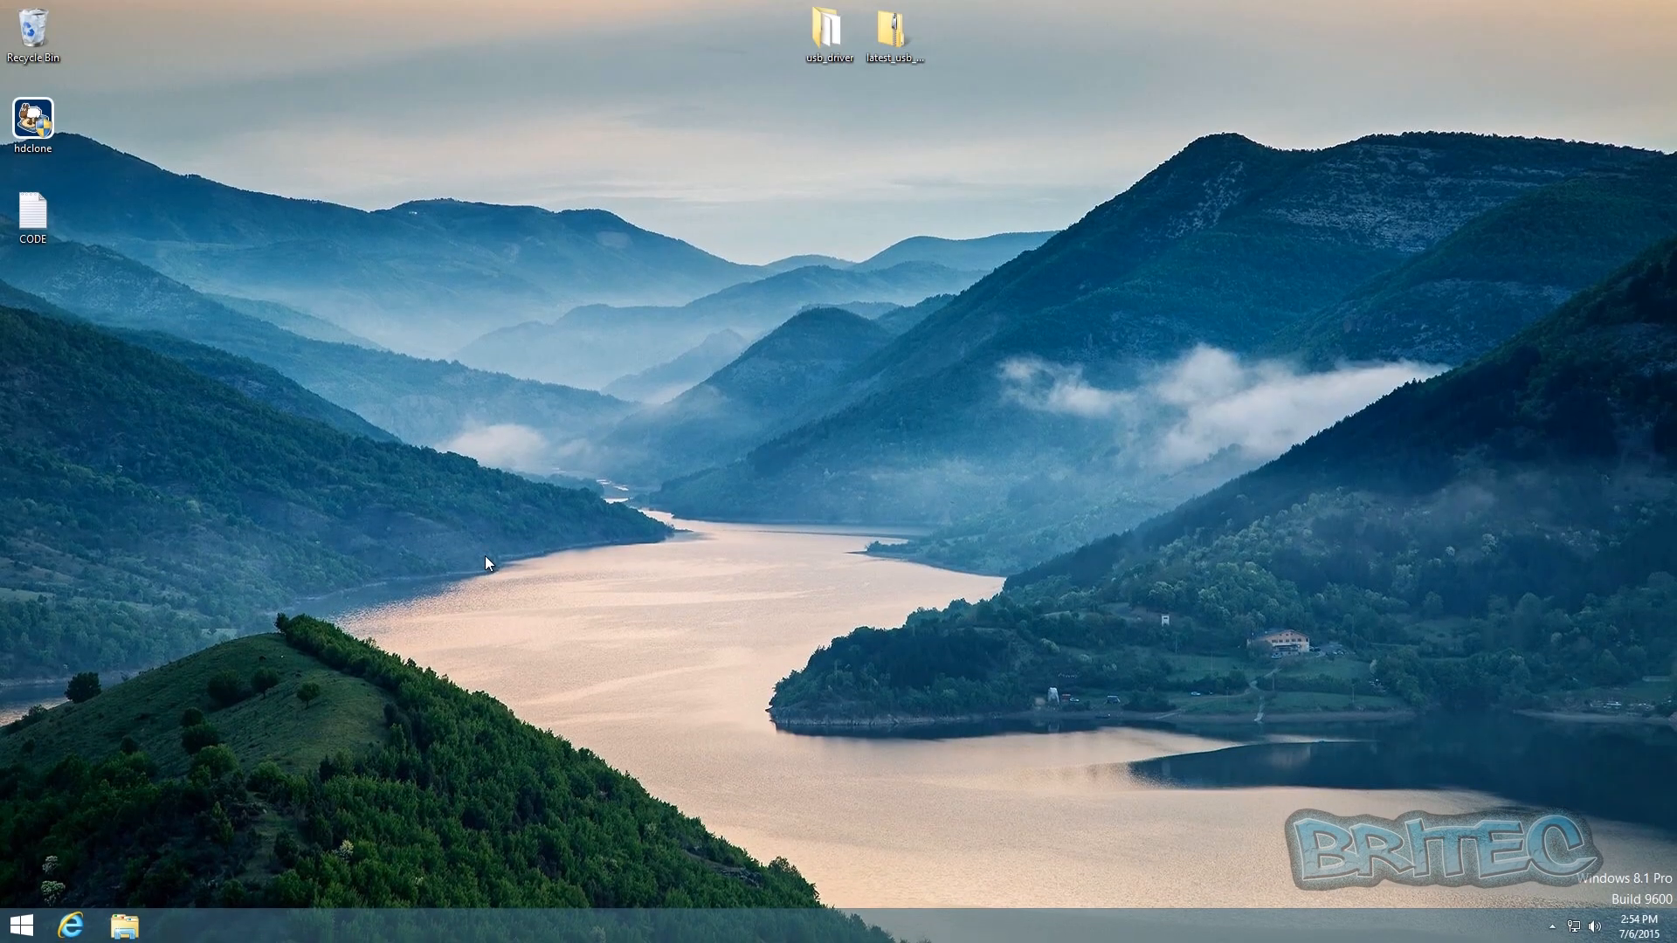
mouse_move(570, 304)
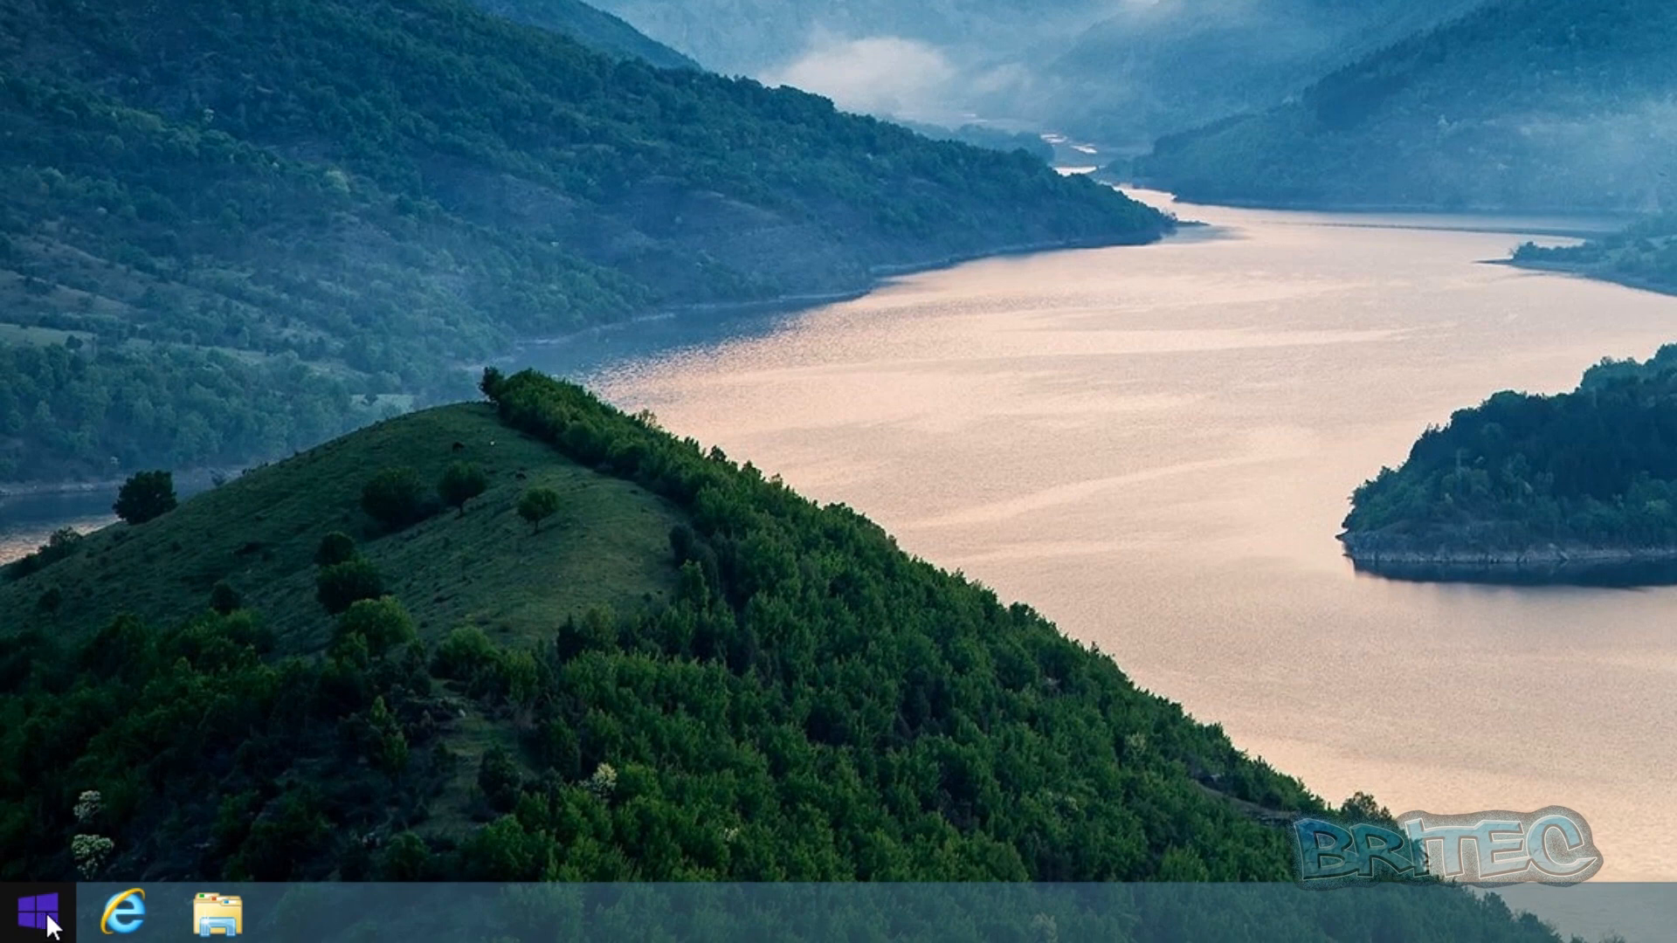
Step: Launch Device Manager from the Start button's quick-access menu
right_click(21, 917)
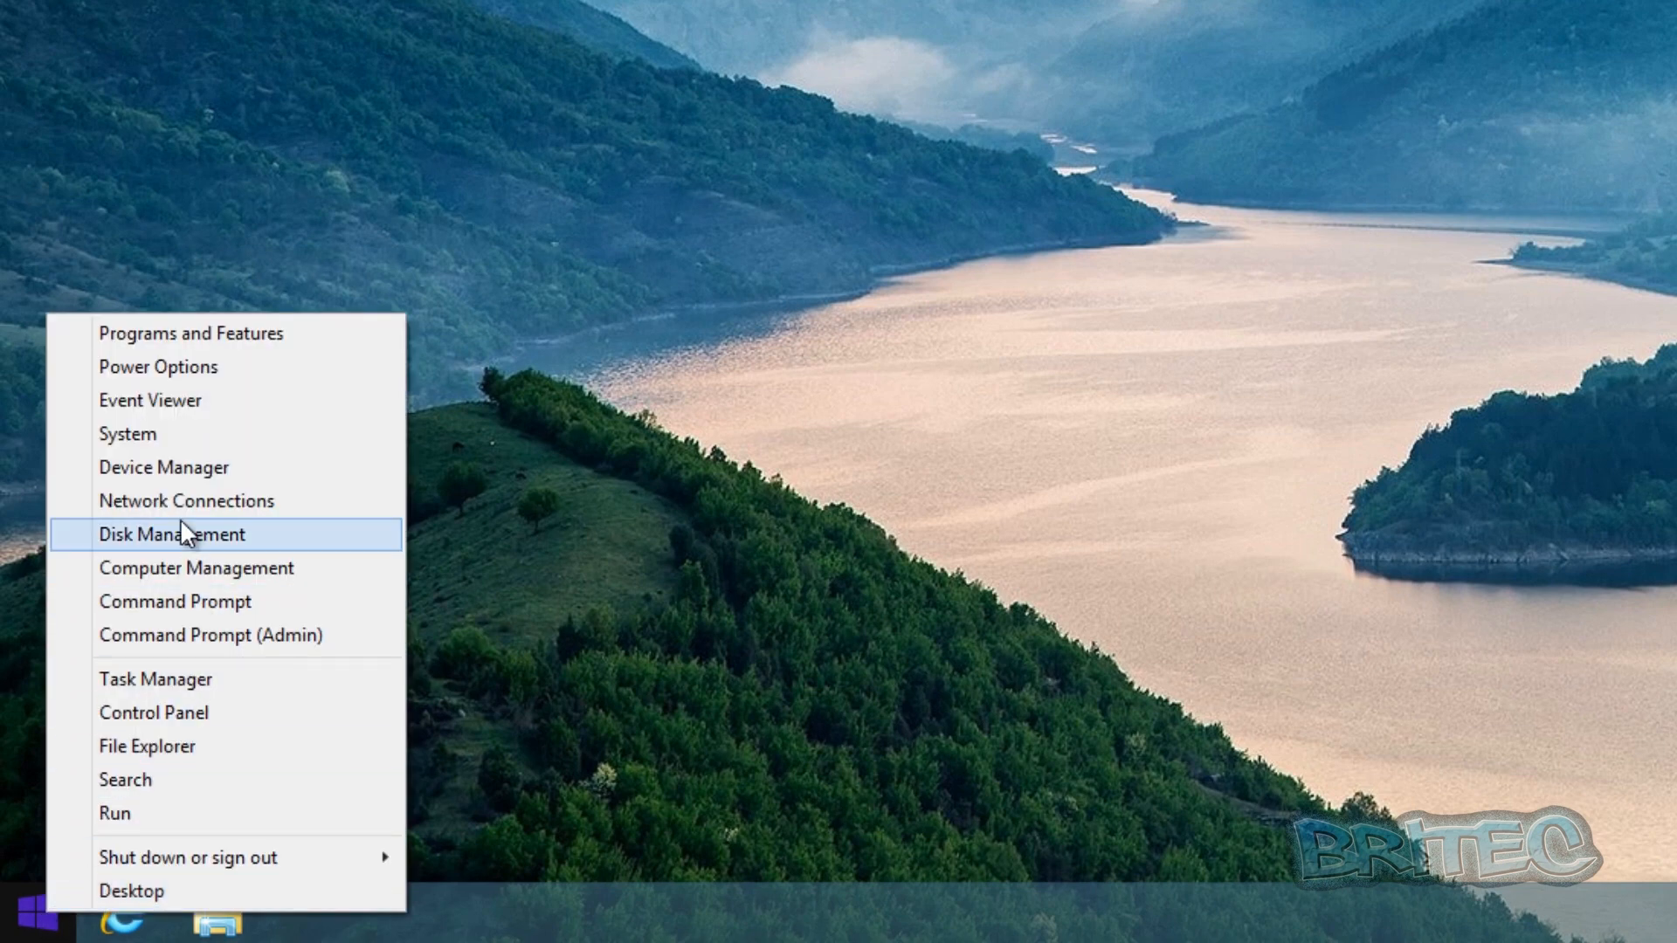
left_click(164, 468)
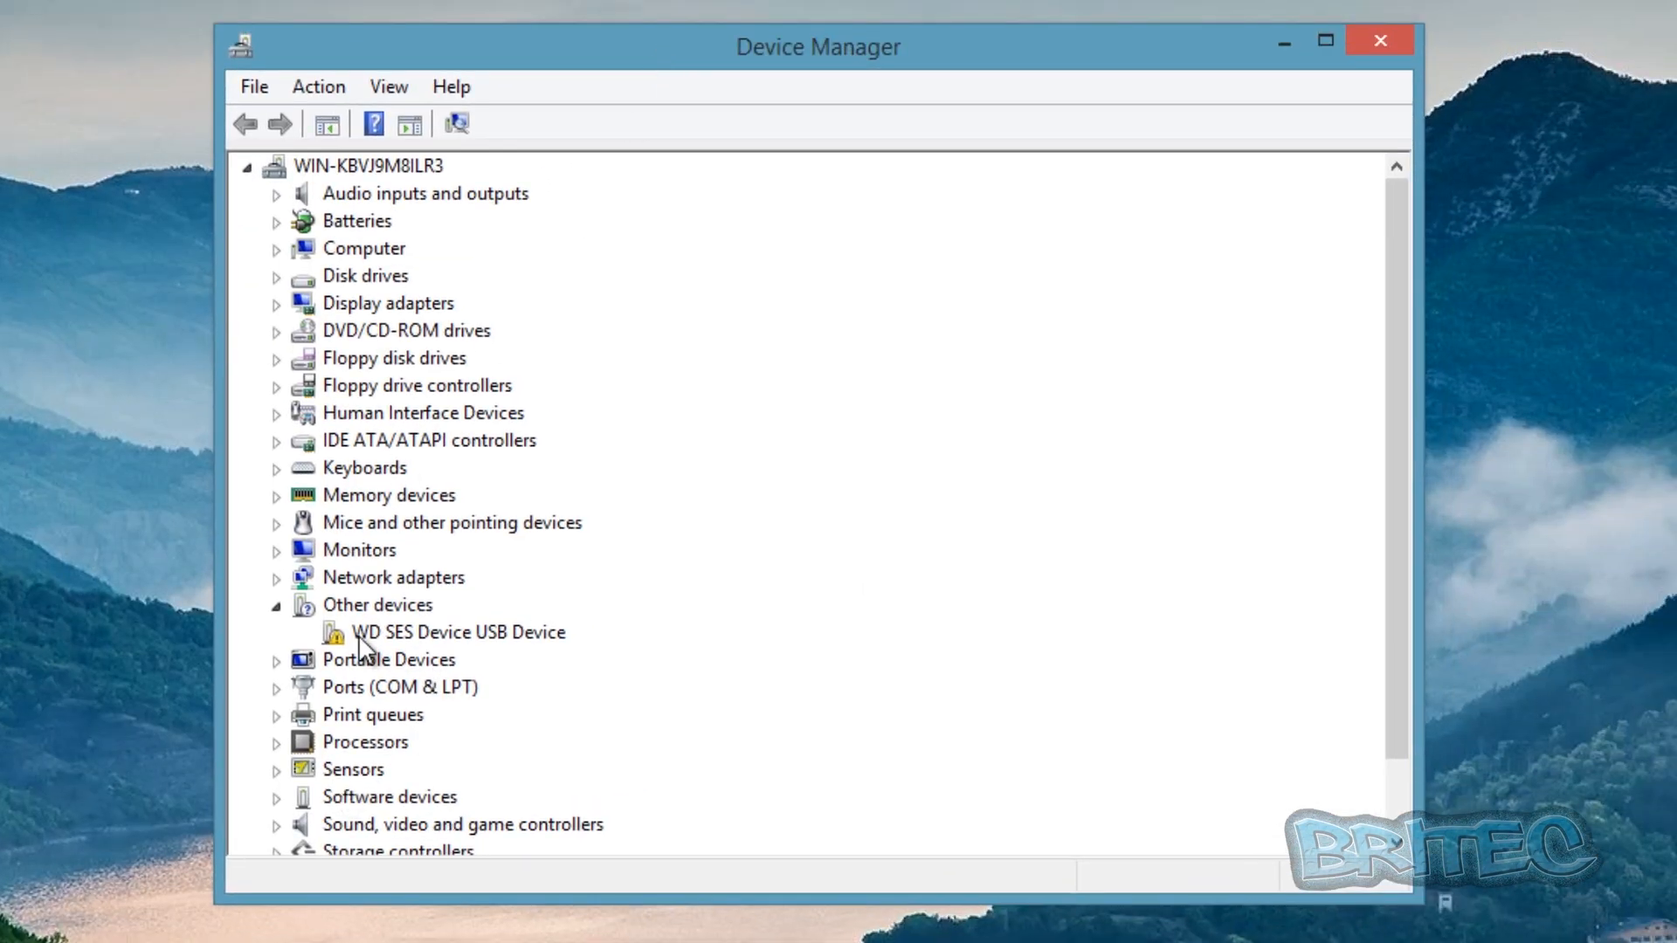
left_click(458, 632)
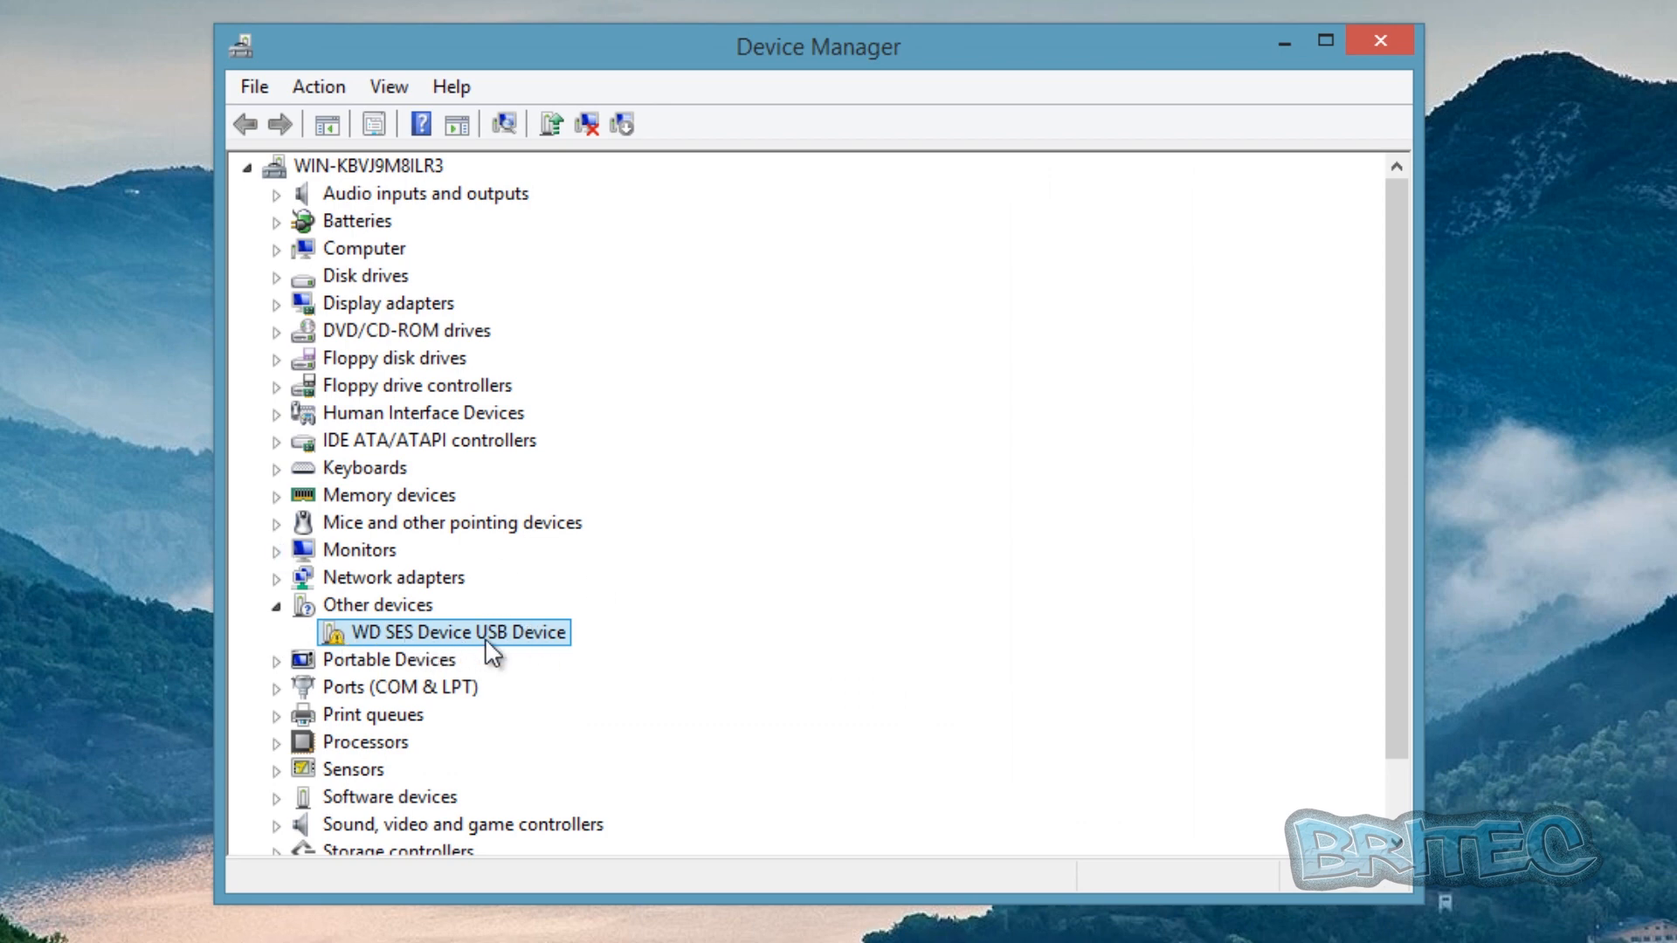
mouse_move(342, 644)
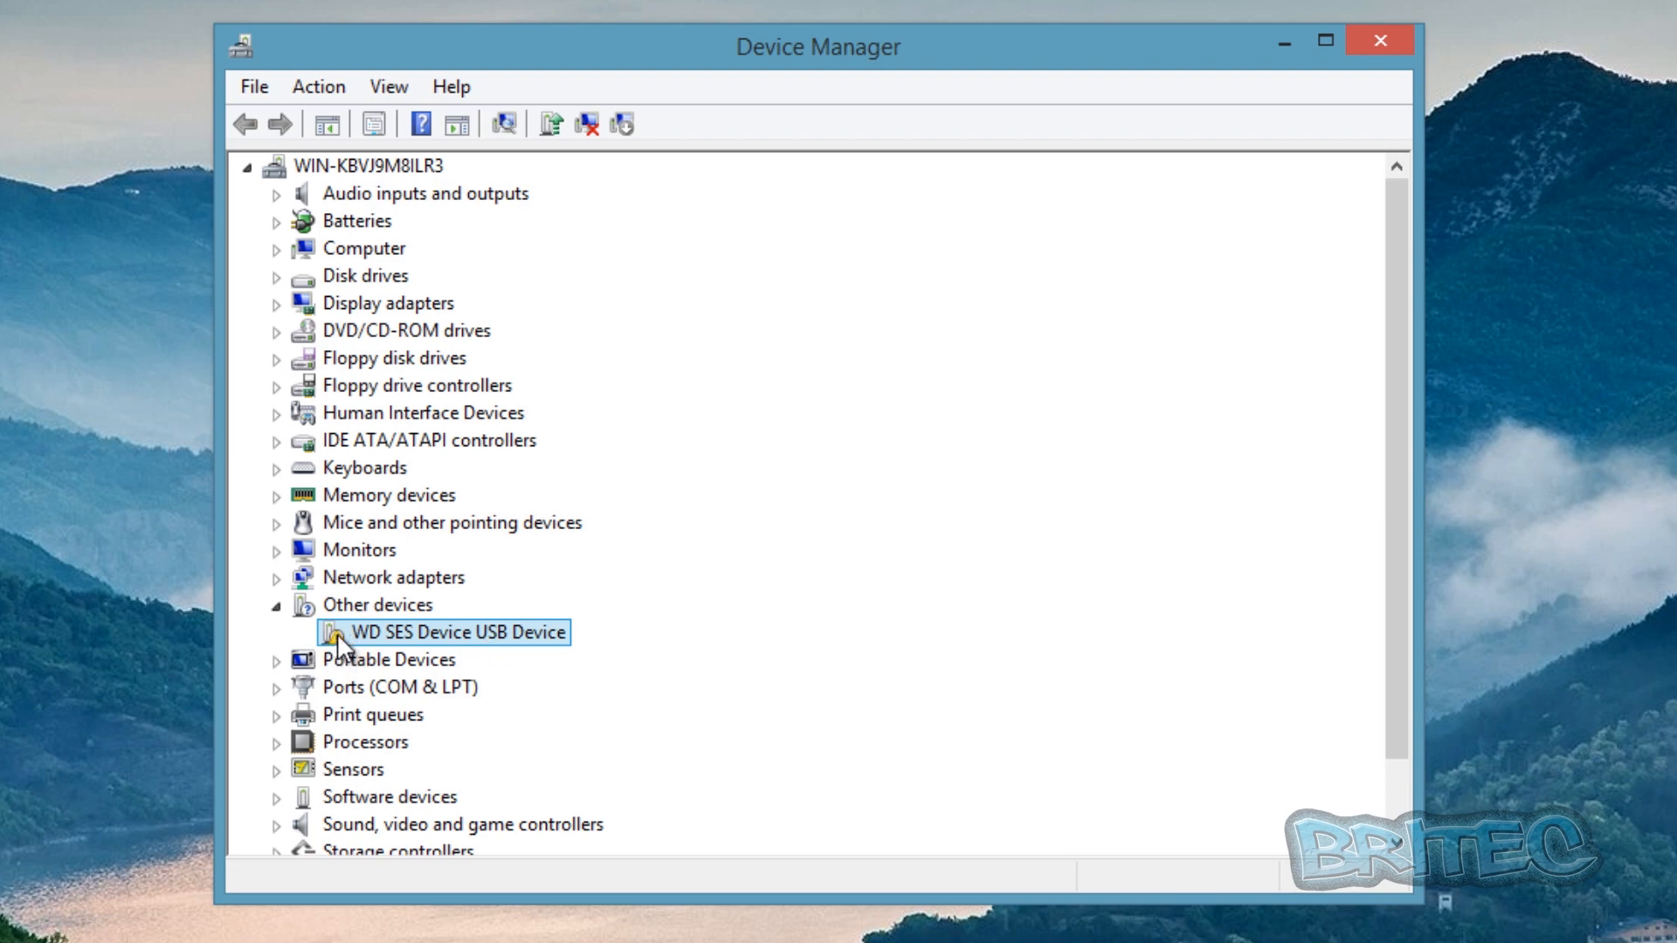
mouse_move(377, 653)
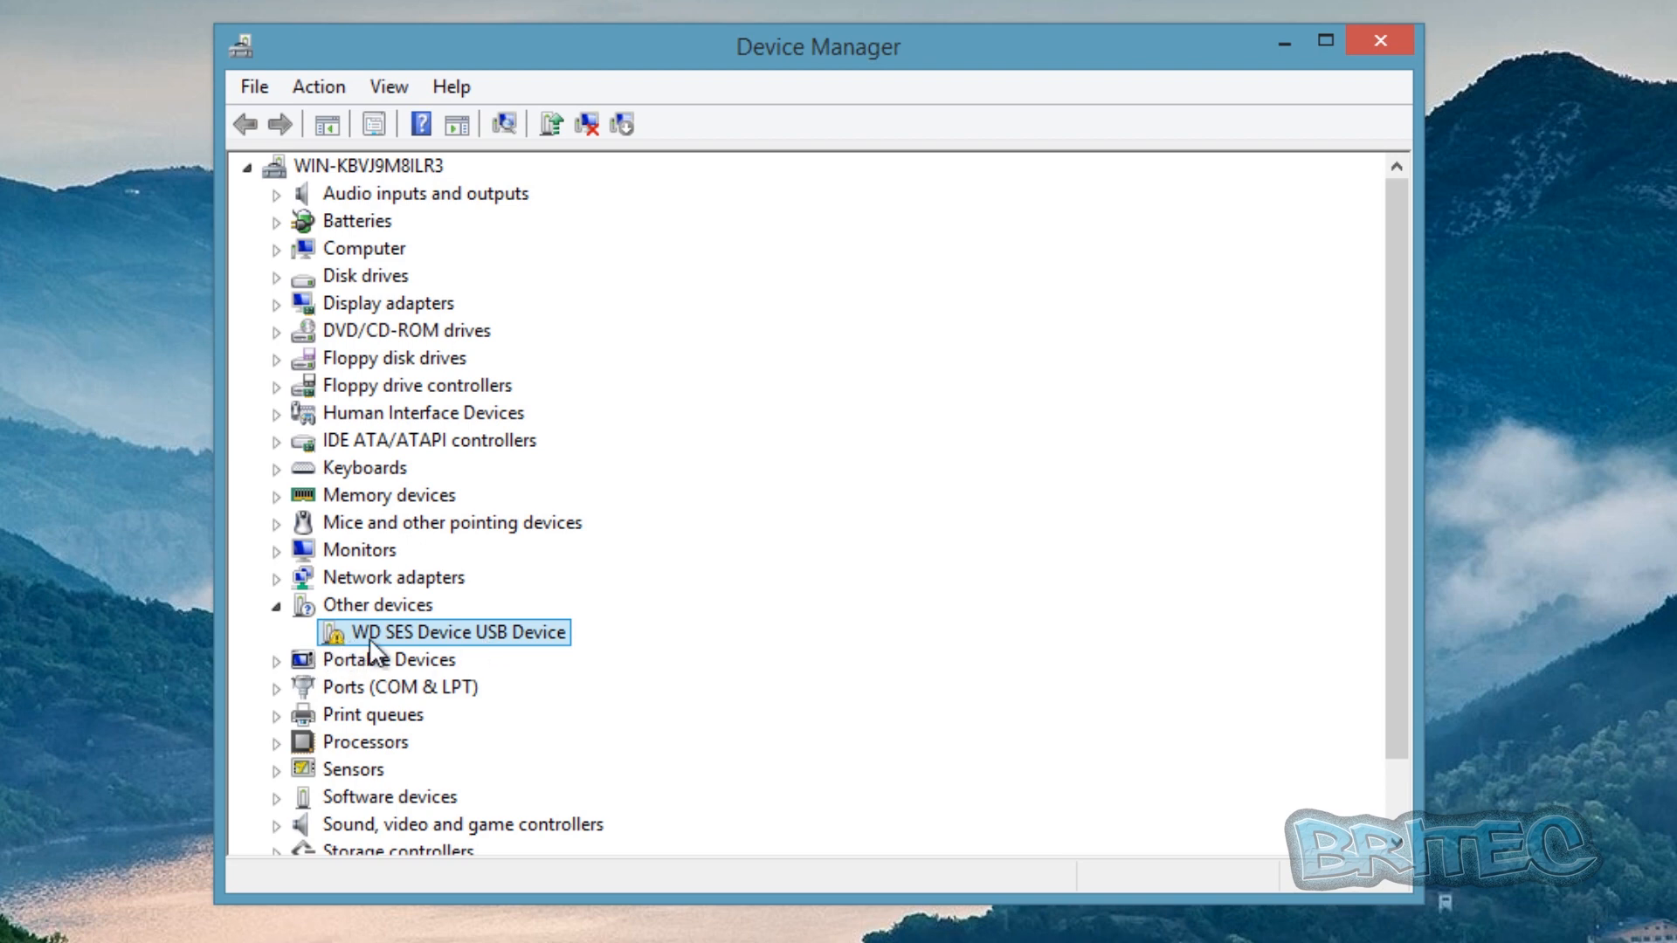
mouse_move(513, 650)
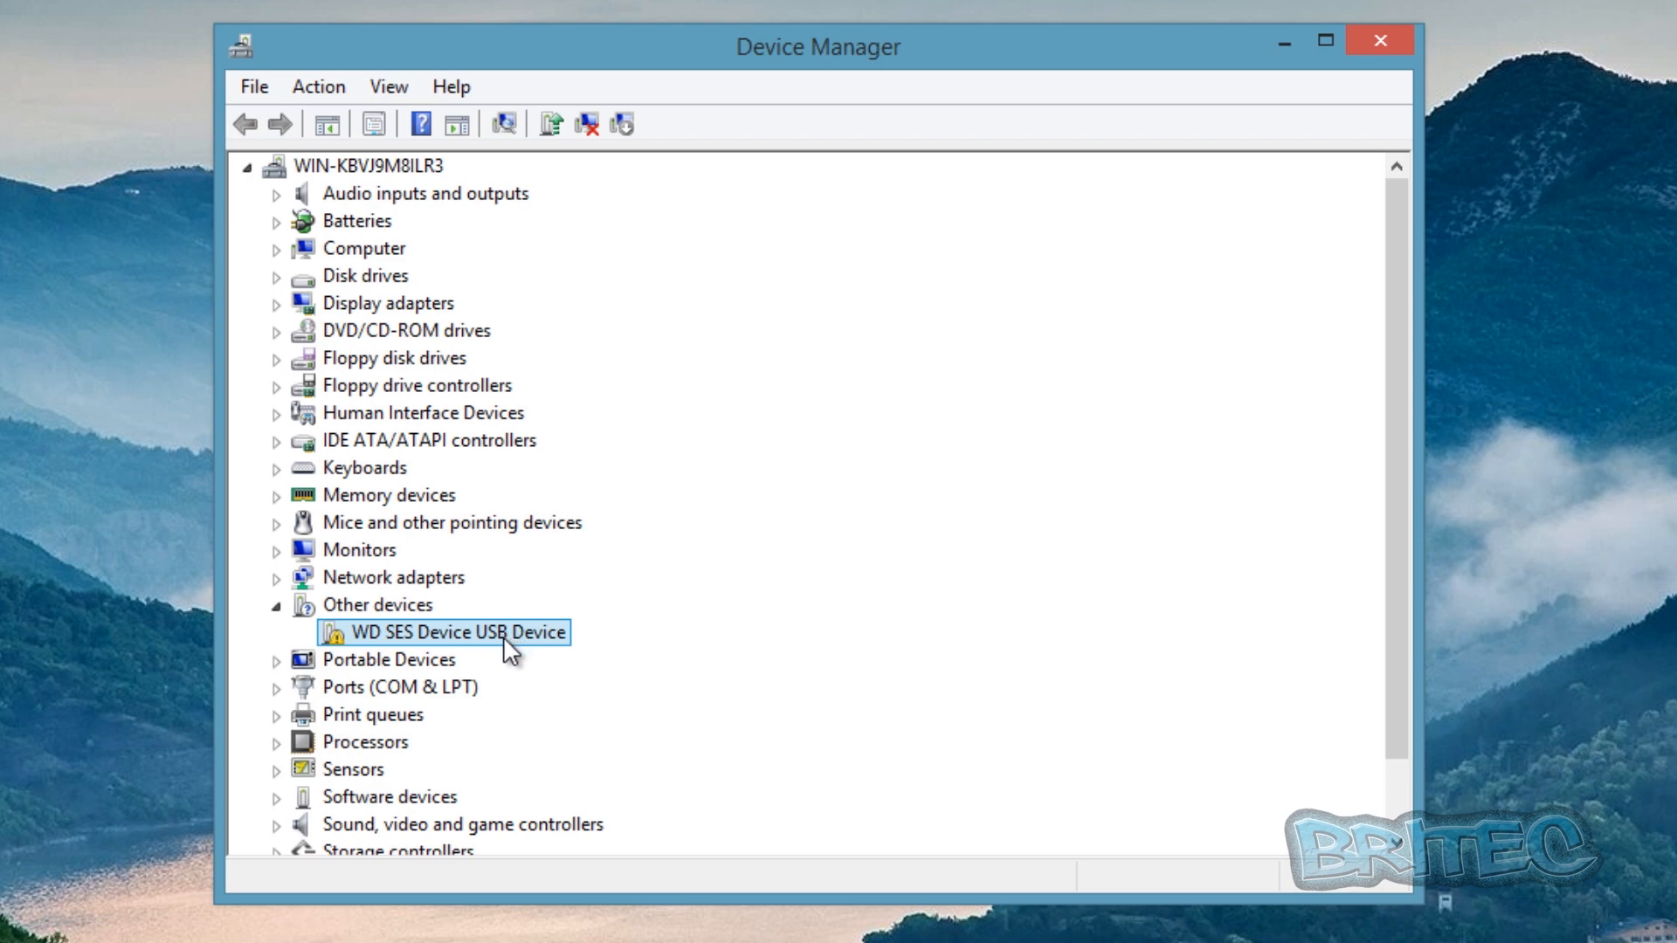
mouse_move(348, 588)
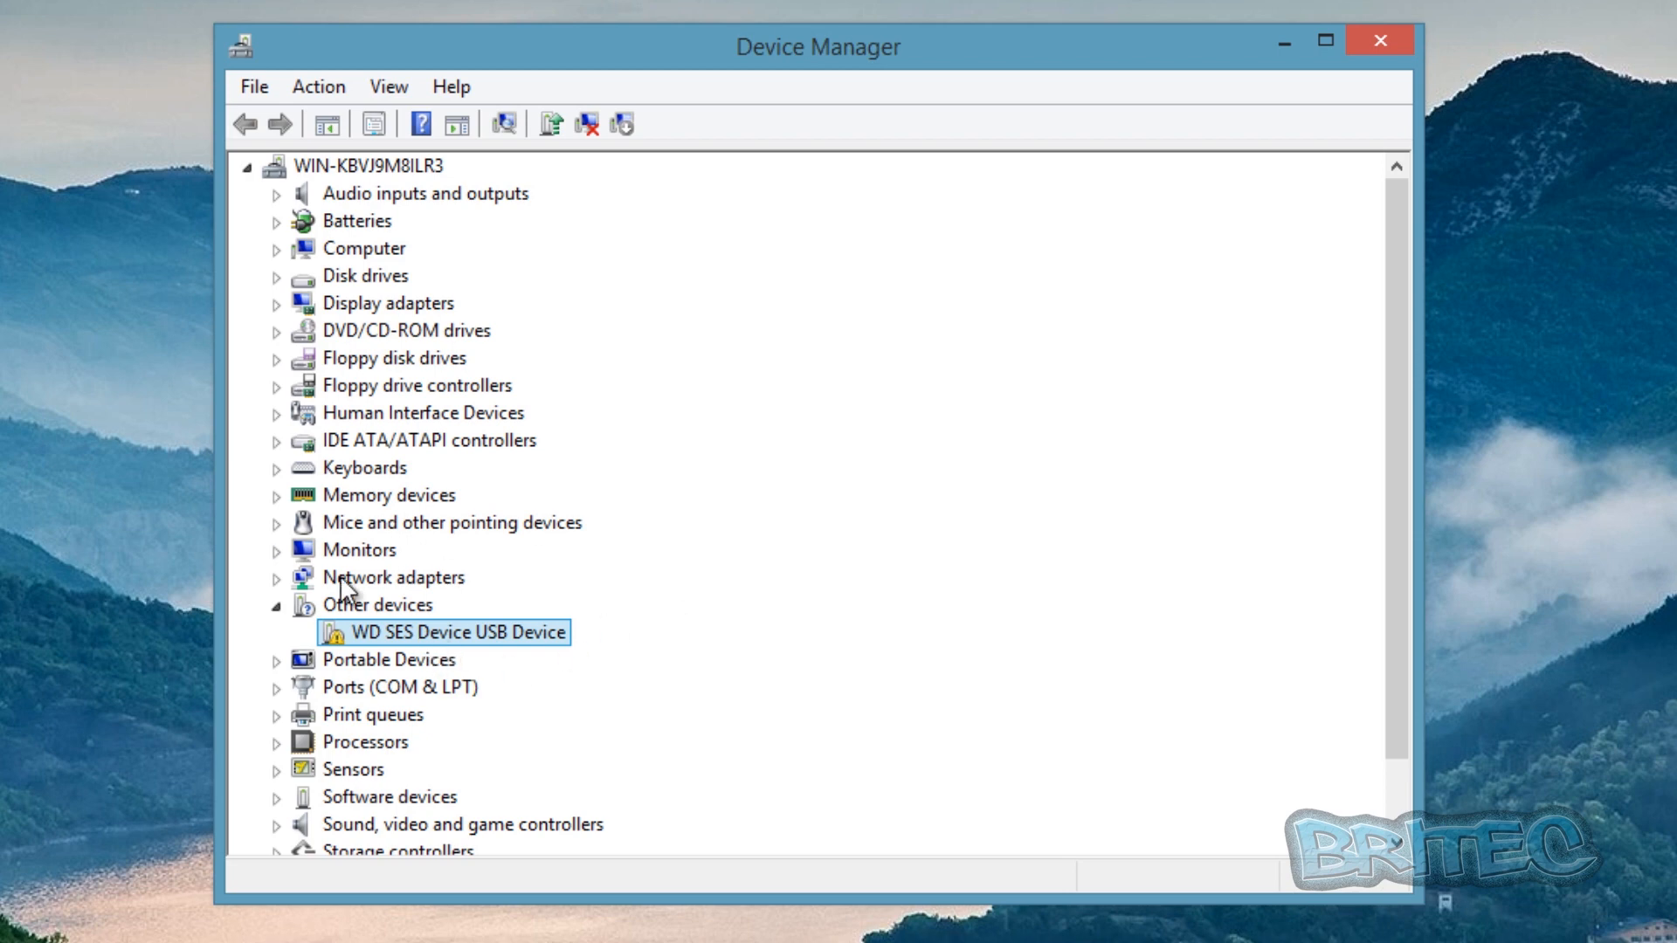
mouse_move(391, 657)
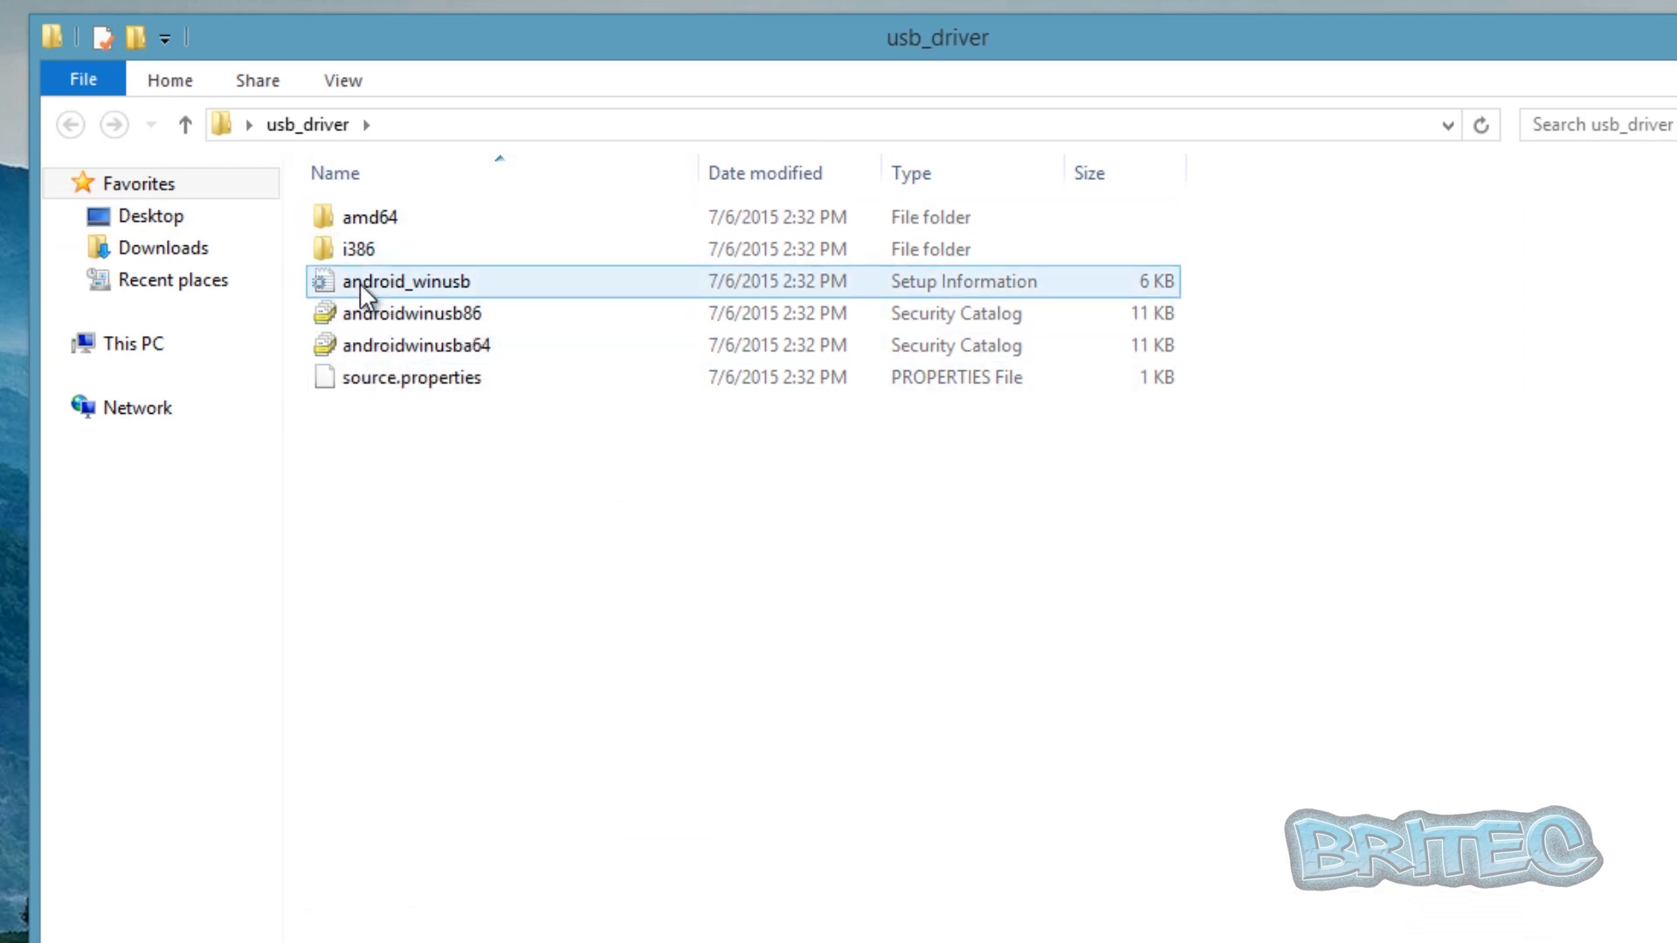
left_click(412, 313)
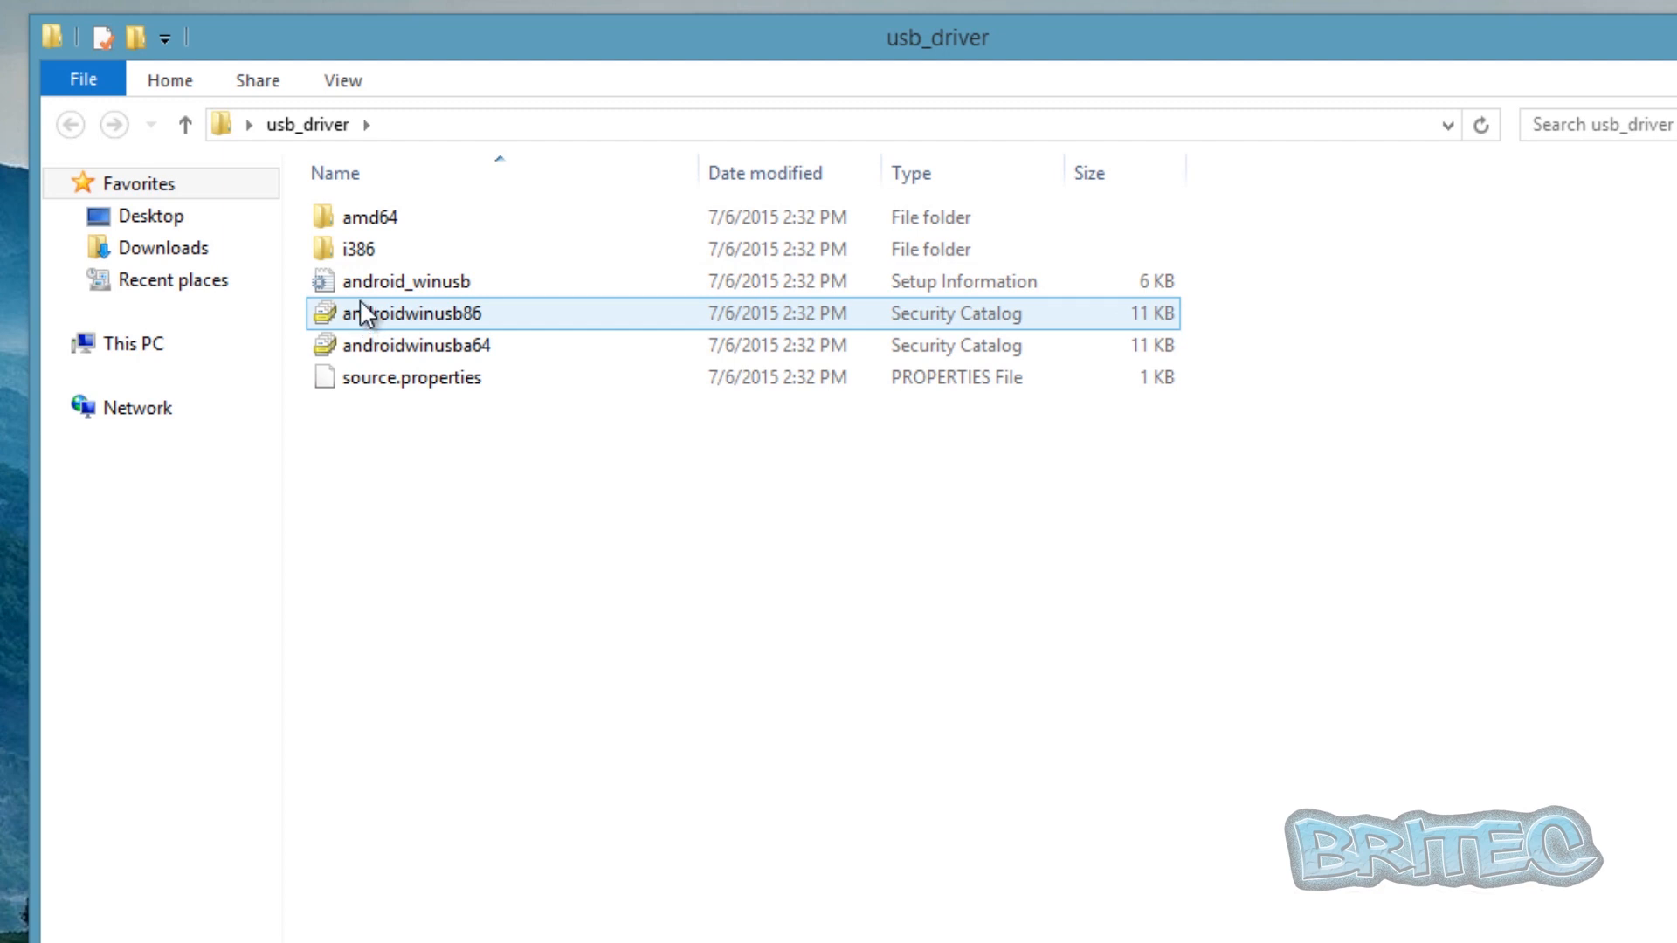
left_click(407, 281)
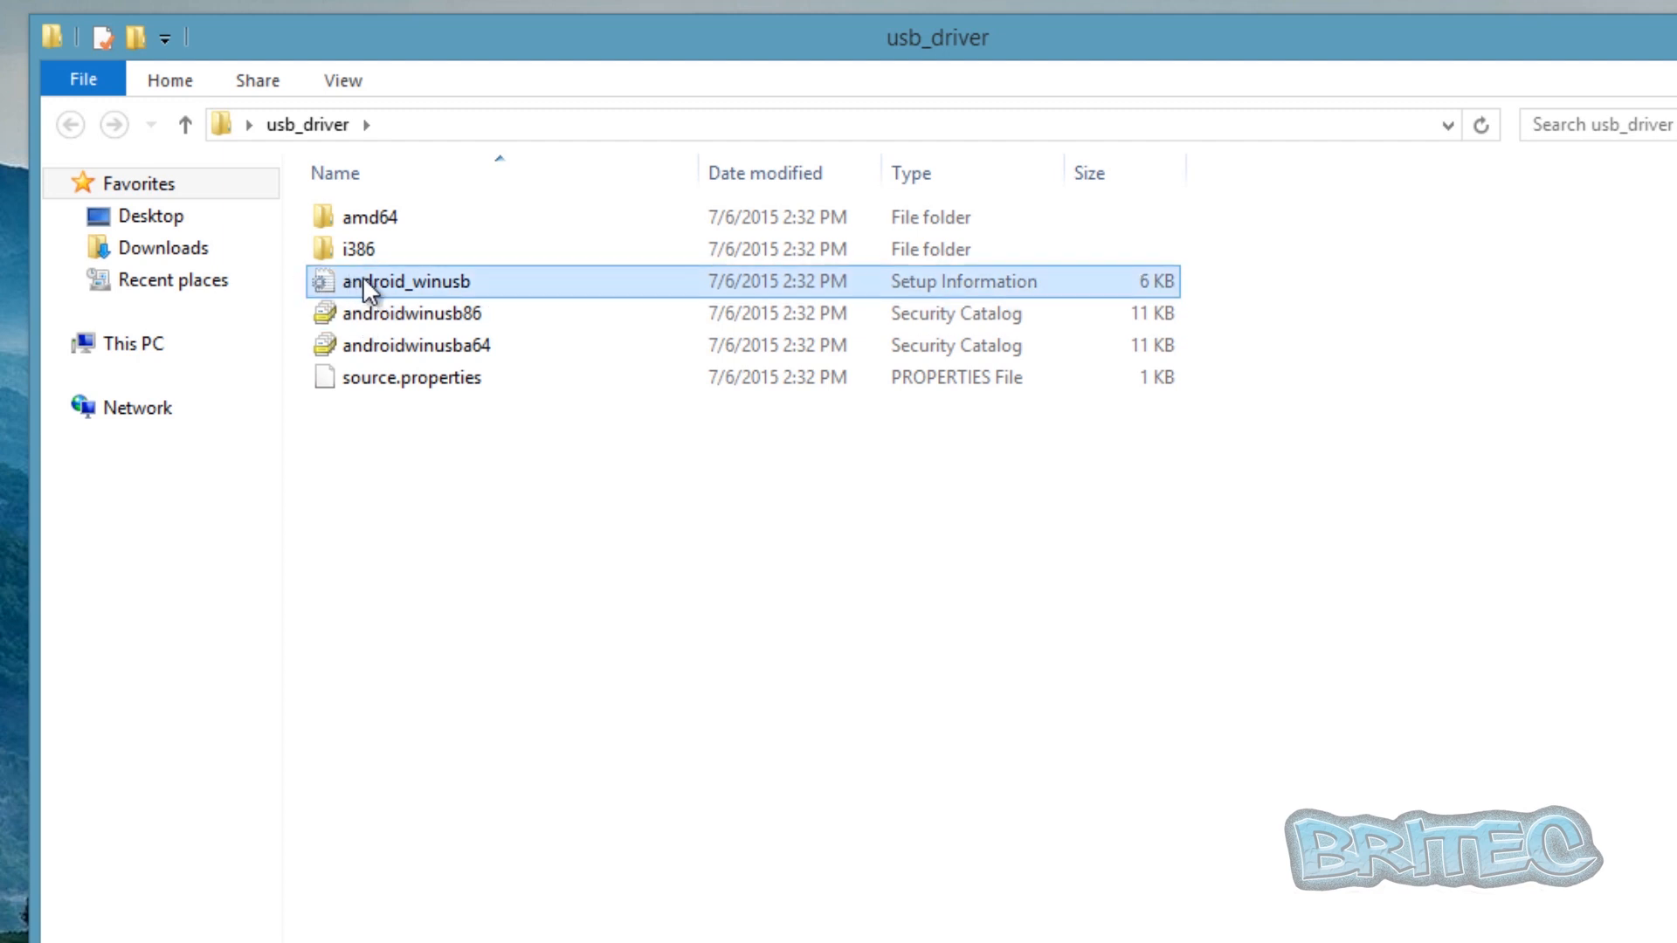
mouse_move(369, 286)
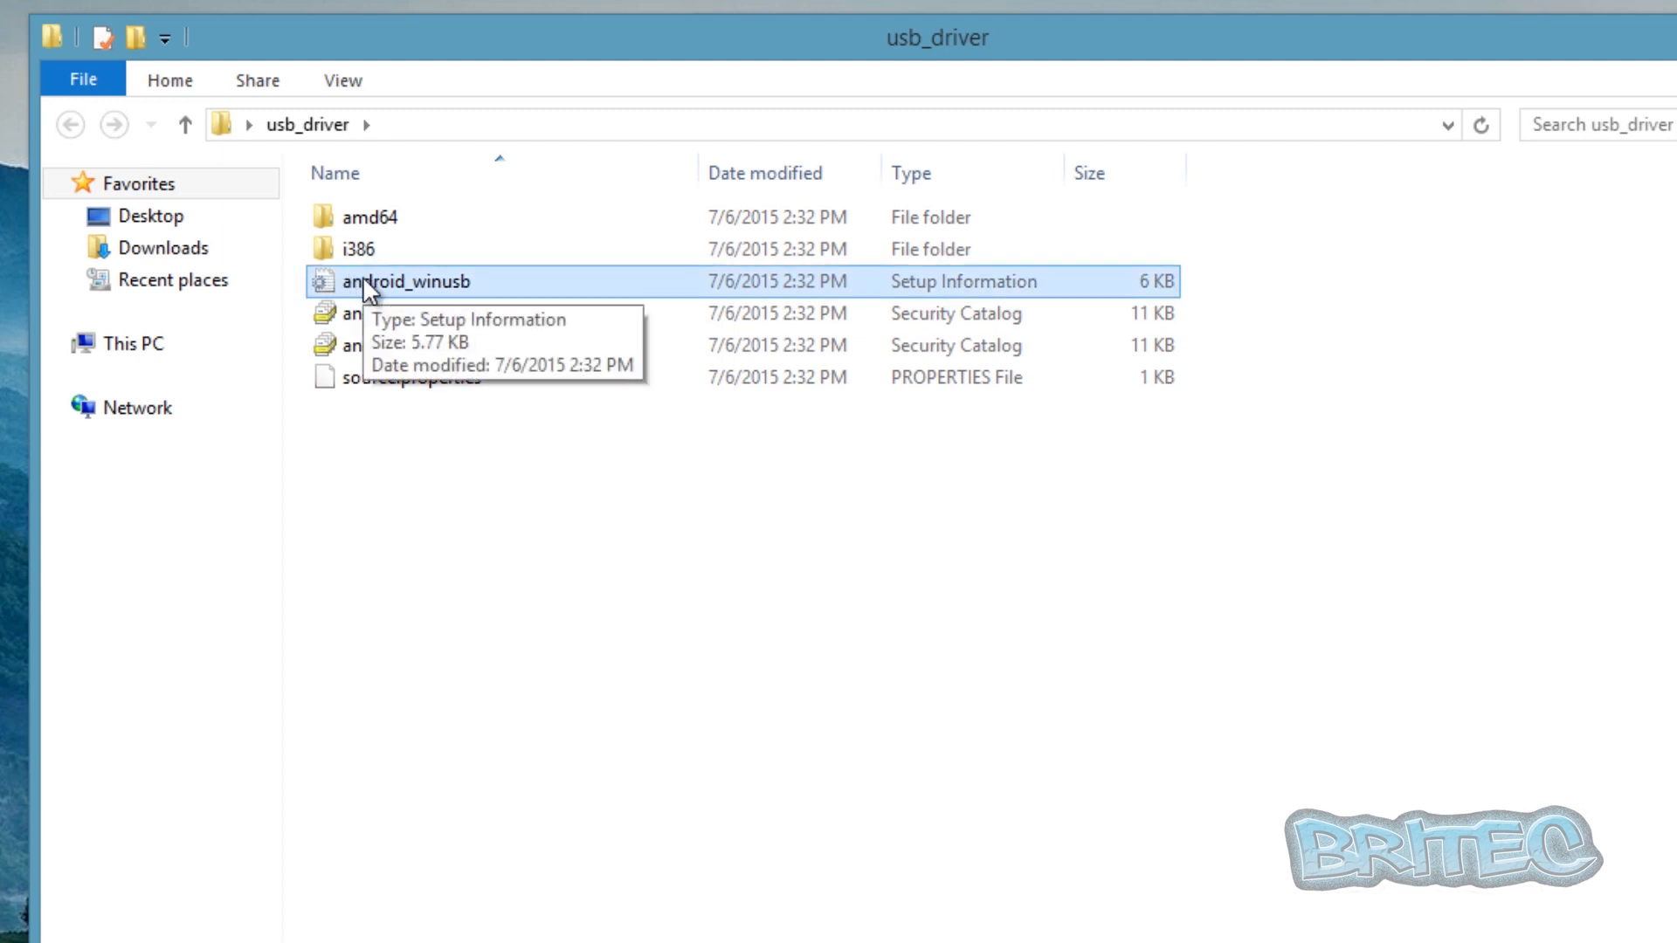
right_click(407, 281)
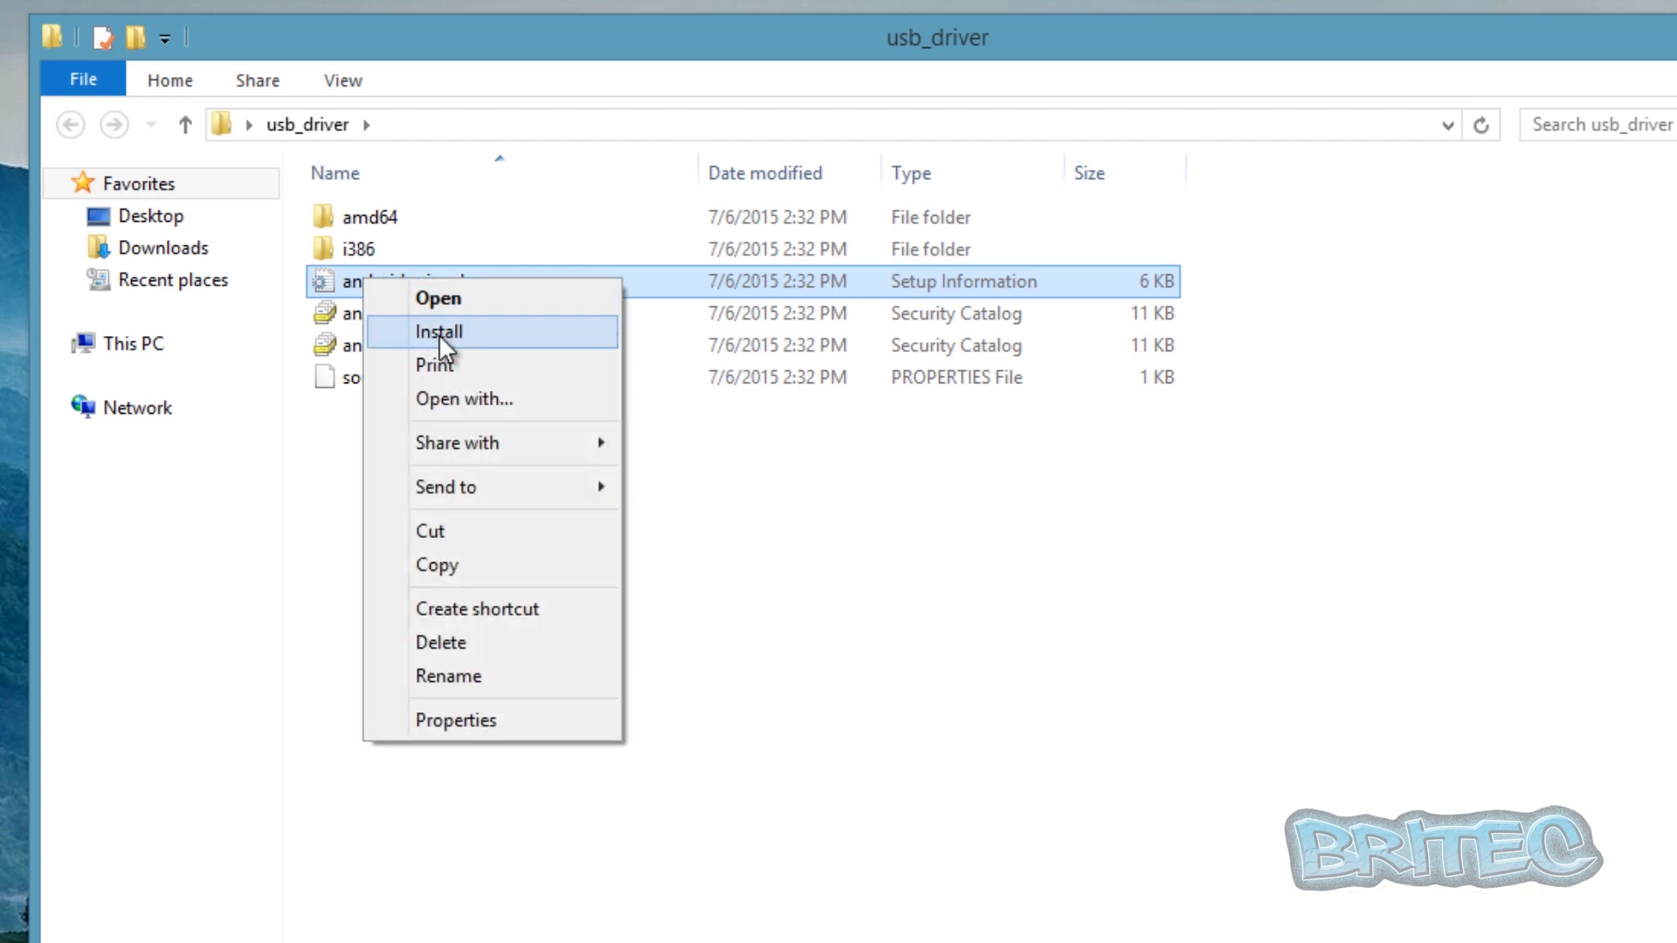
left_click(437, 332)
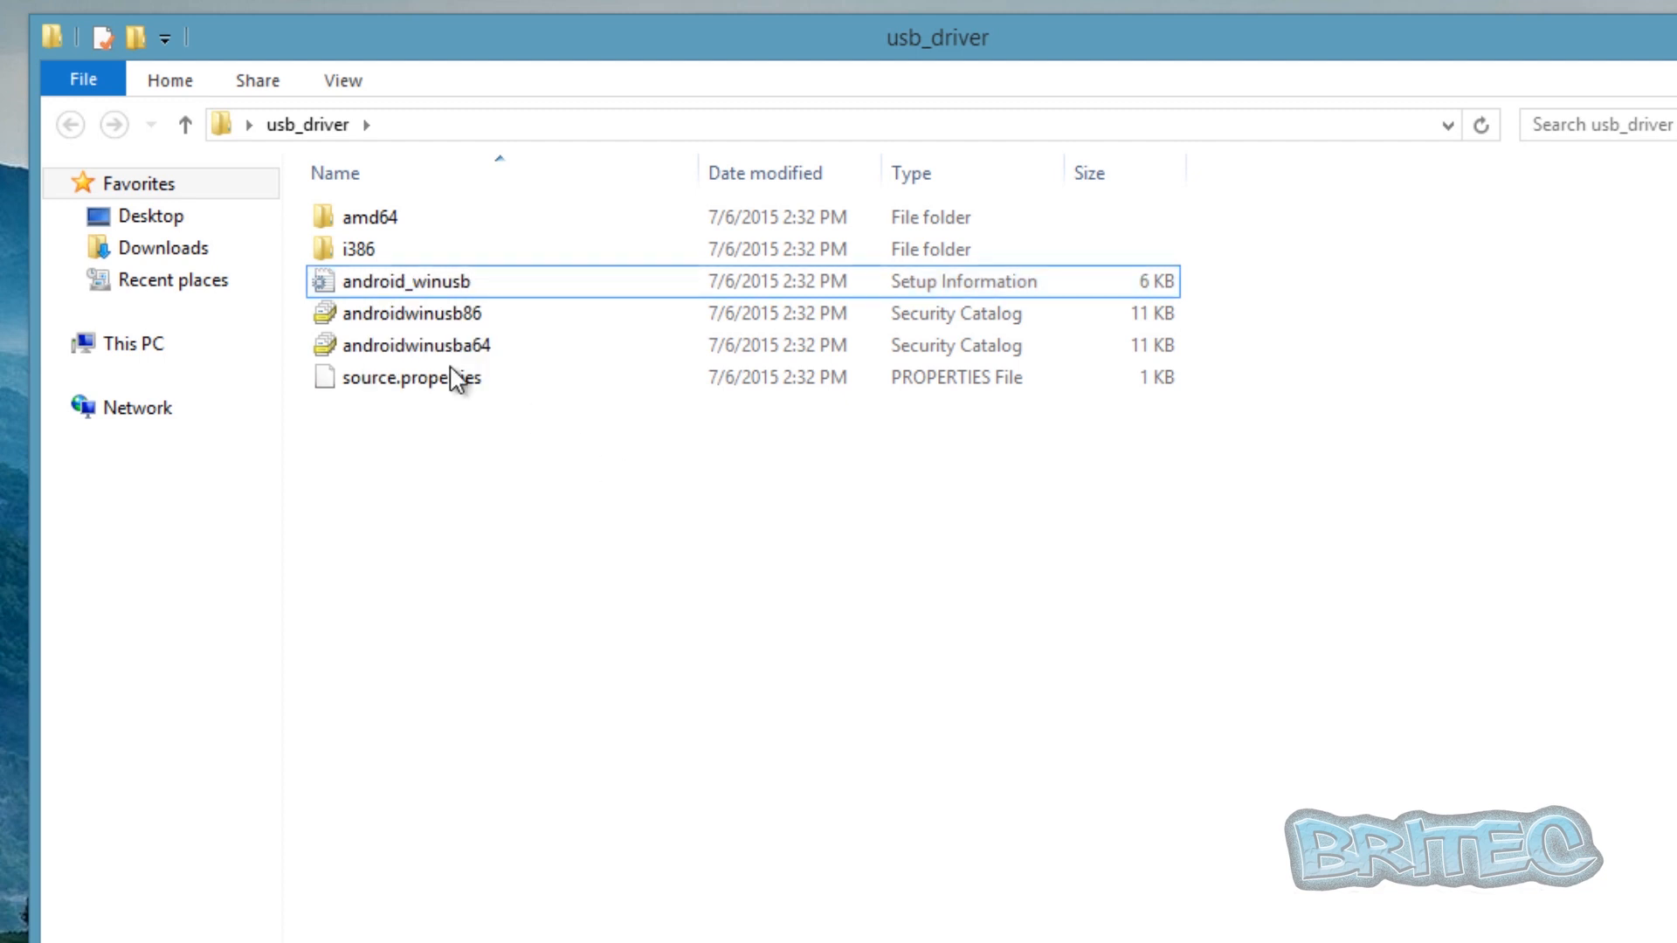
left_click(356, 250)
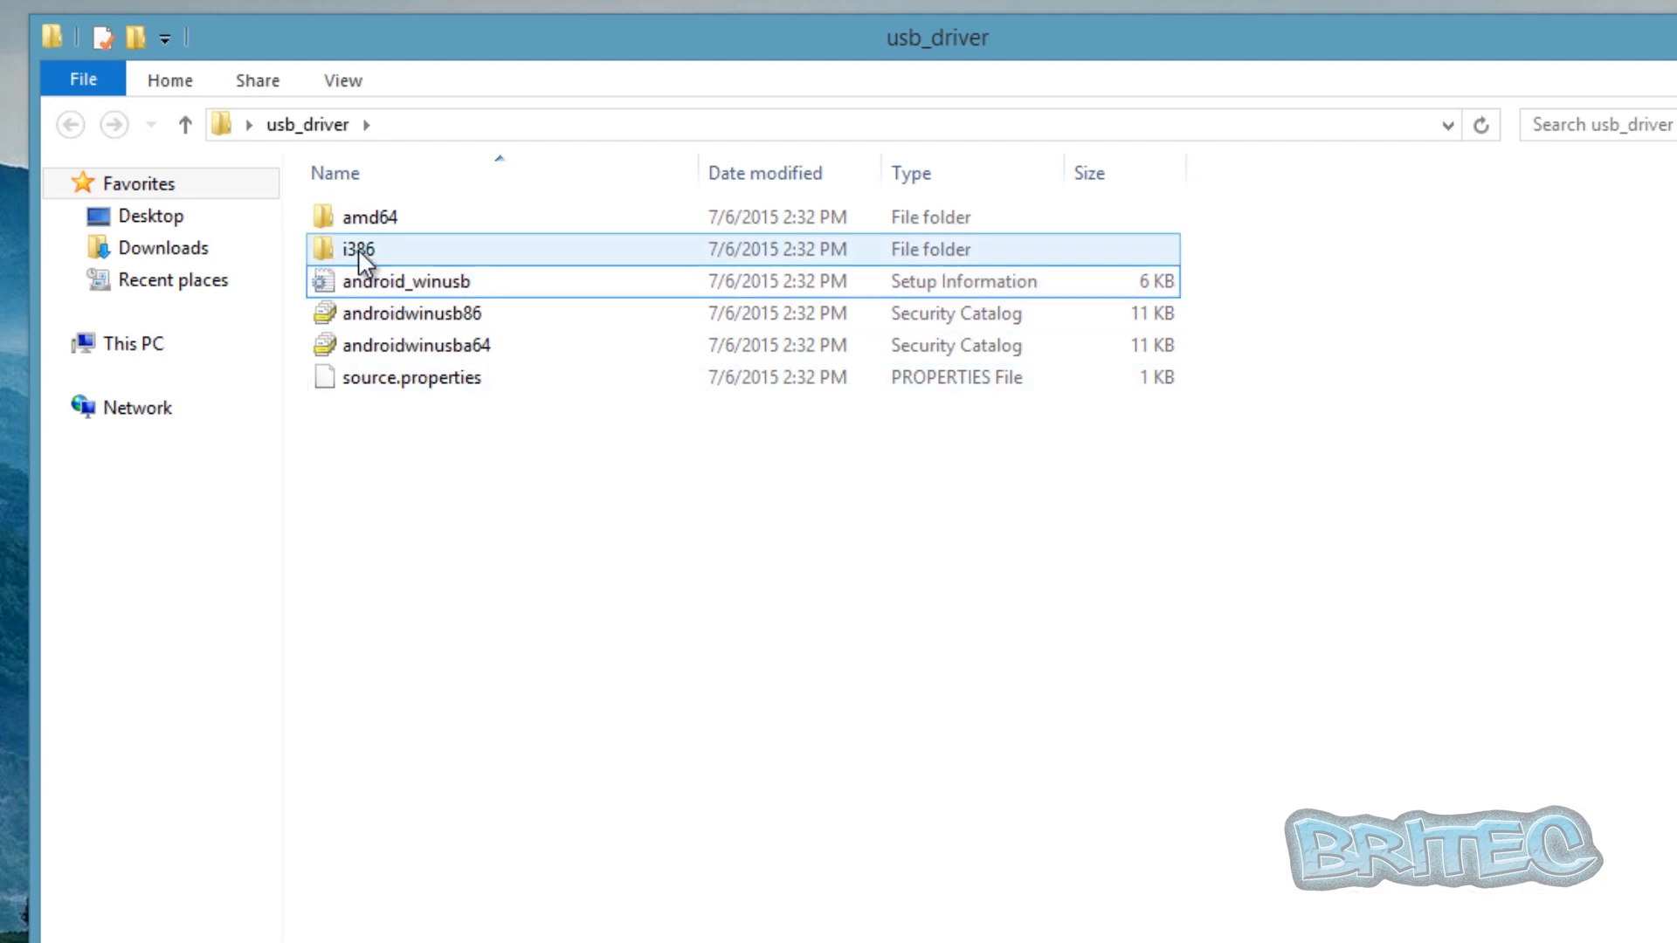
double_click(356, 248)
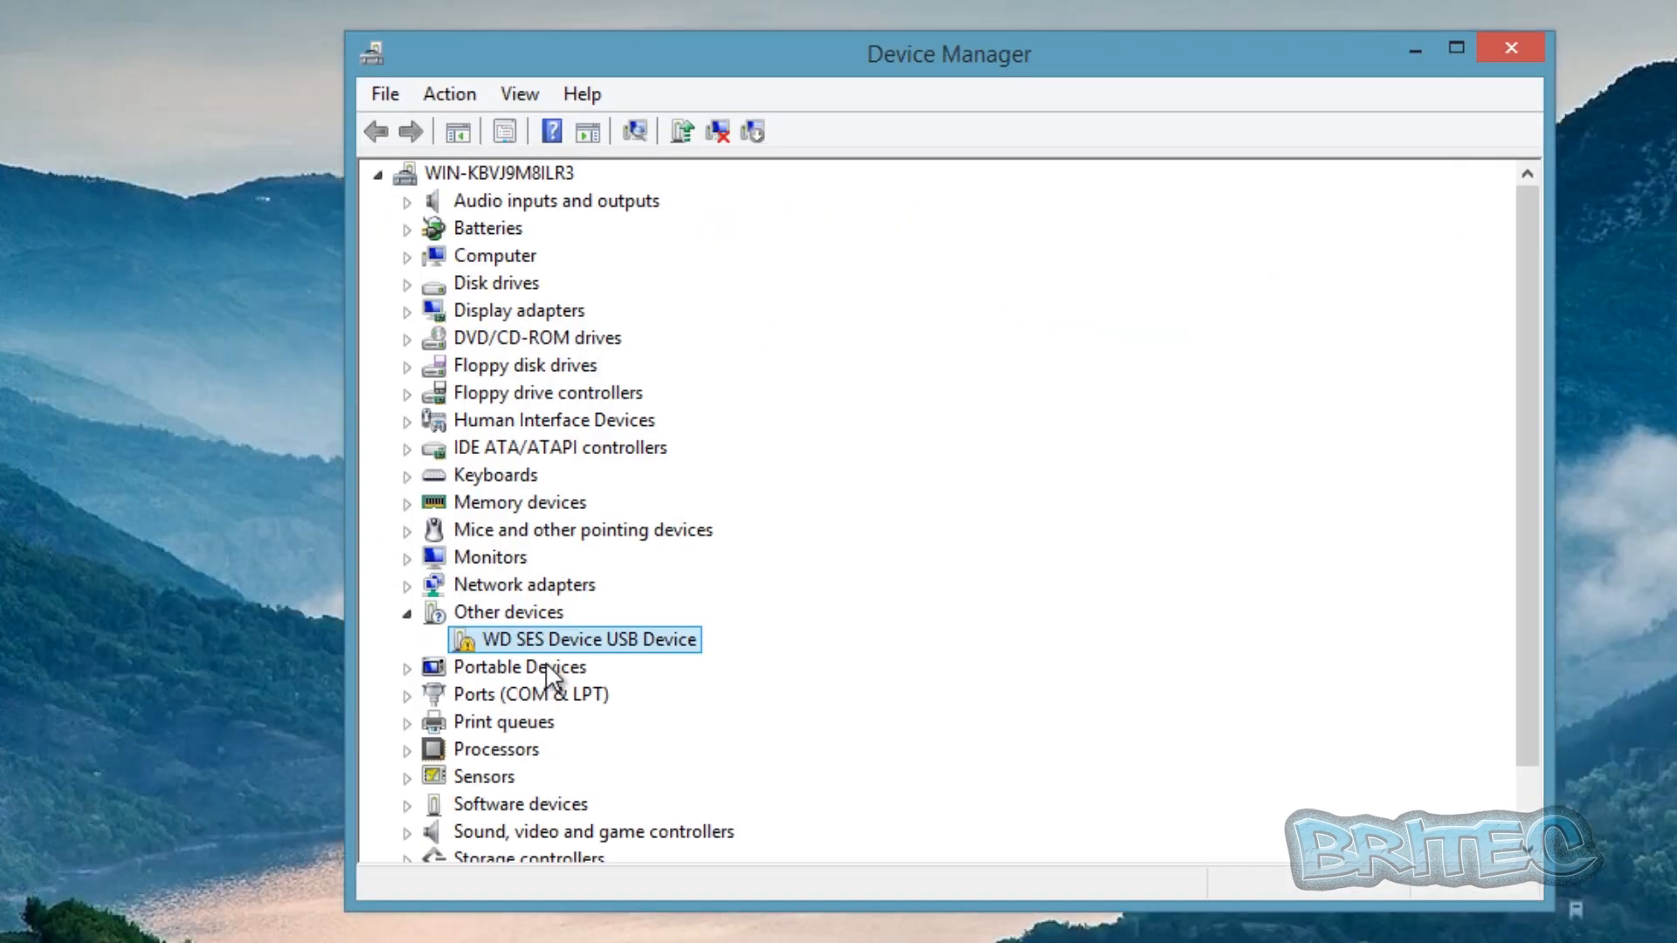
Step: From the WD SES device's Properties Driver page, launch the Update Driver Software wizard
right_click(588, 639)
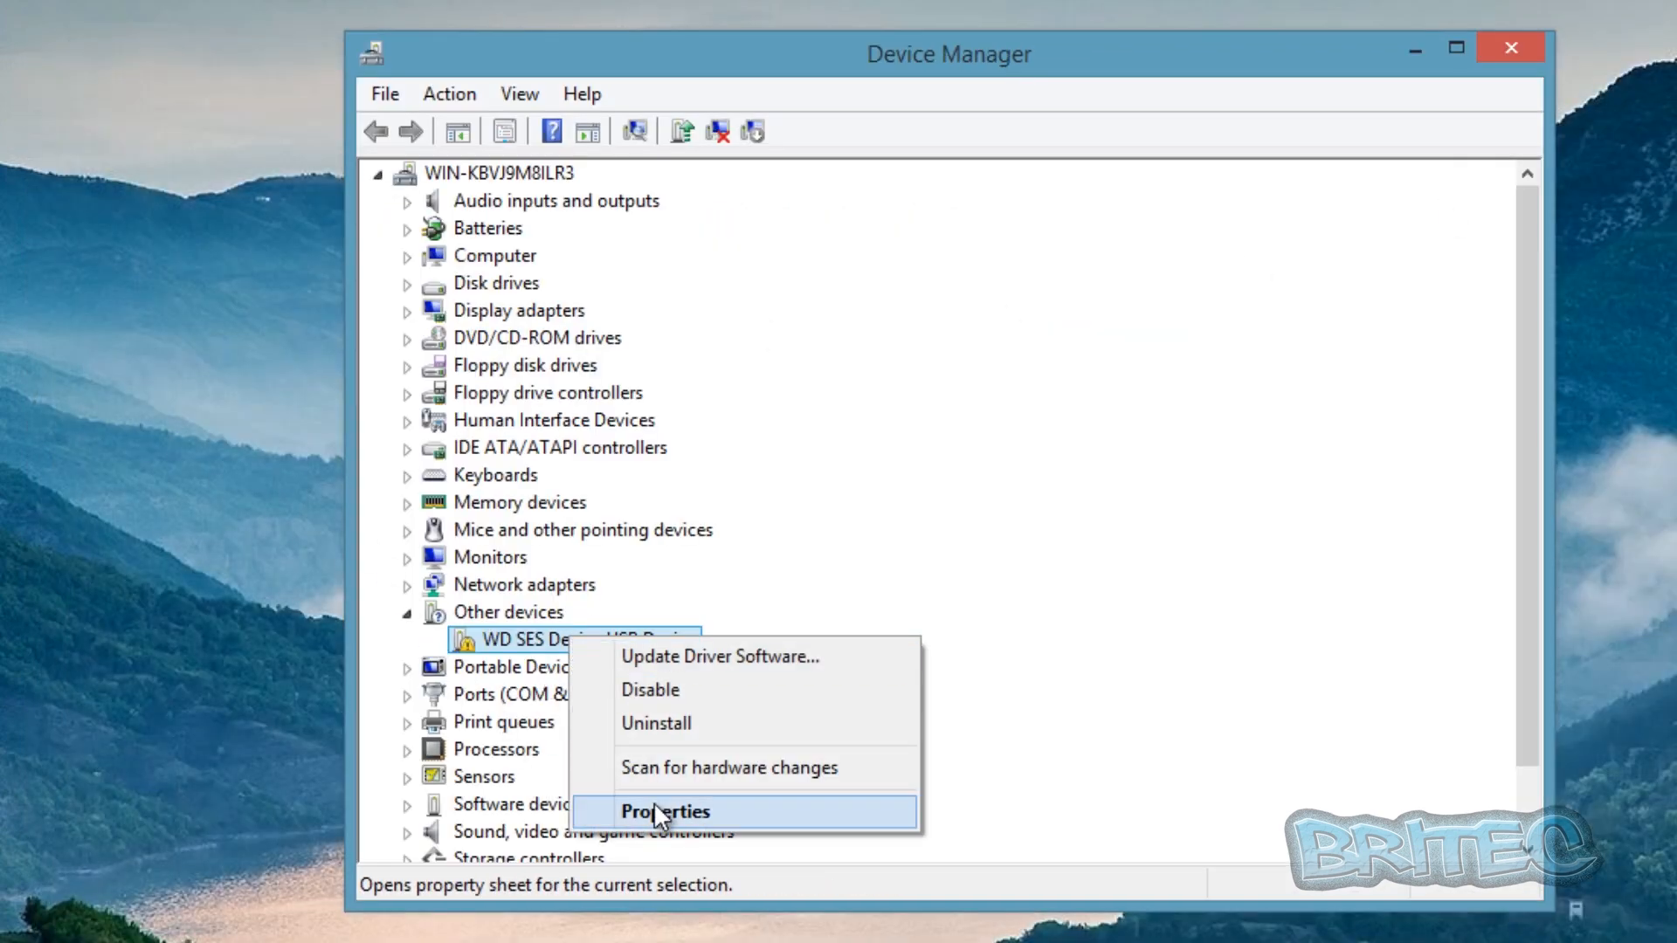
left_click(664, 812)
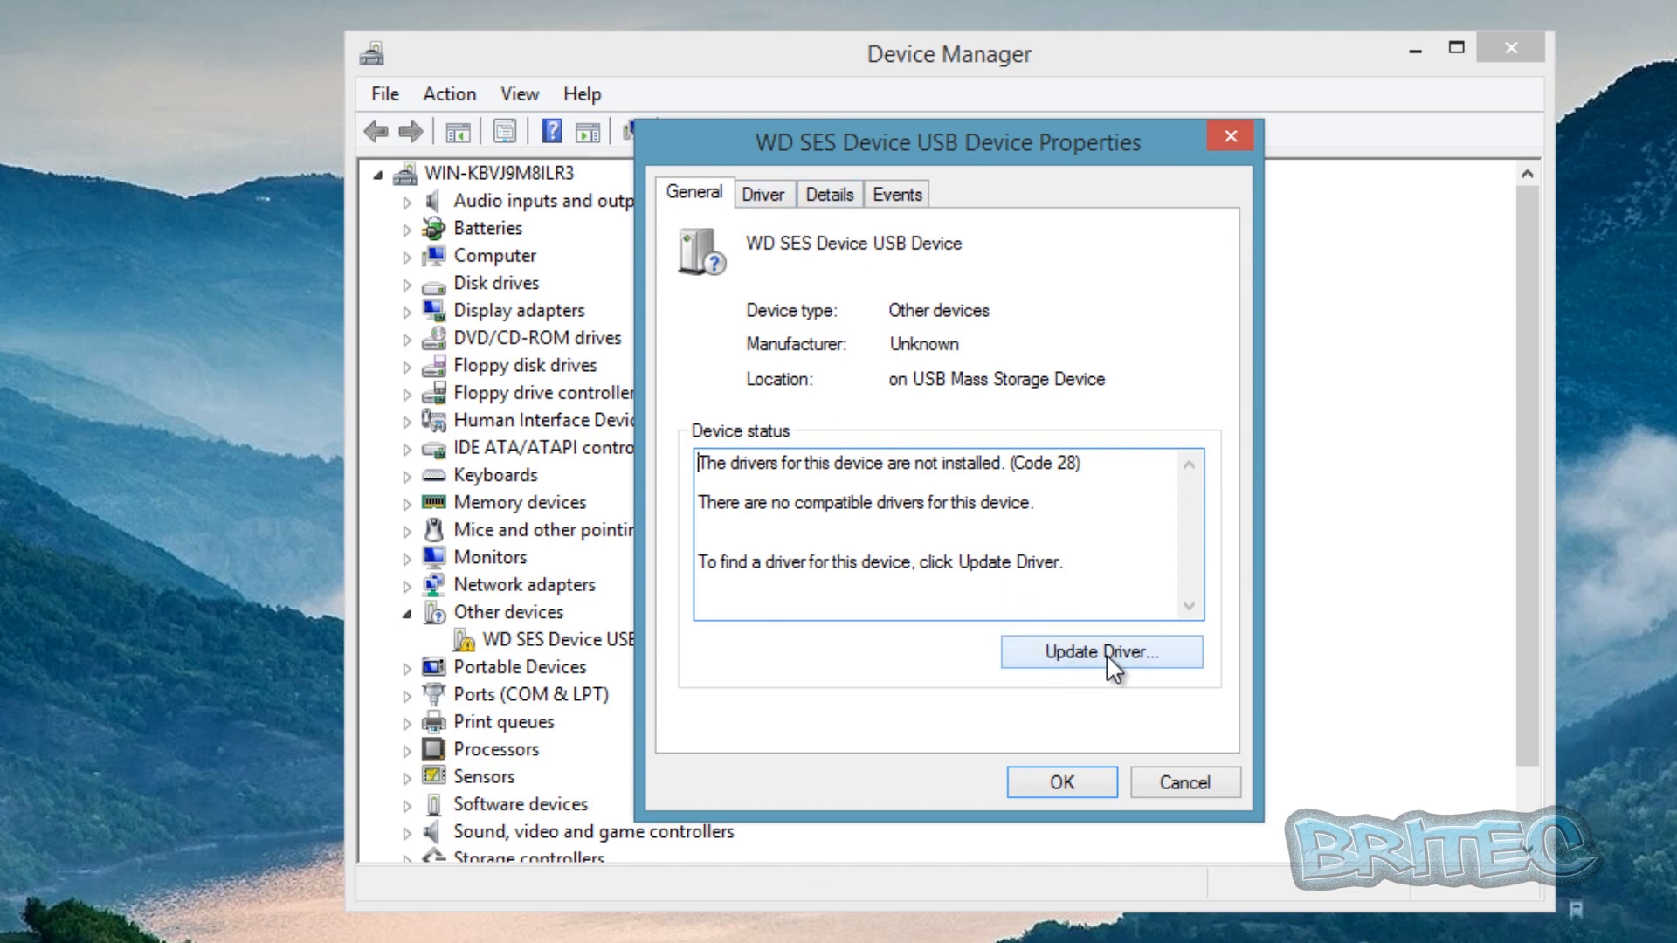
left_click(763, 194)
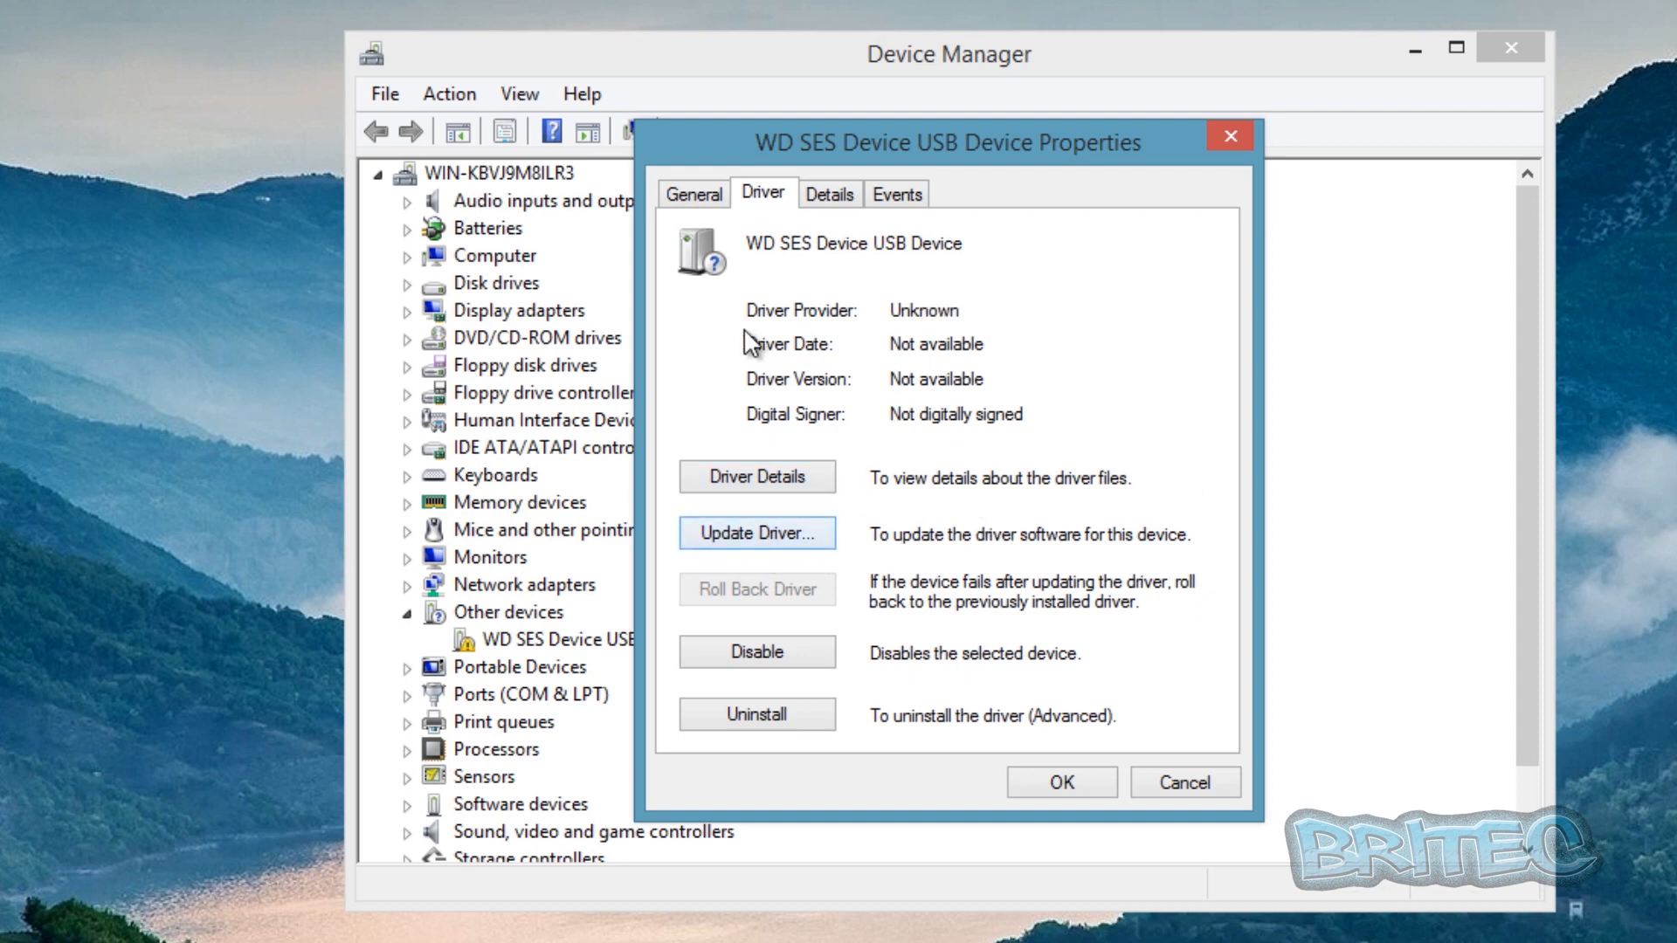
mouse_move(901, 332)
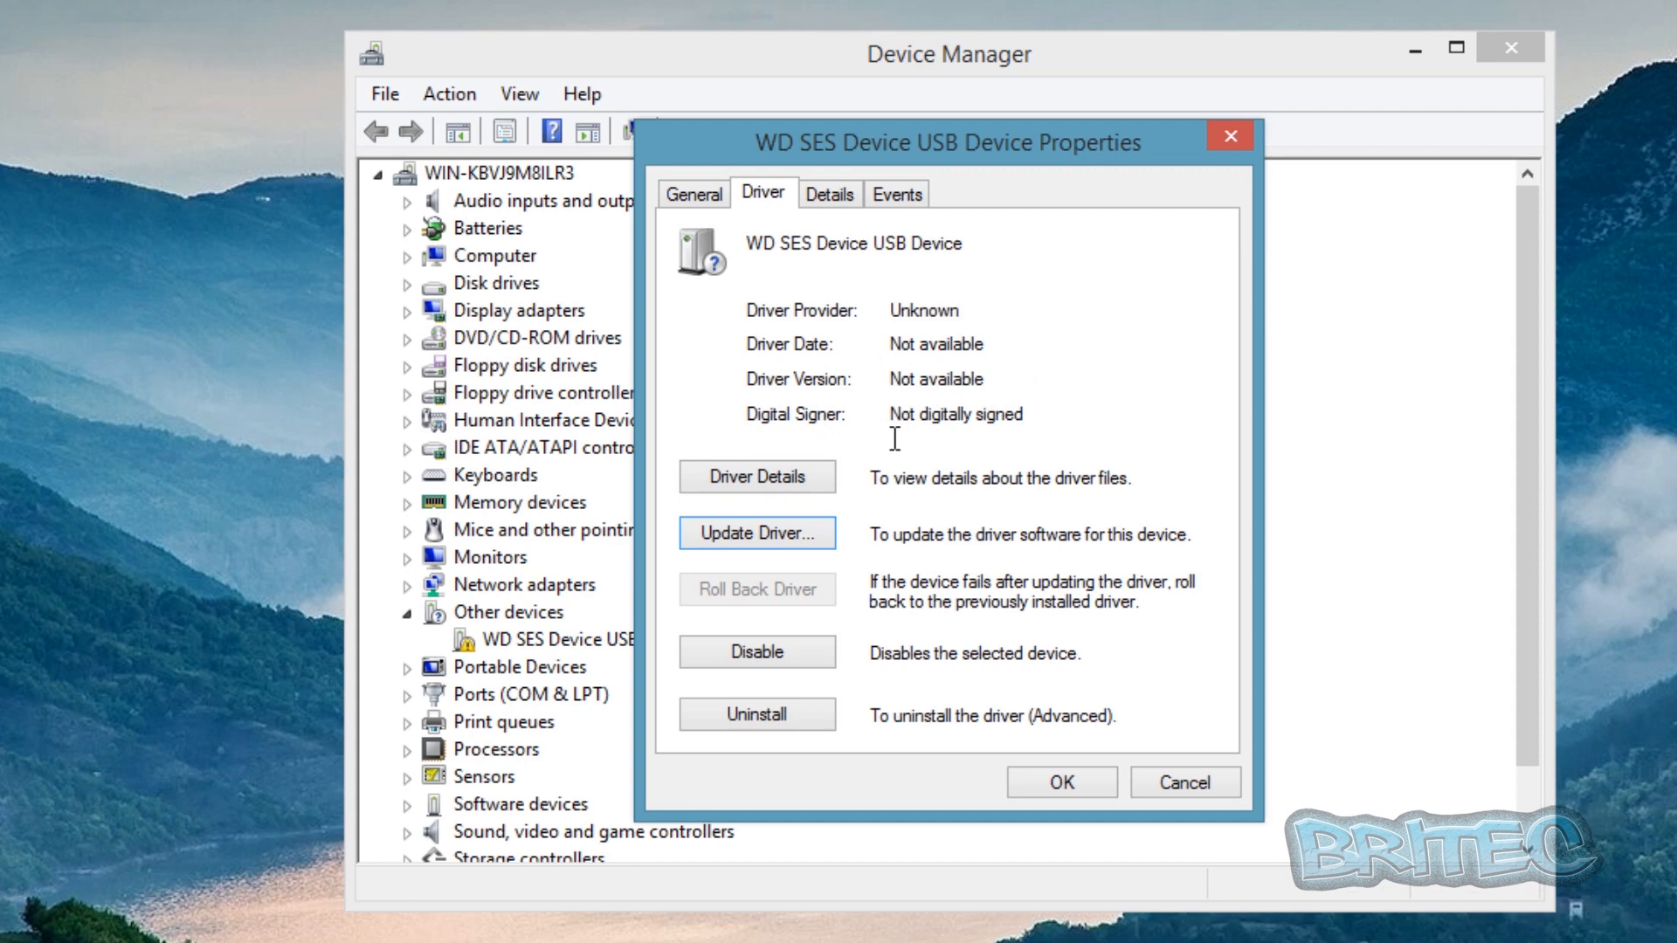
mouse_move(789, 434)
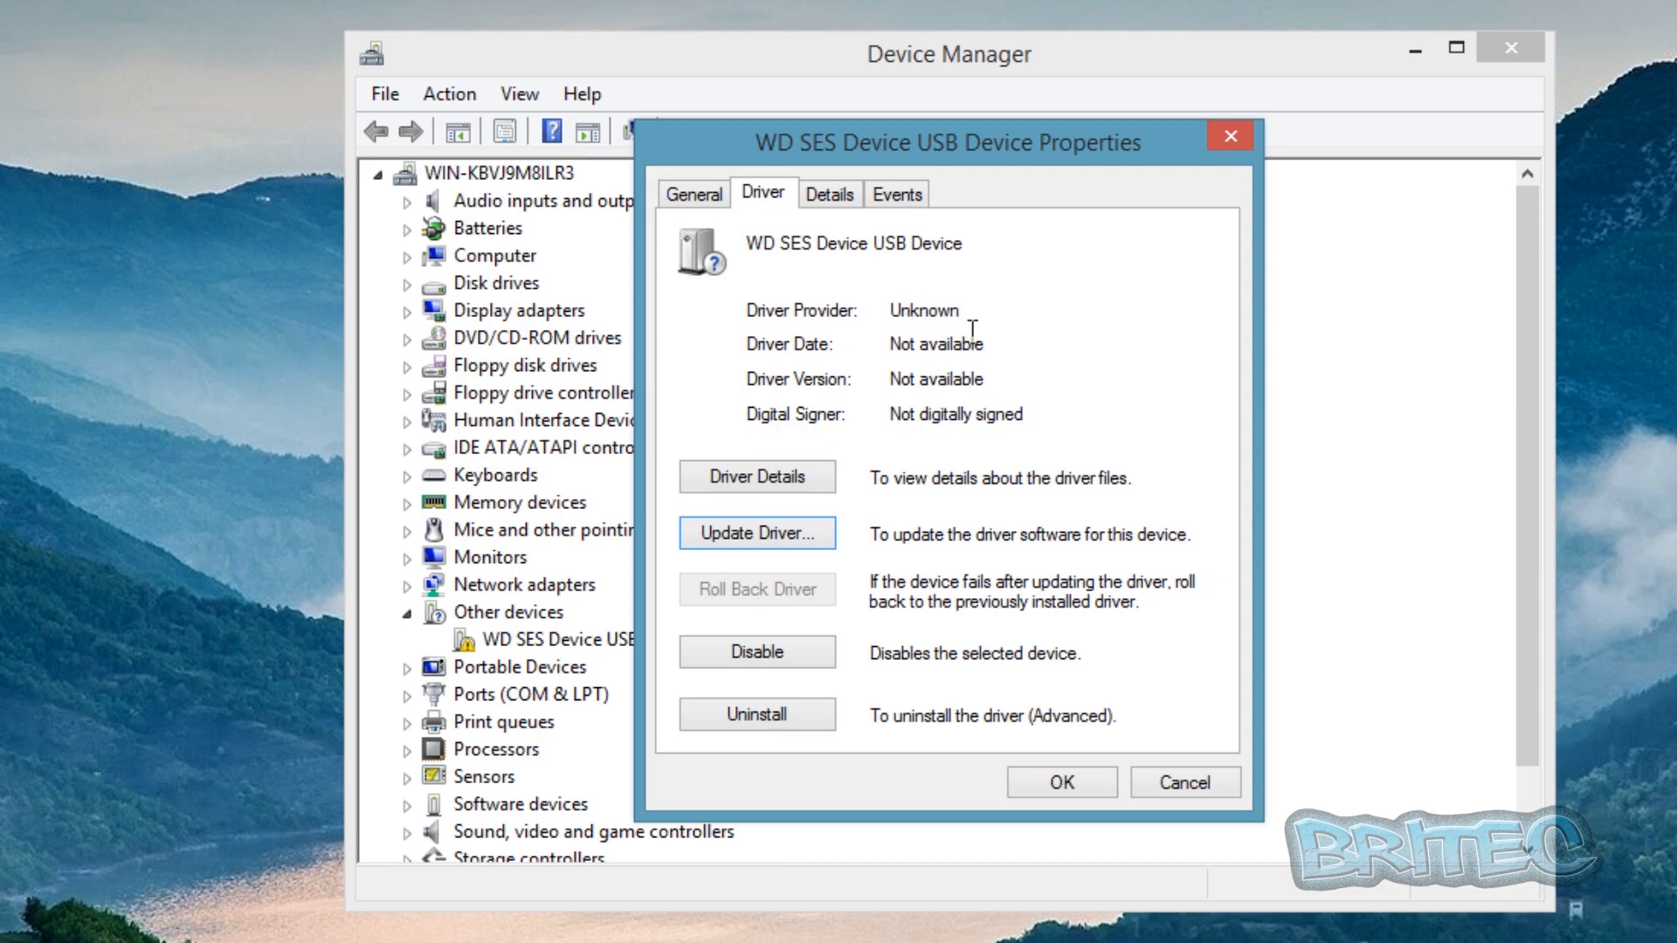
mouse_move(922, 439)
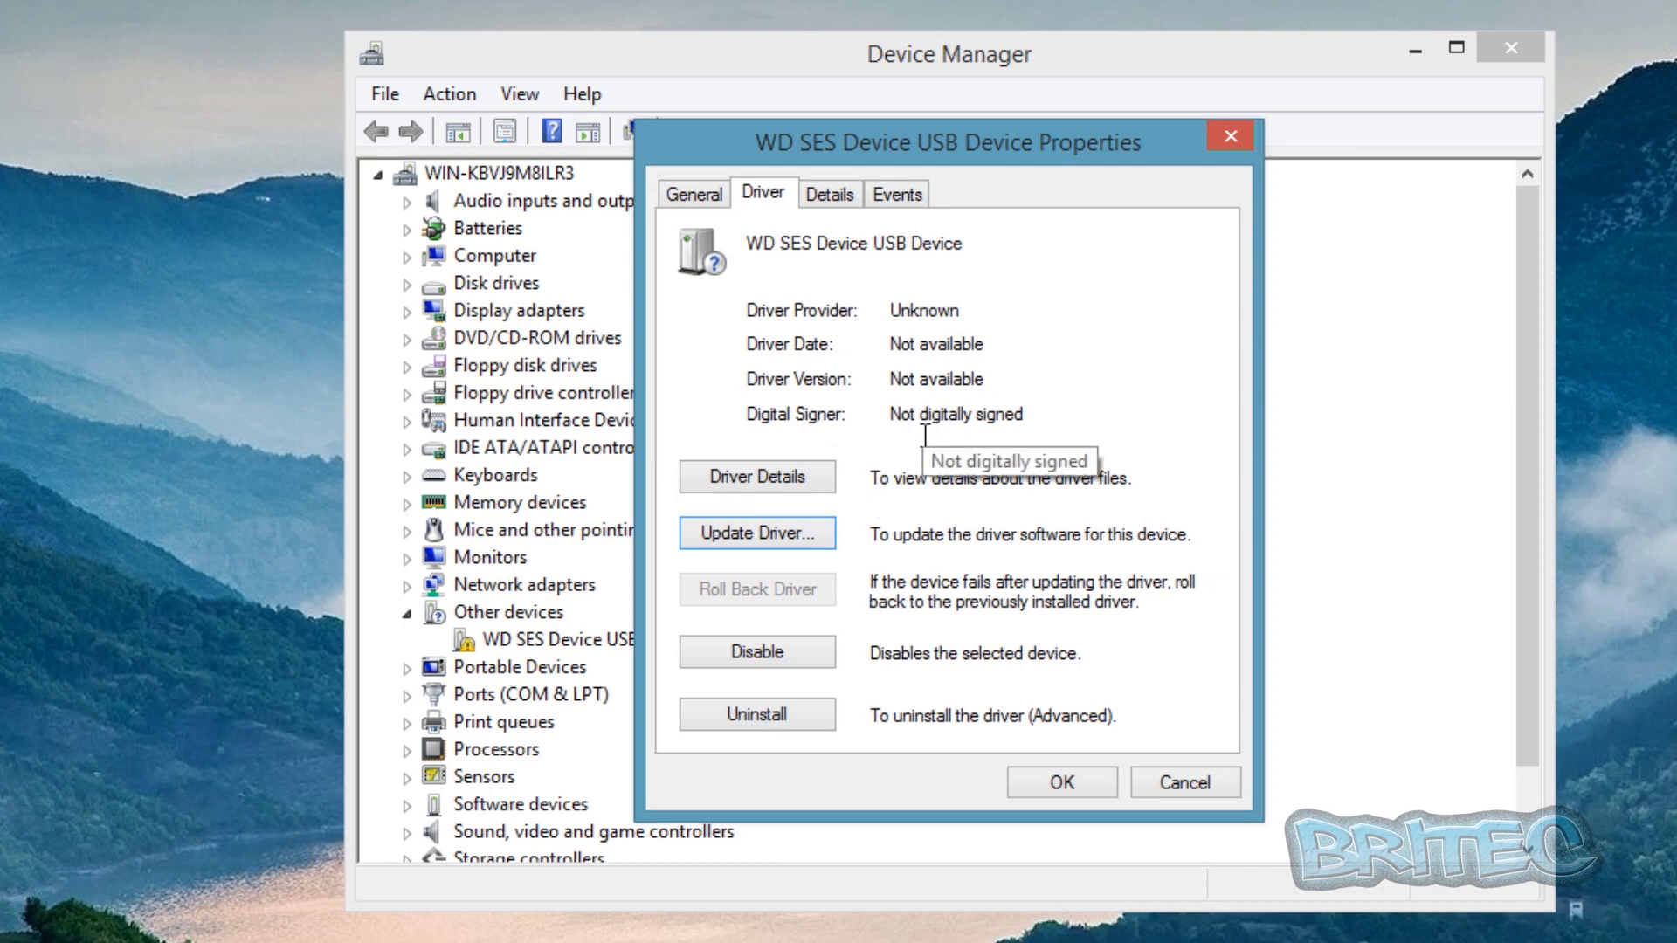
left_click(757, 532)
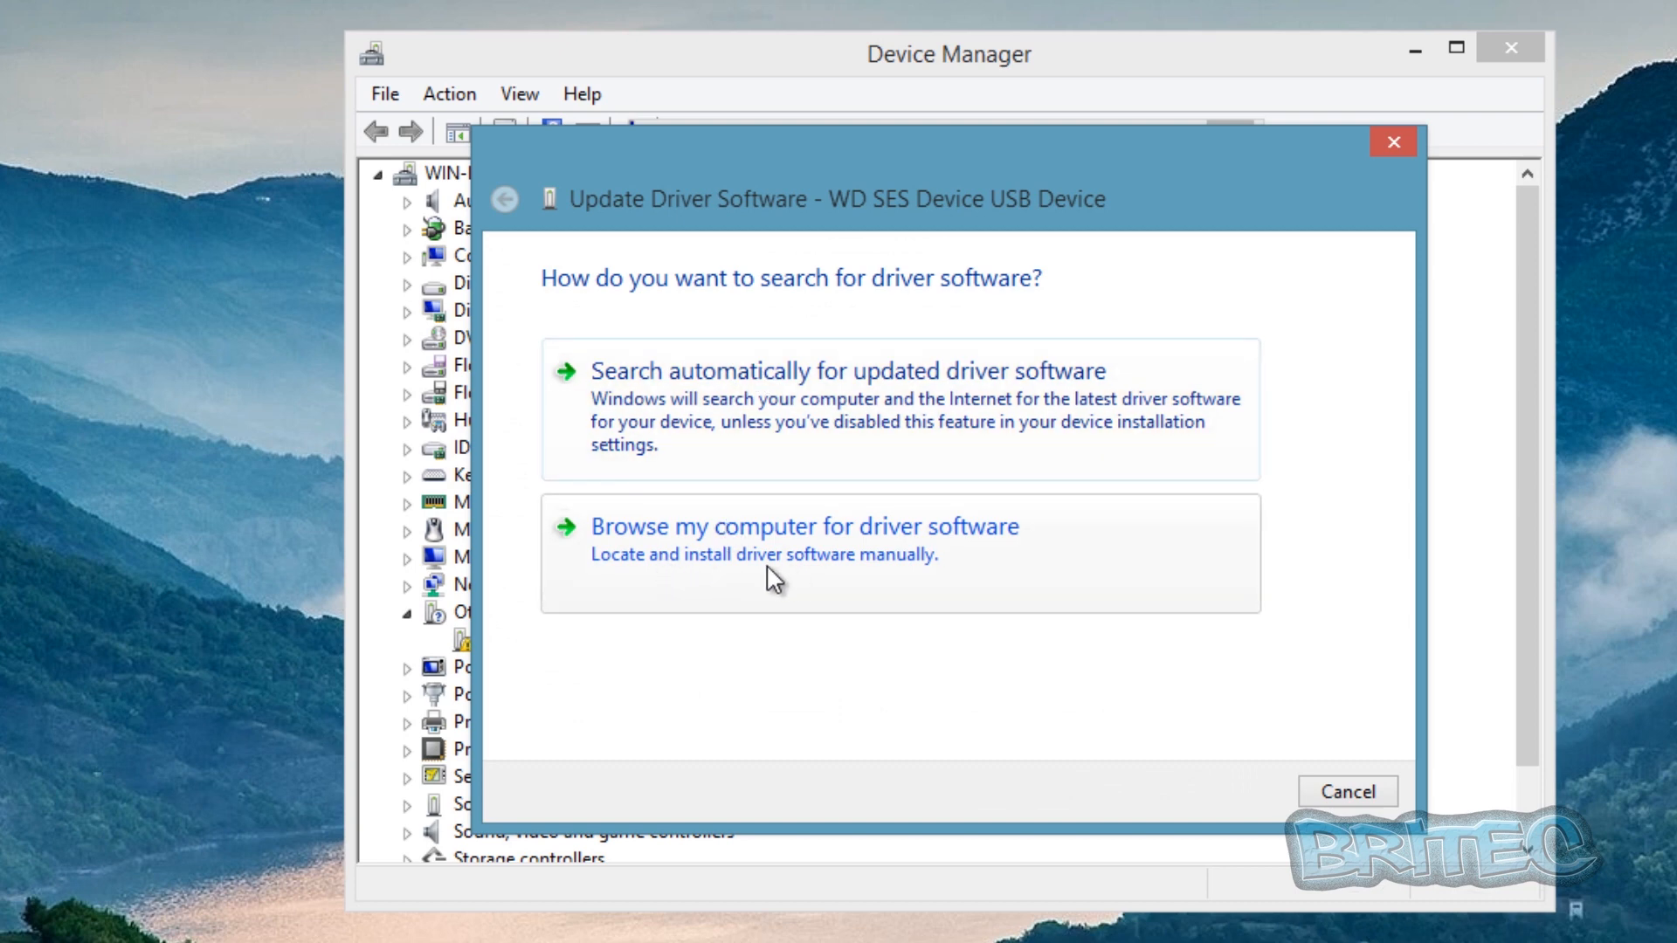
Step: Browse this computer for drivers, expand the usb_driver folder, then cancel and close the Properties window
left_click(805, 526)
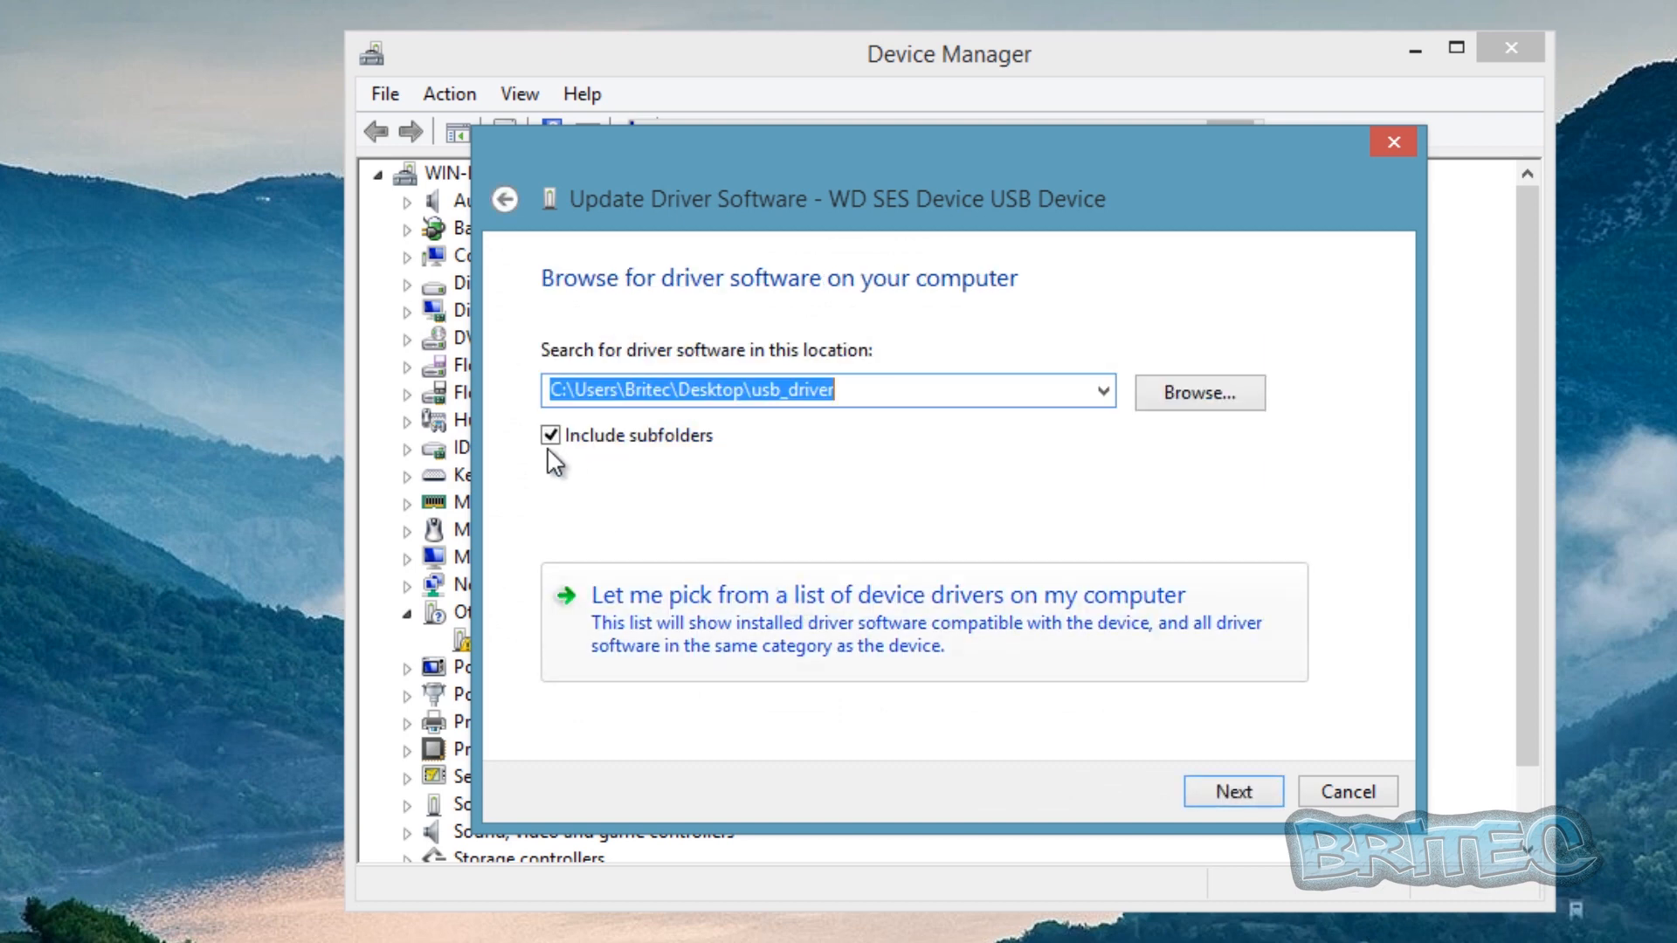
left_click(901, 393)
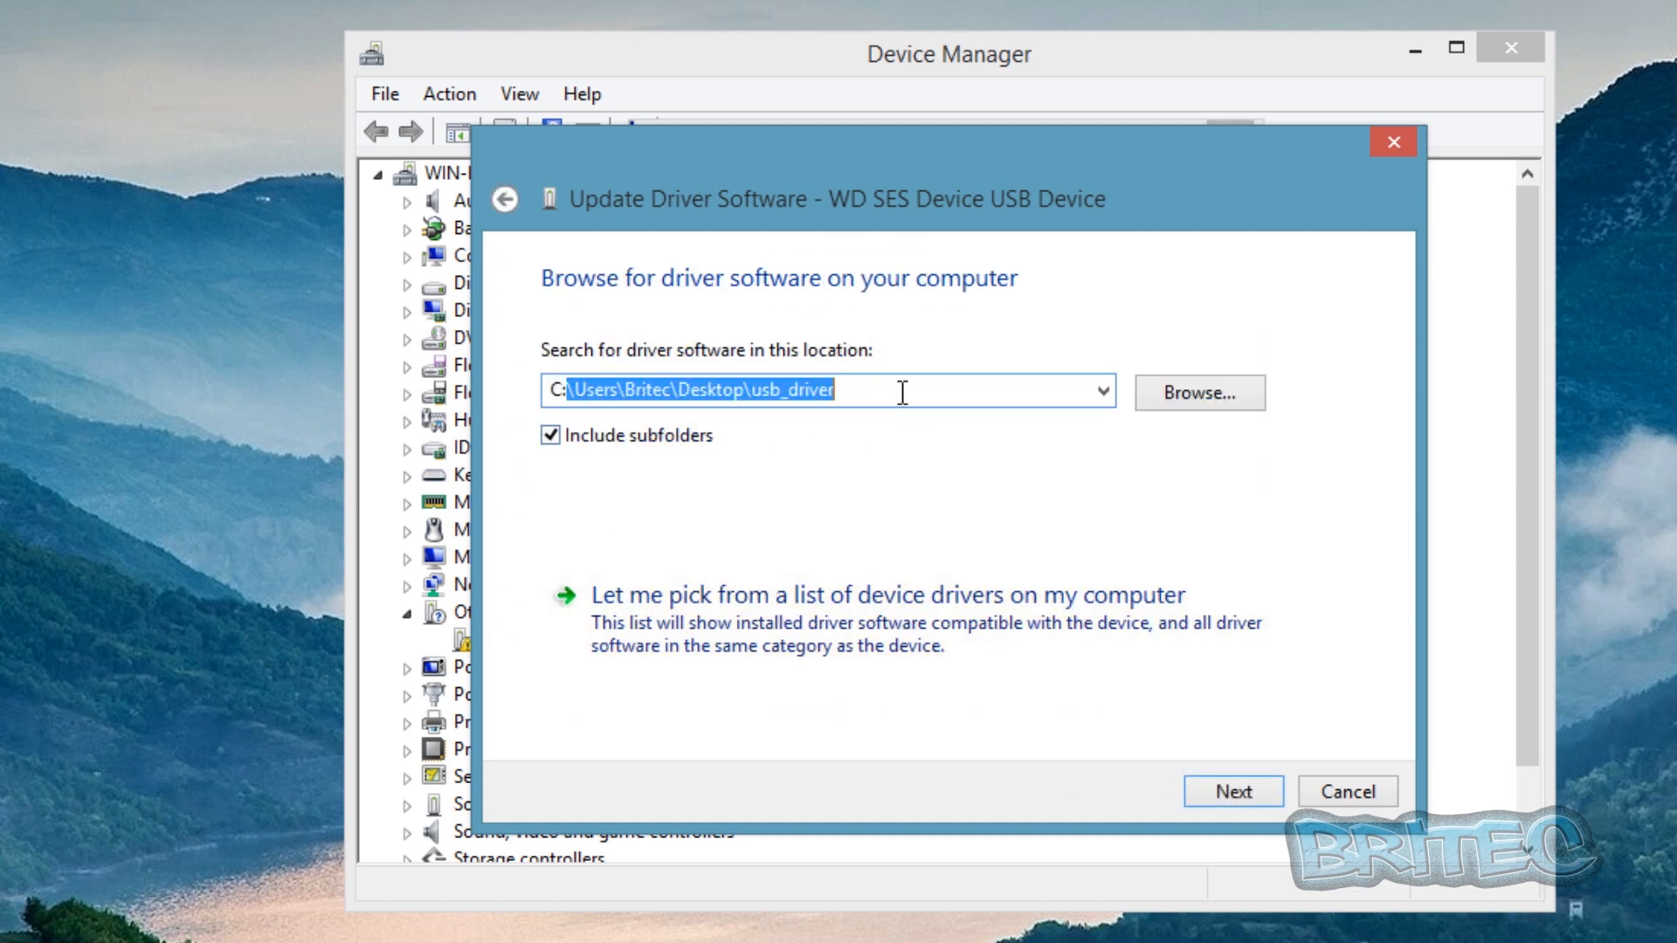
left_click(1196, 393)
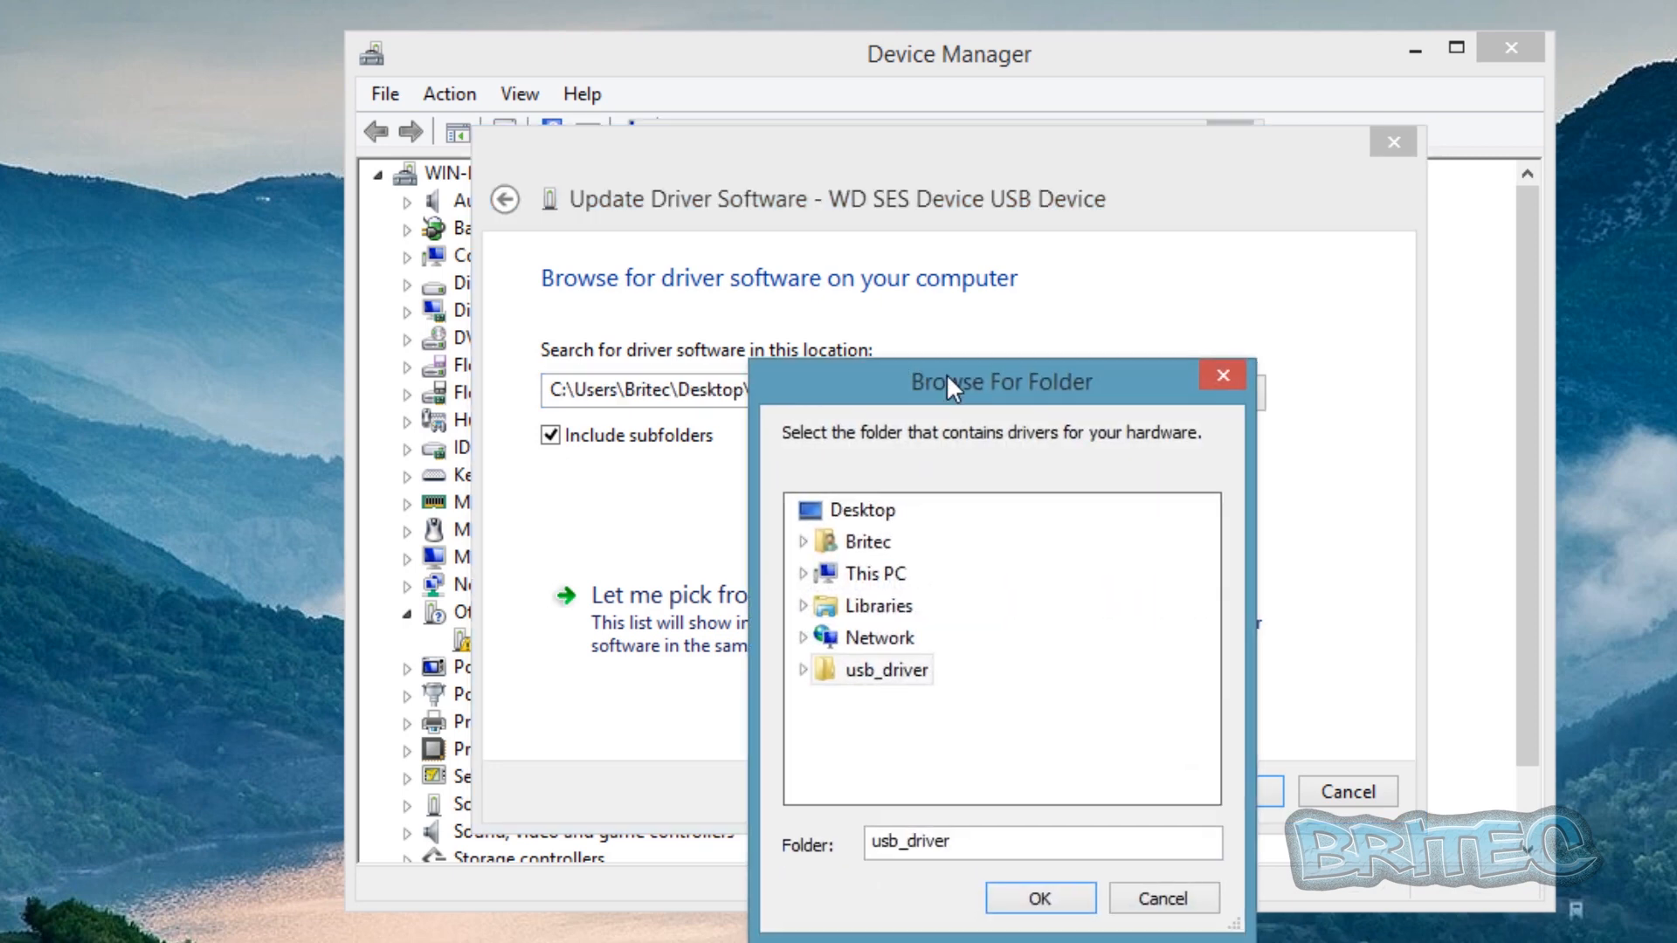
left_click(802, 669)
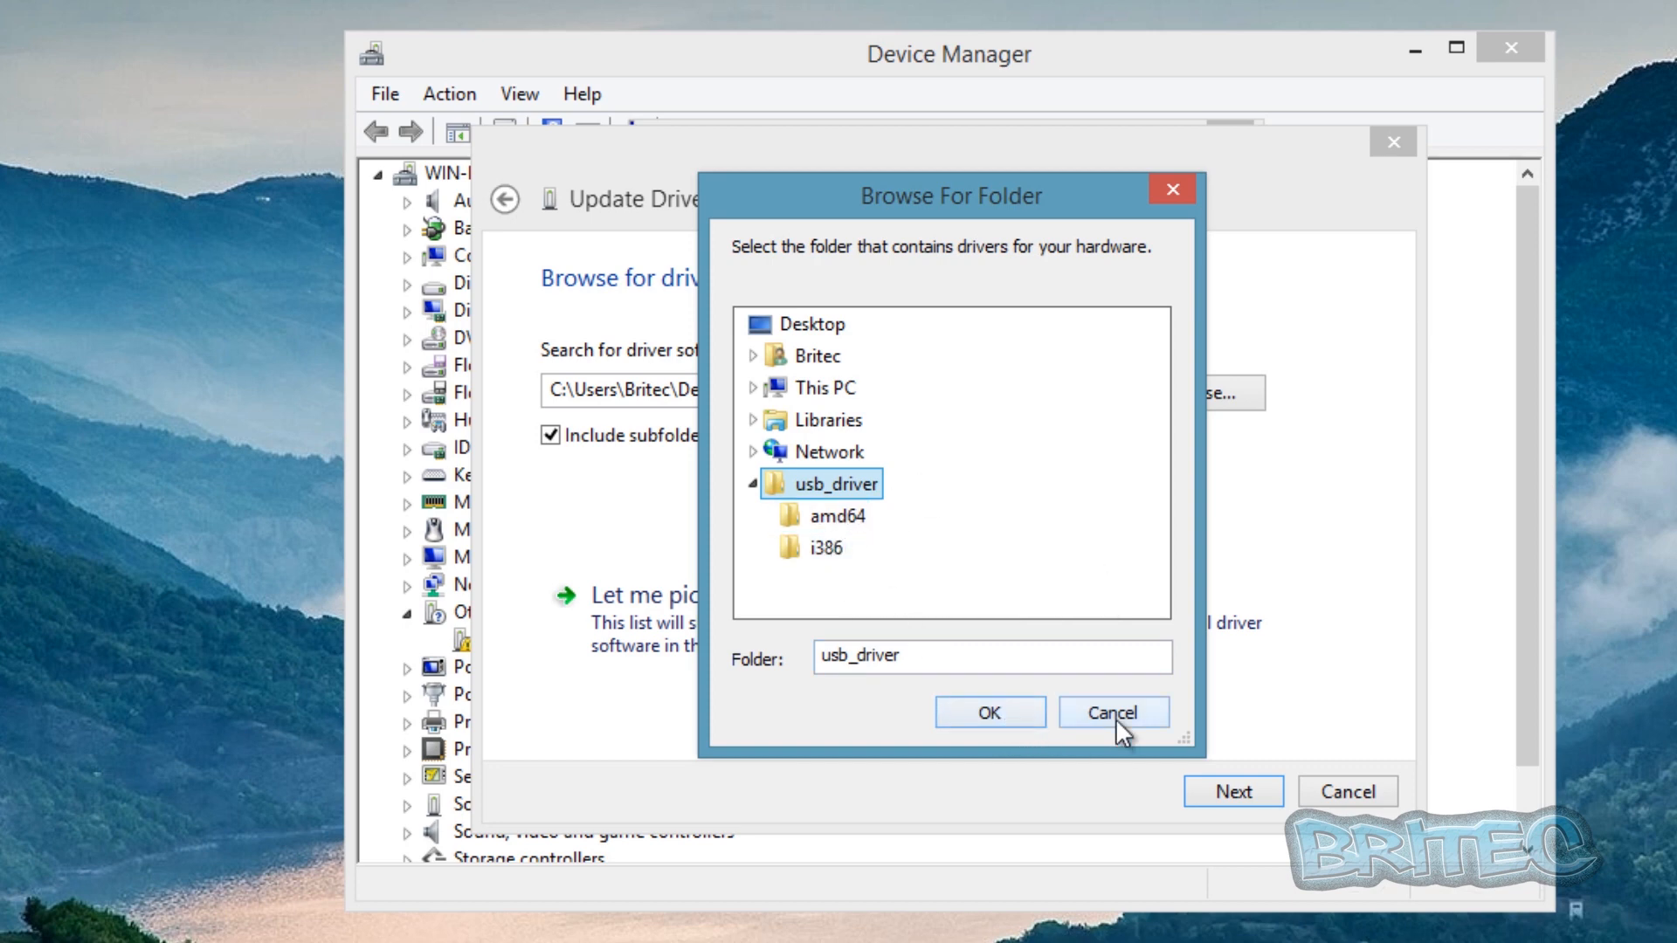
left_click(986, 713)
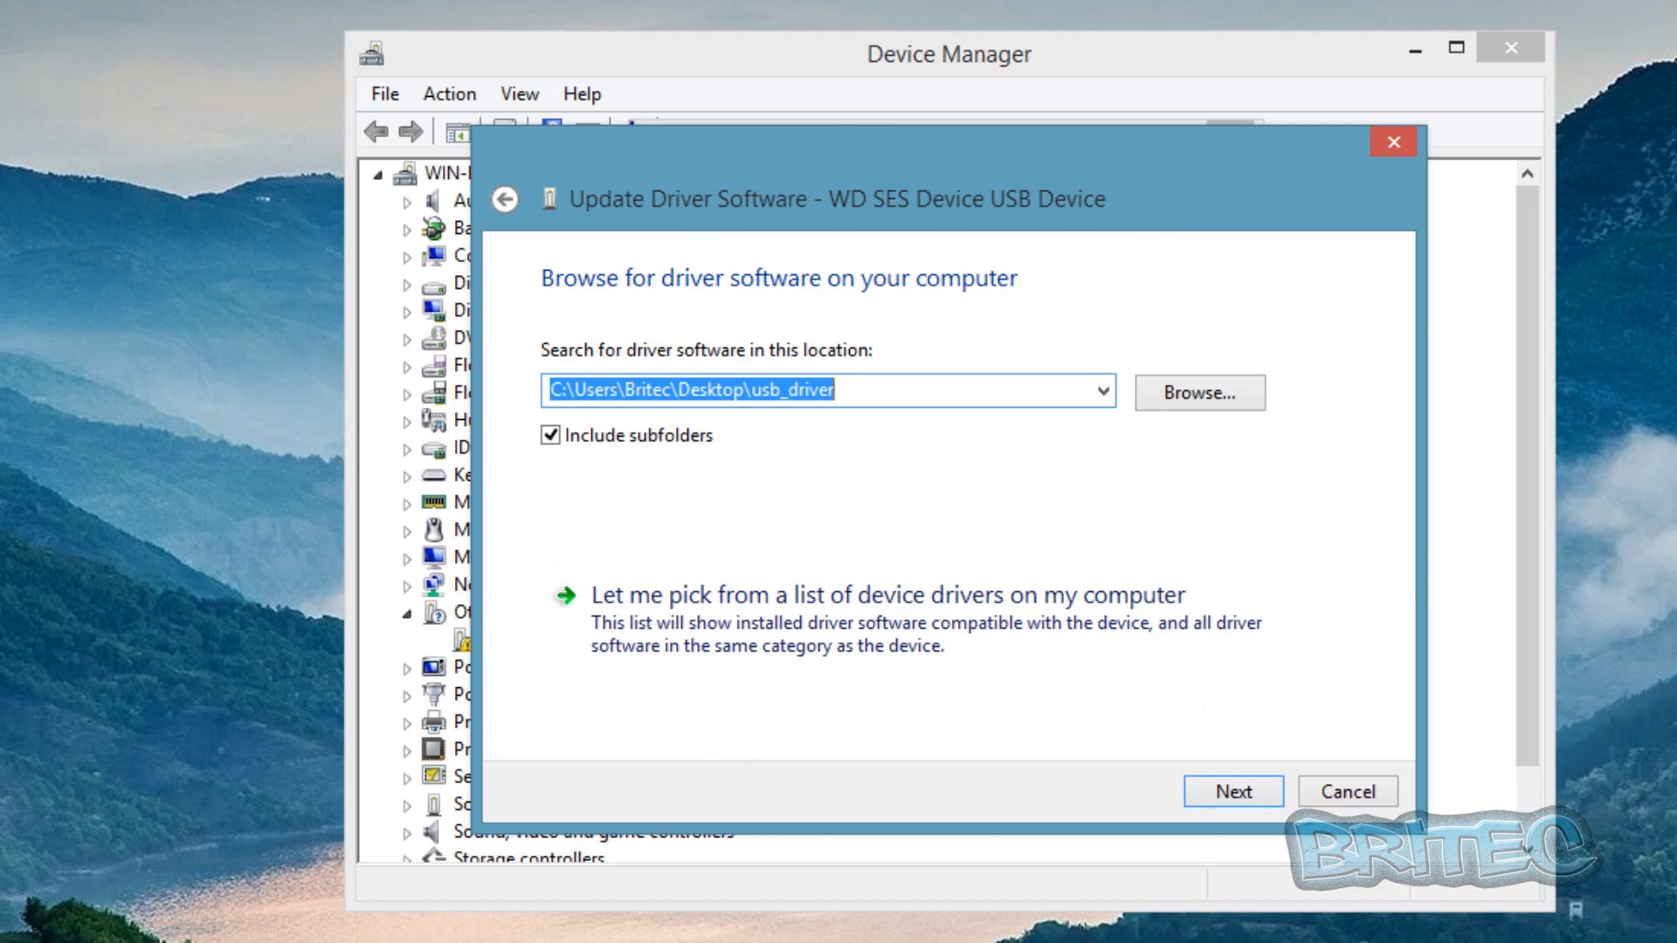
mouse_move(1394, 178)
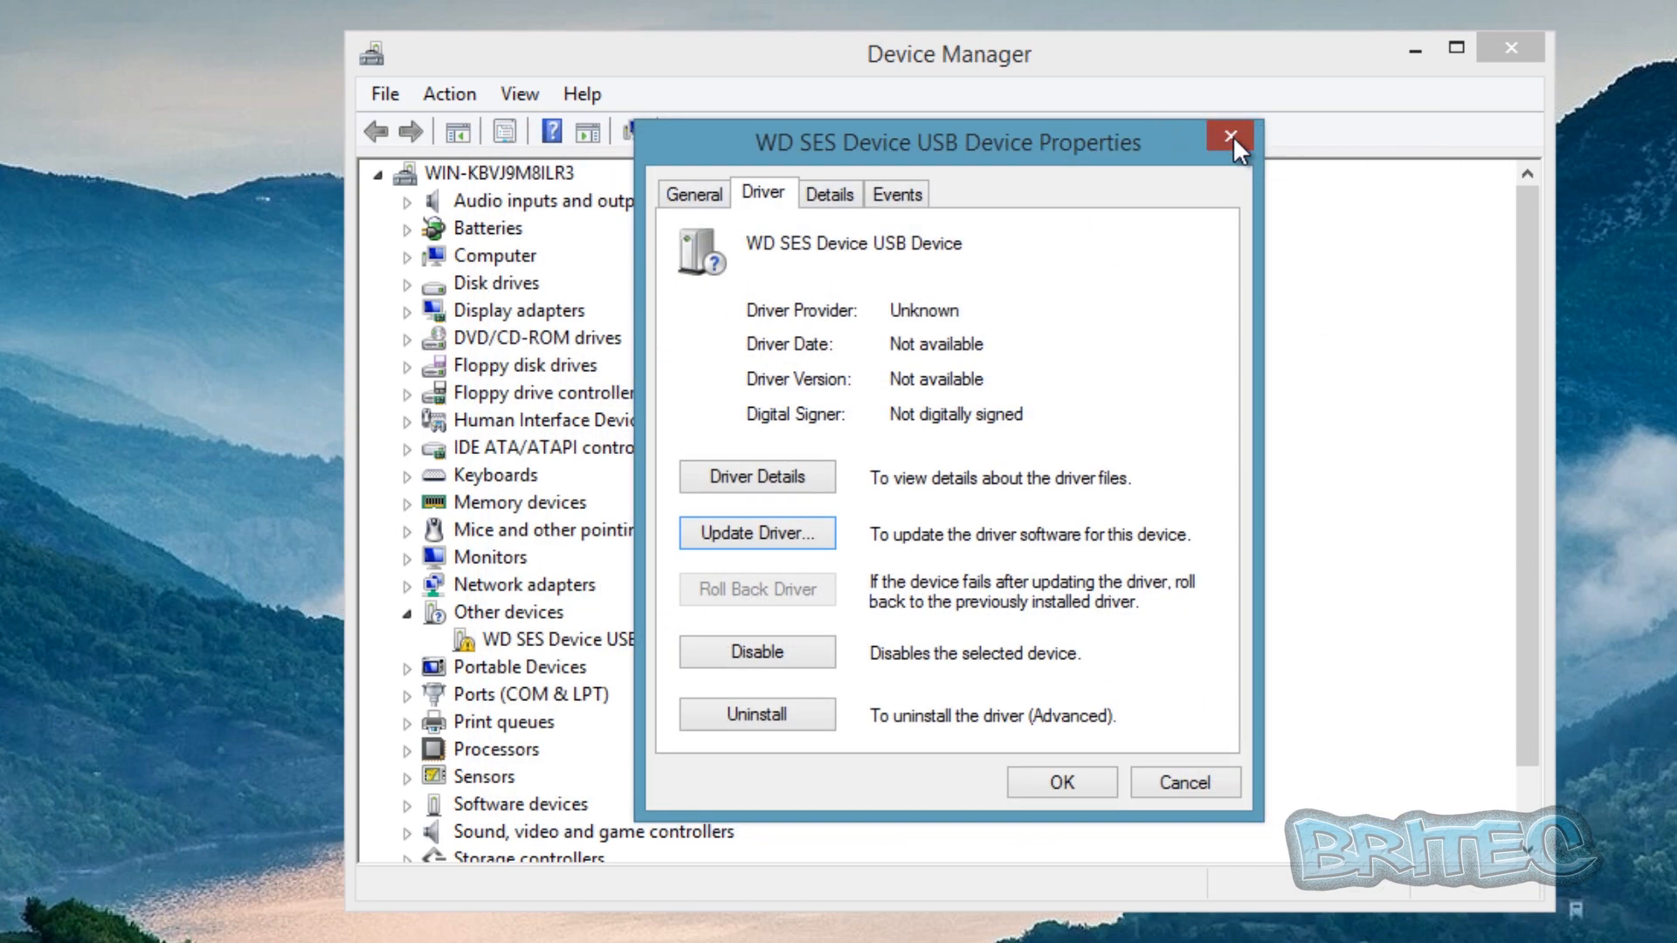
left_click(1228, 137)
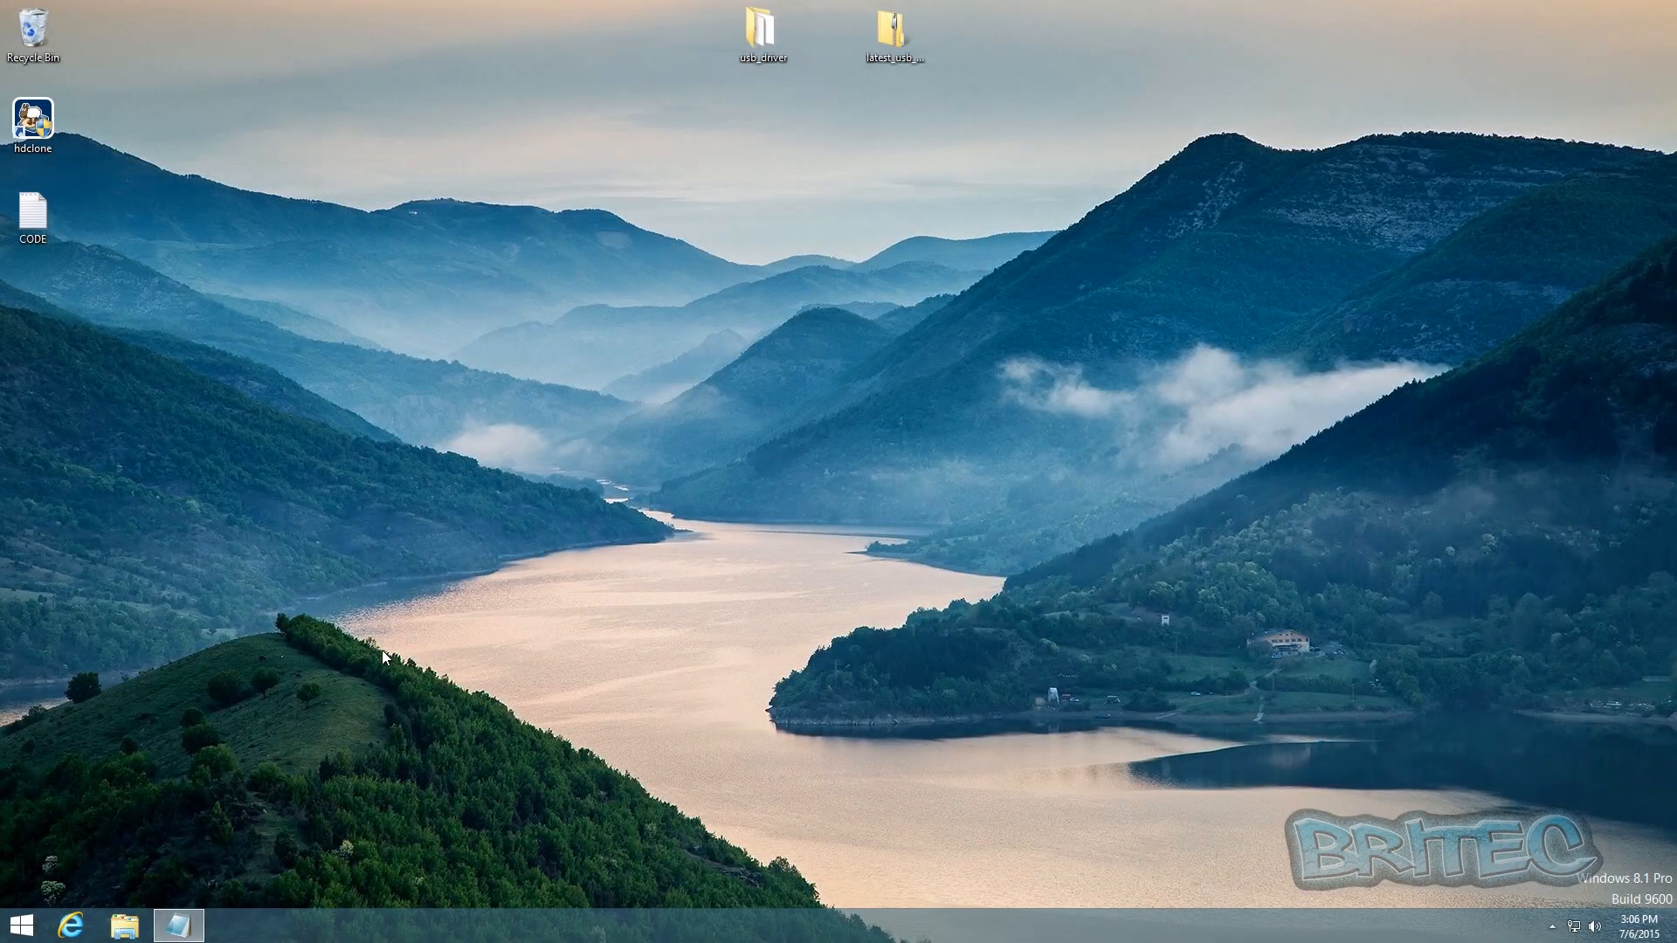
mouse_move(116, 866)
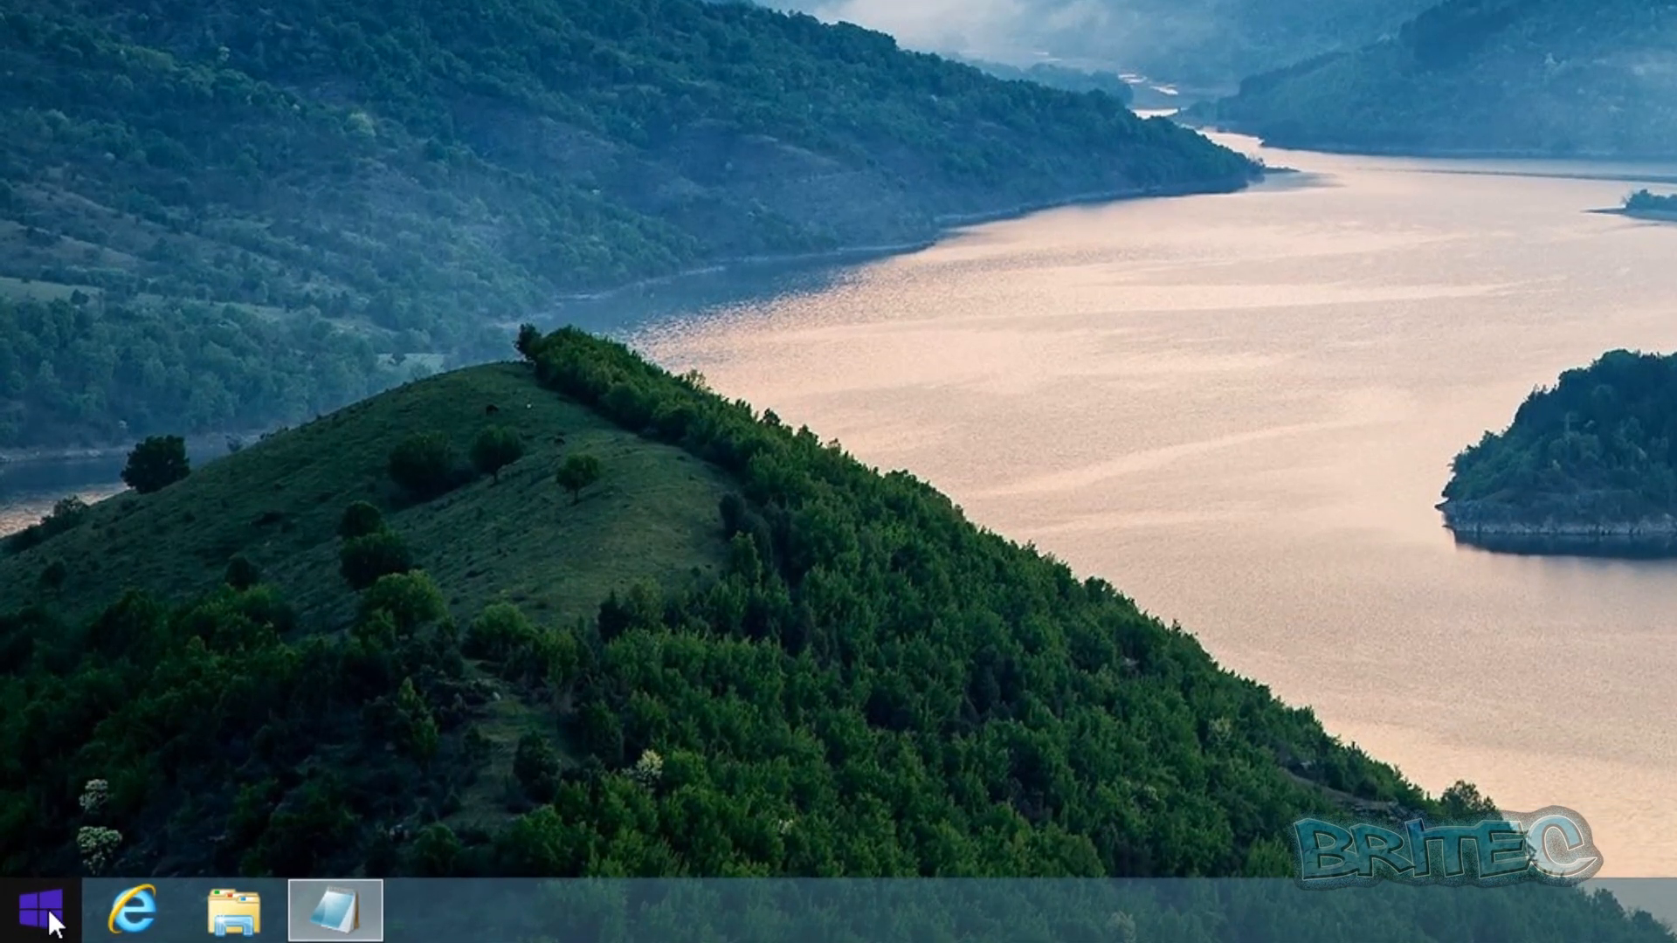
Step: Start Command Prompt (Admin) from the Start button's quick menu, confirming UAC
right_click(27, 920)
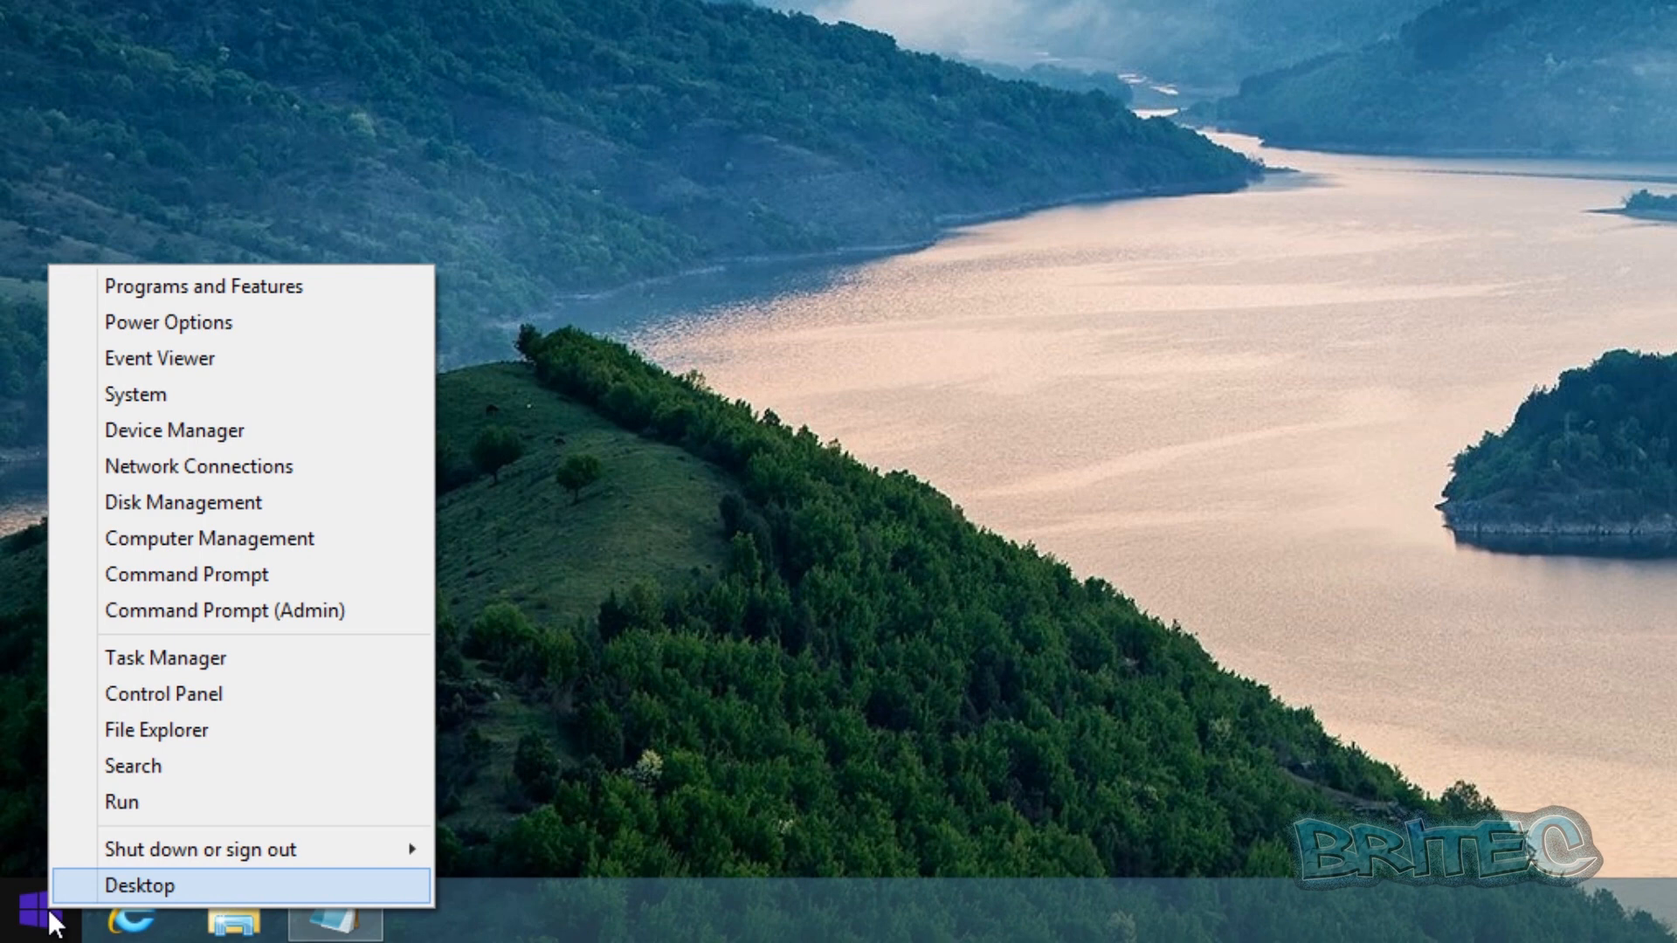
mouse_move(212, 611)
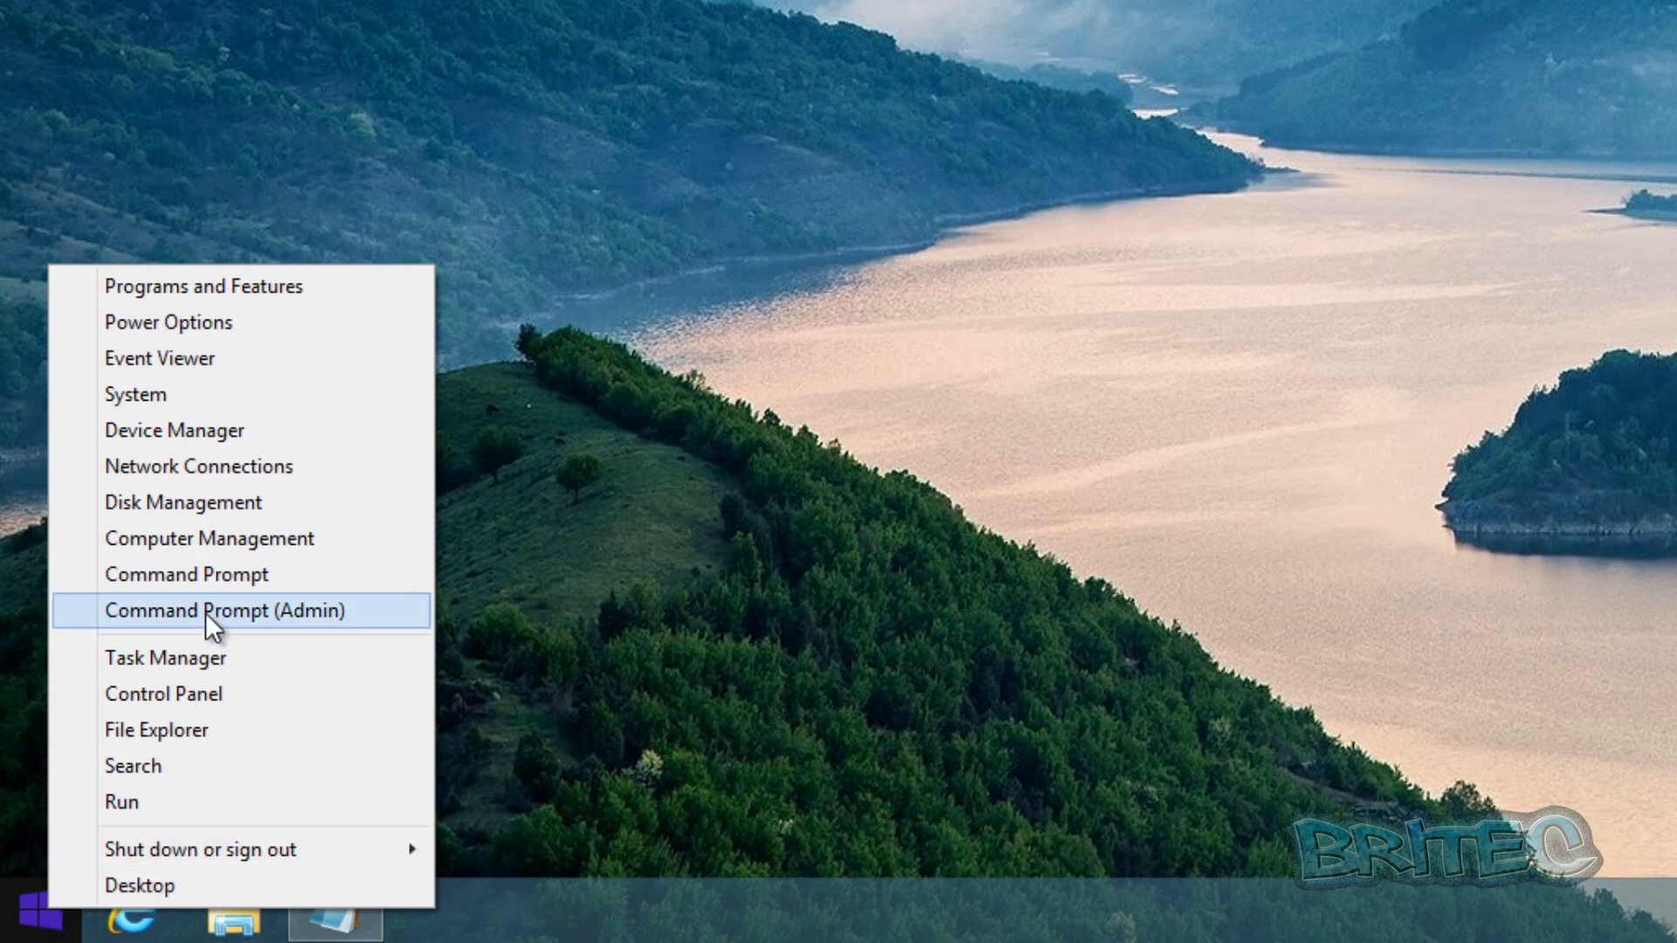
mouse_move(220, 574)
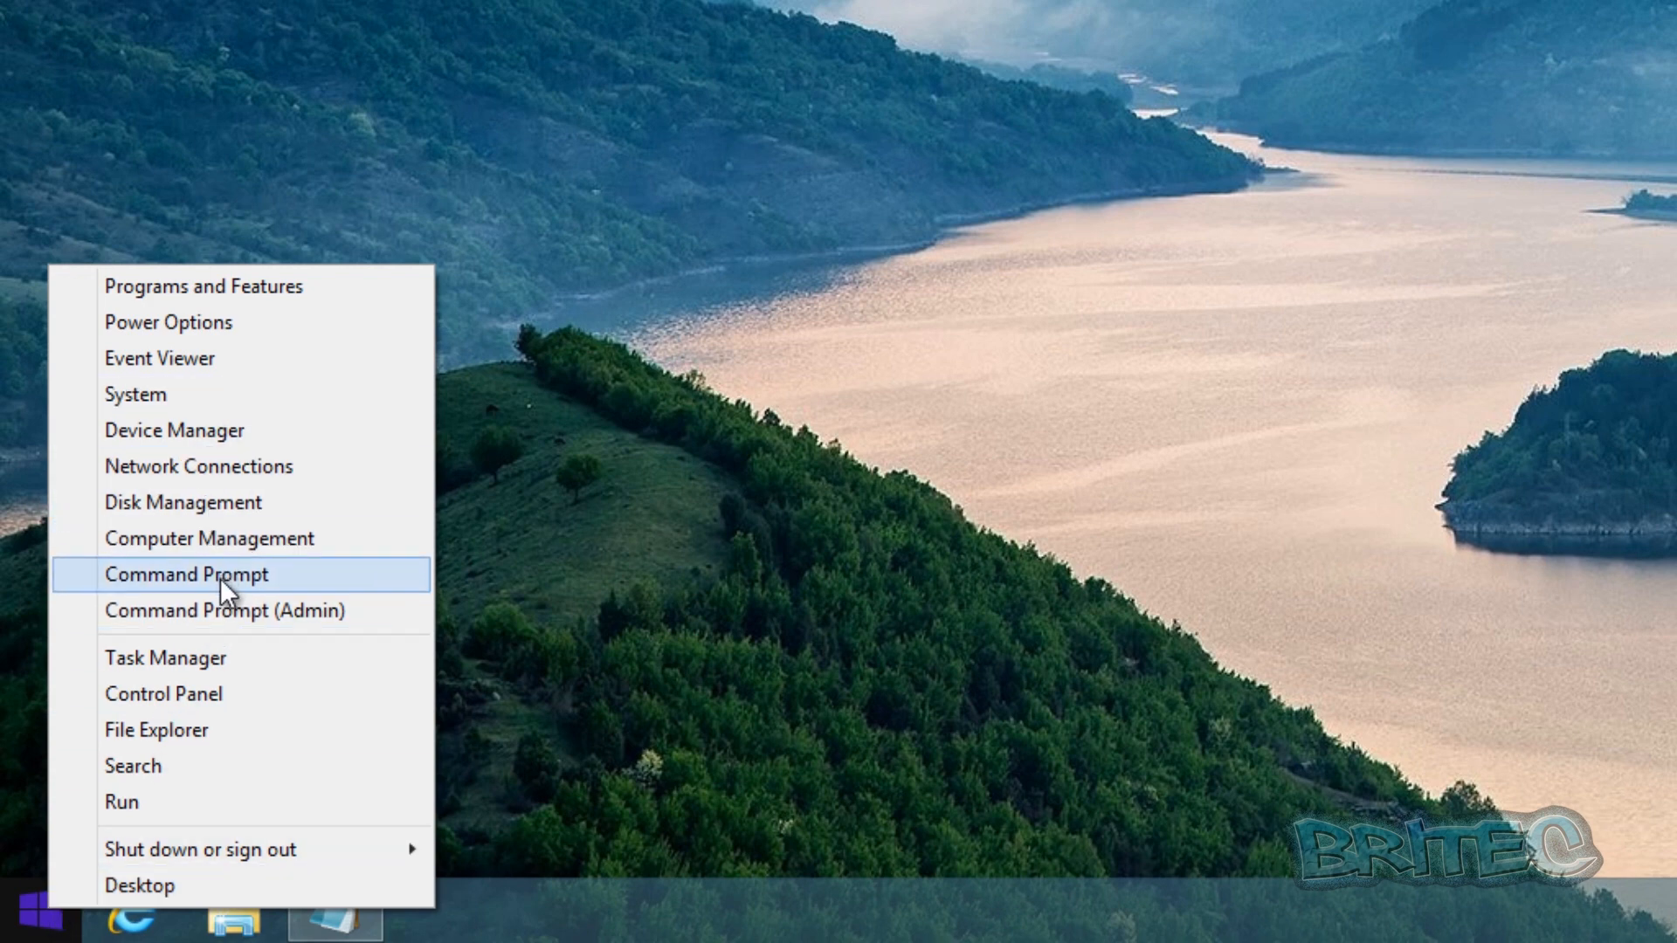
mouse_move(264, 611)
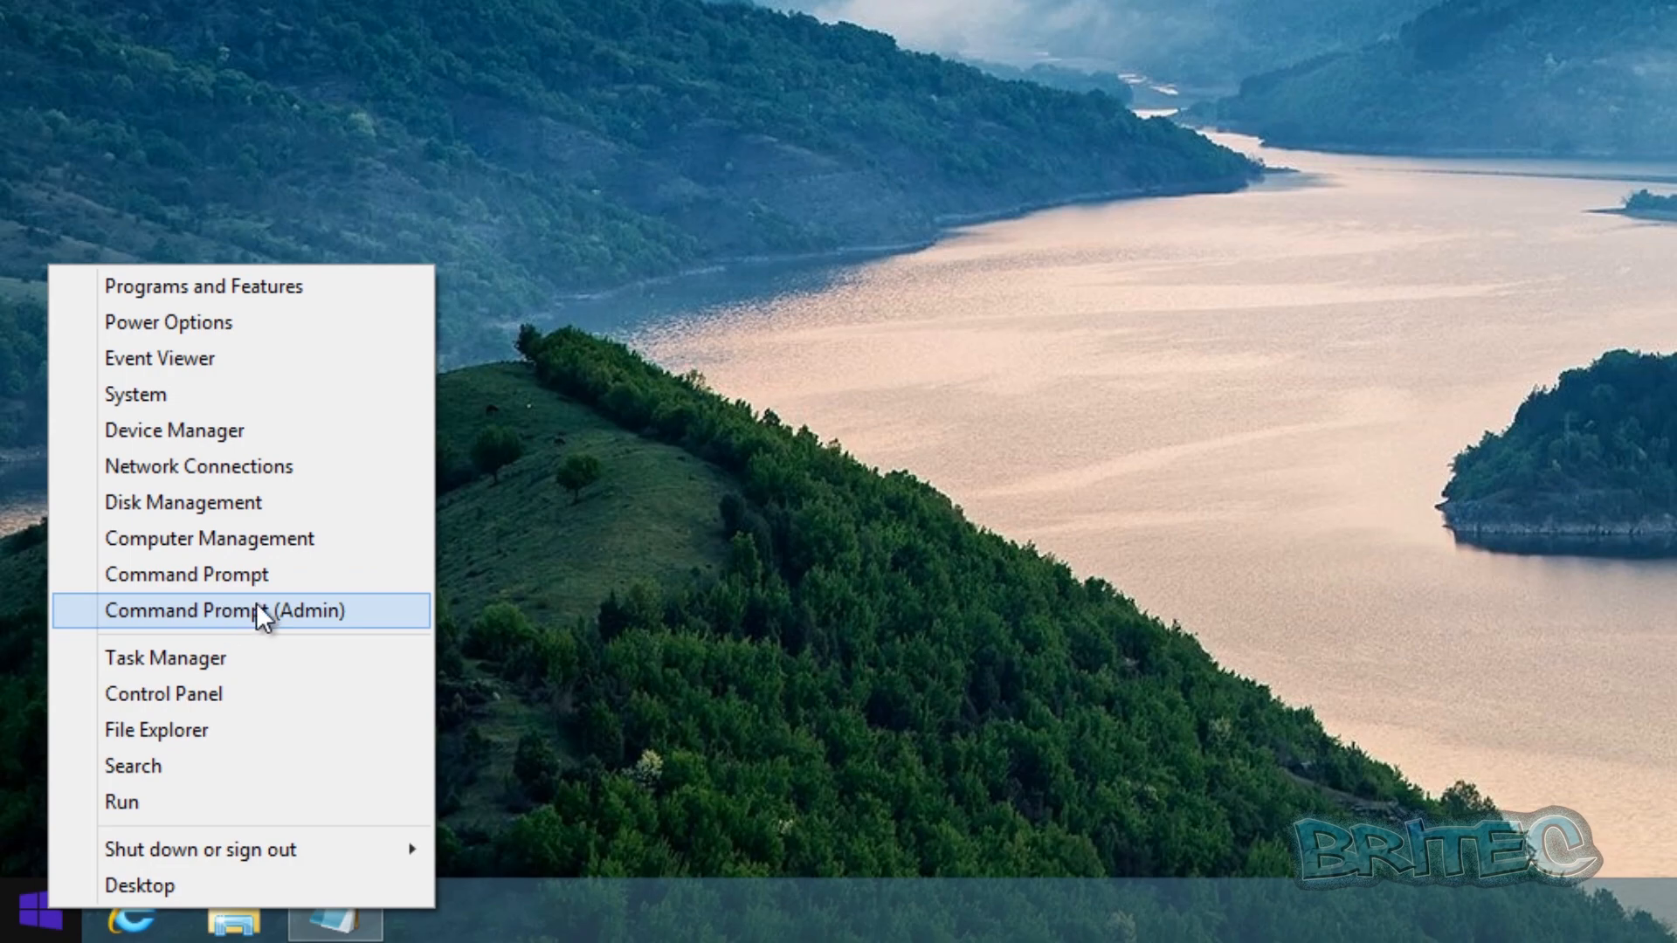
left_click(226, 609)
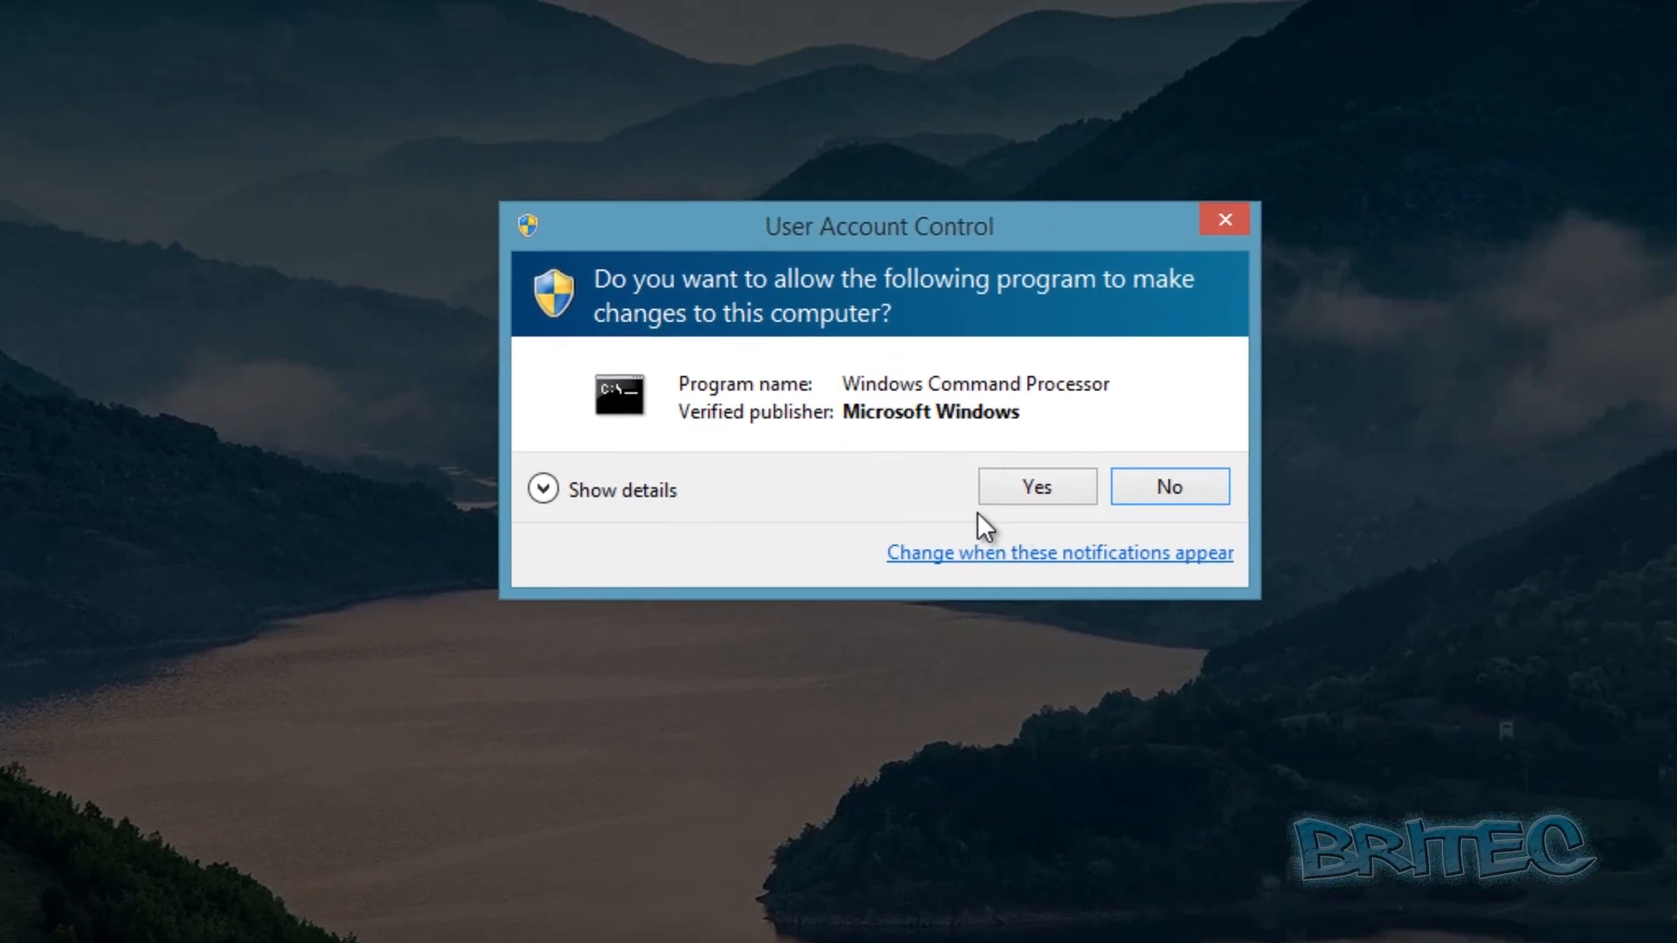
left_click(1034, 487)
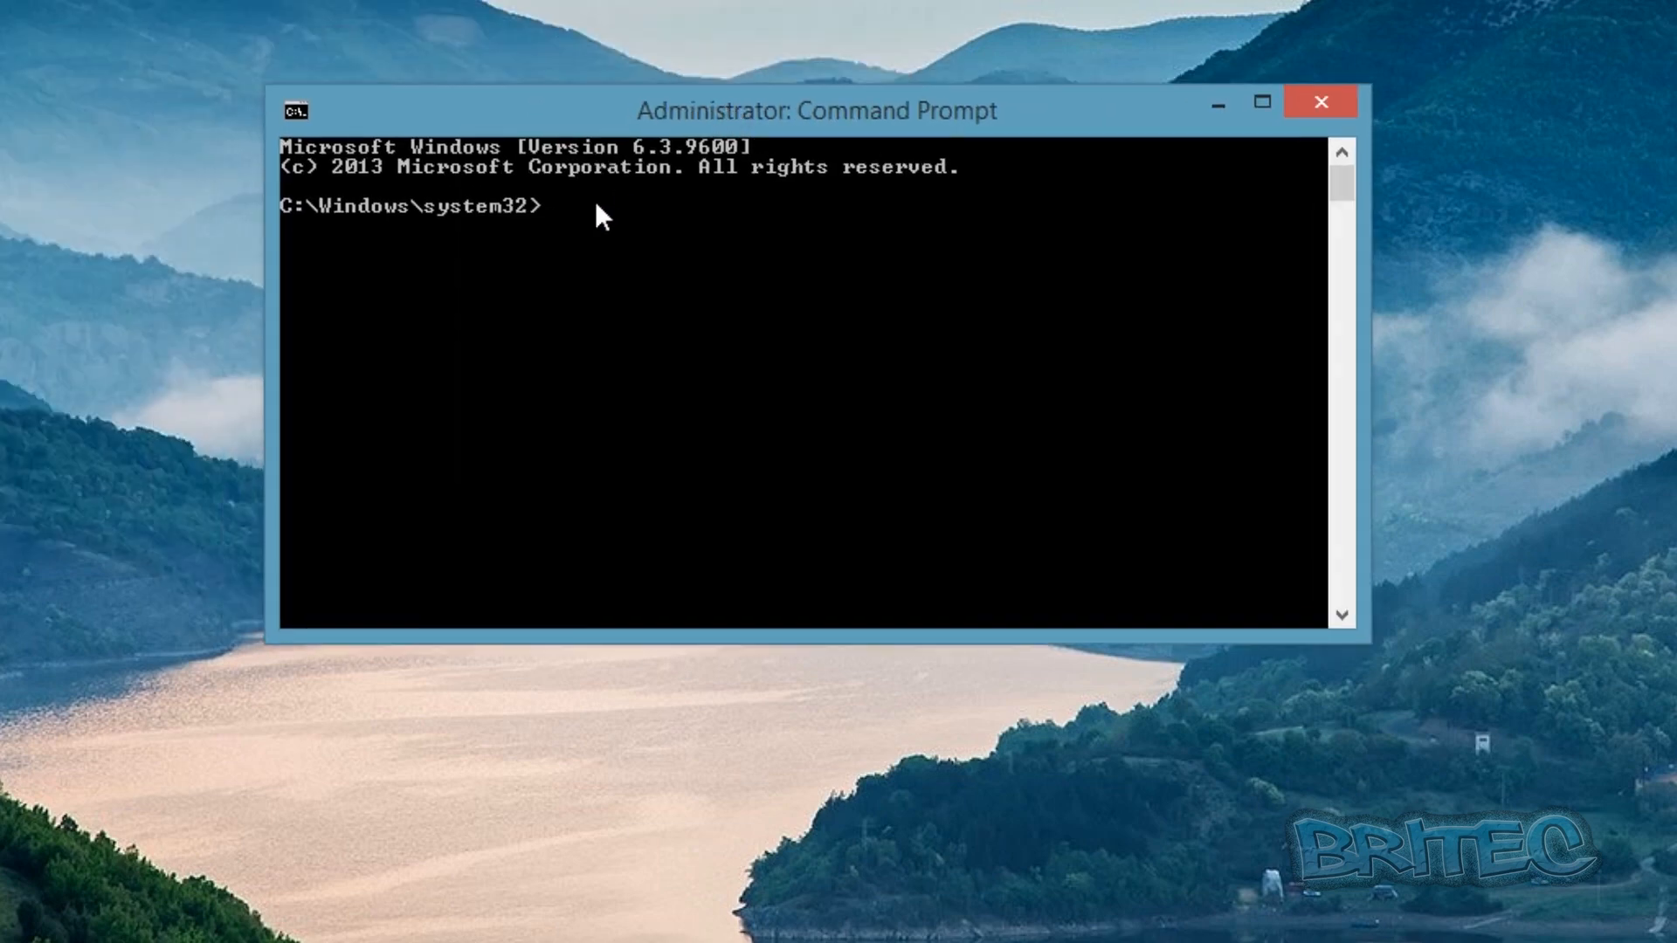
Step: Run bcdedit.exe -set loadoptions DDISABLE_INTEGRITY_CHECKS successfully and close the window
type("bcdedit.exe -set loadoptions DDISABLE_INTEGRITY_CHECKS")
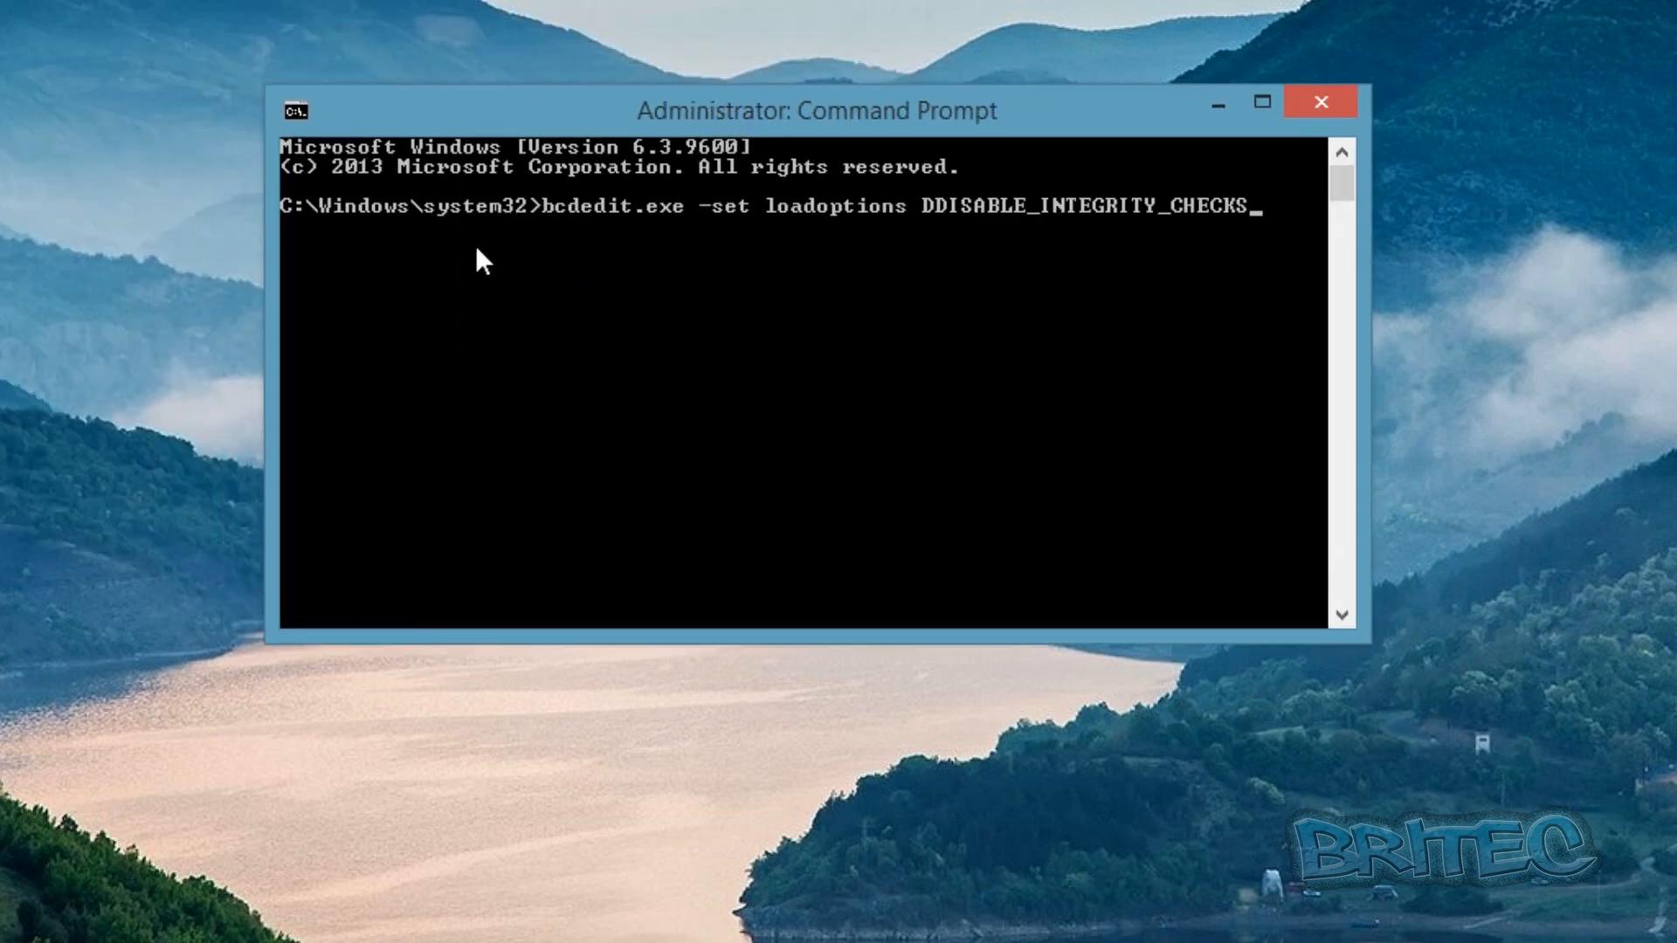
mouse_move(1207, 231)
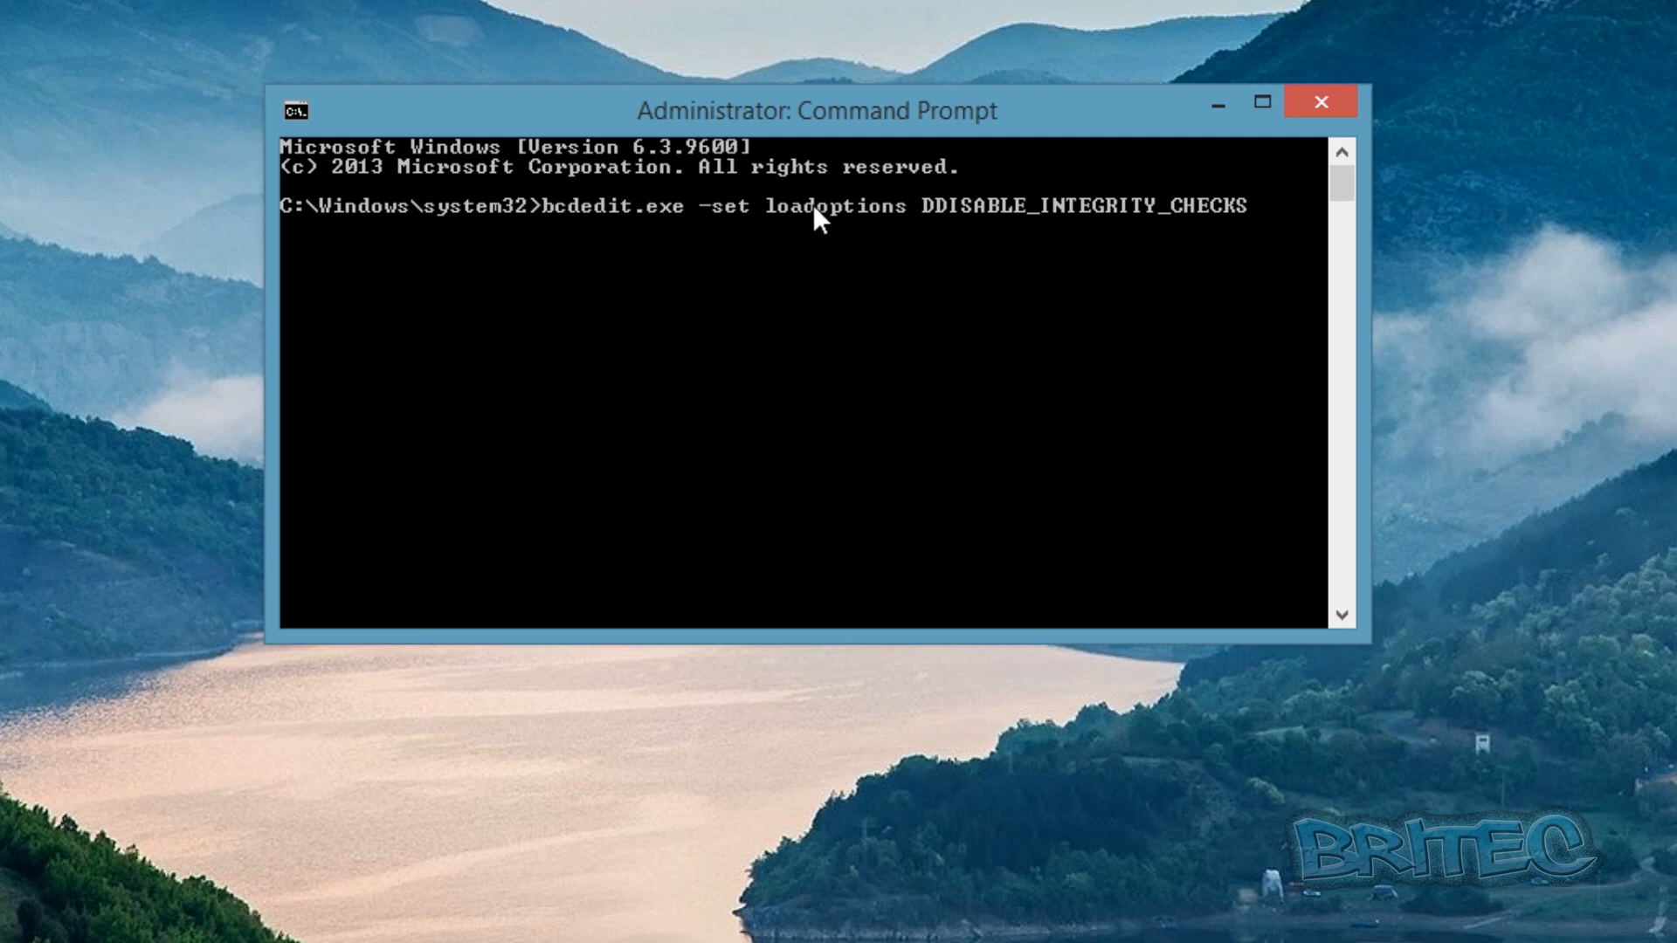
mouse_move(879, 225)
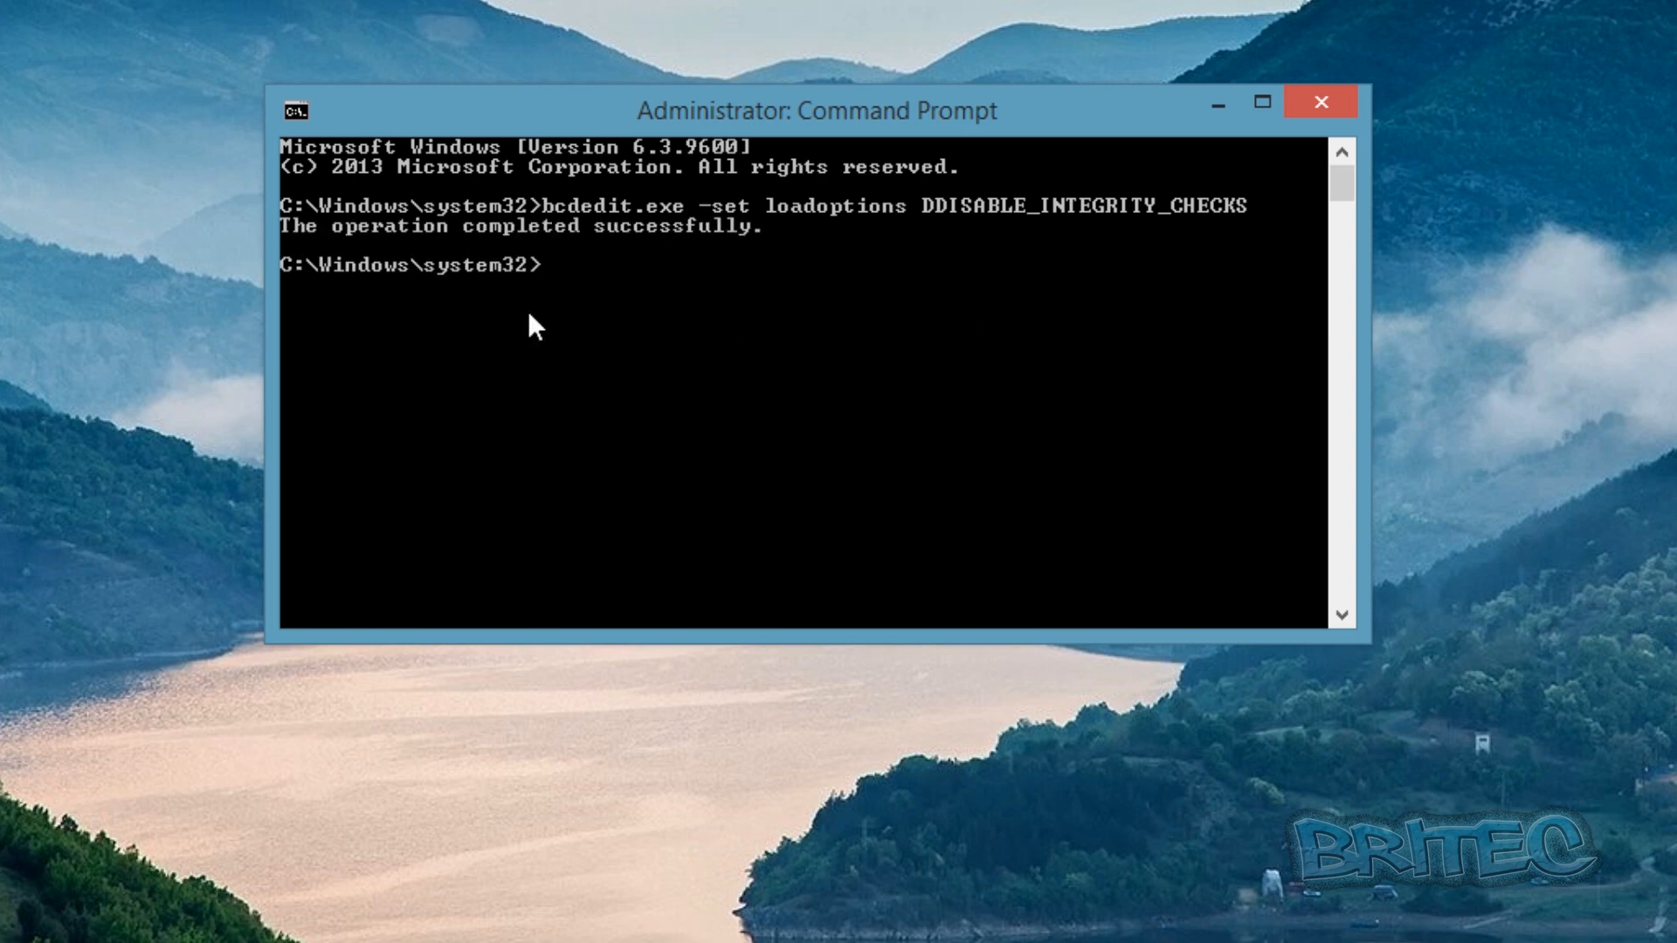
mouse_move(573, 255)
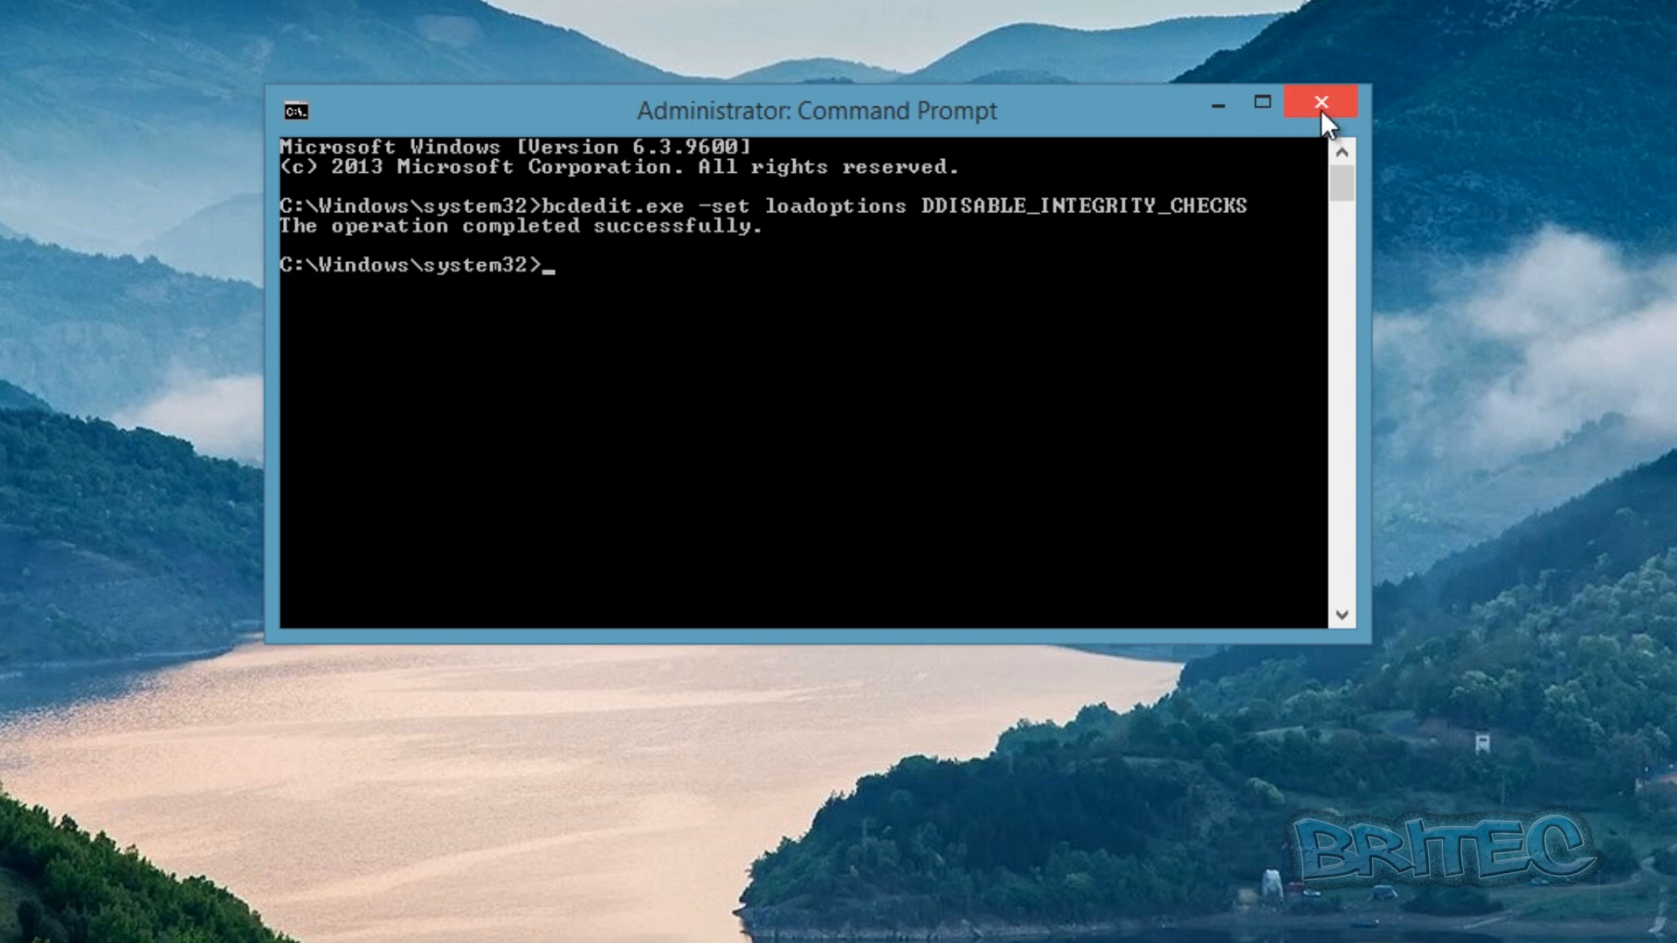
left_click(1320, 101)
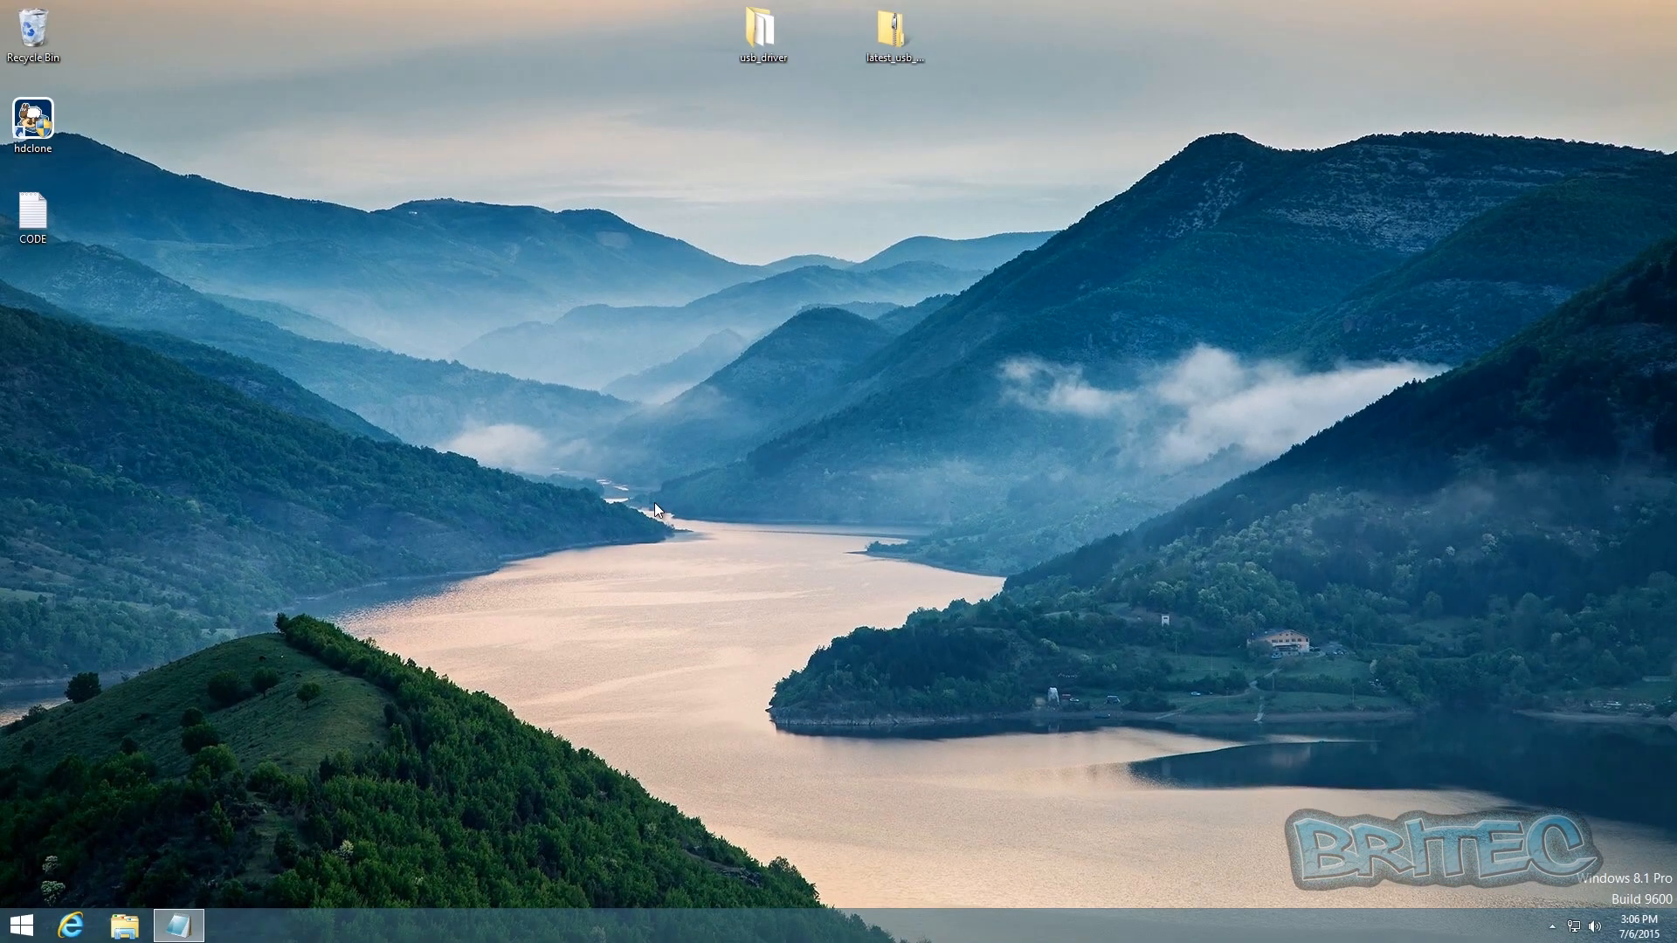